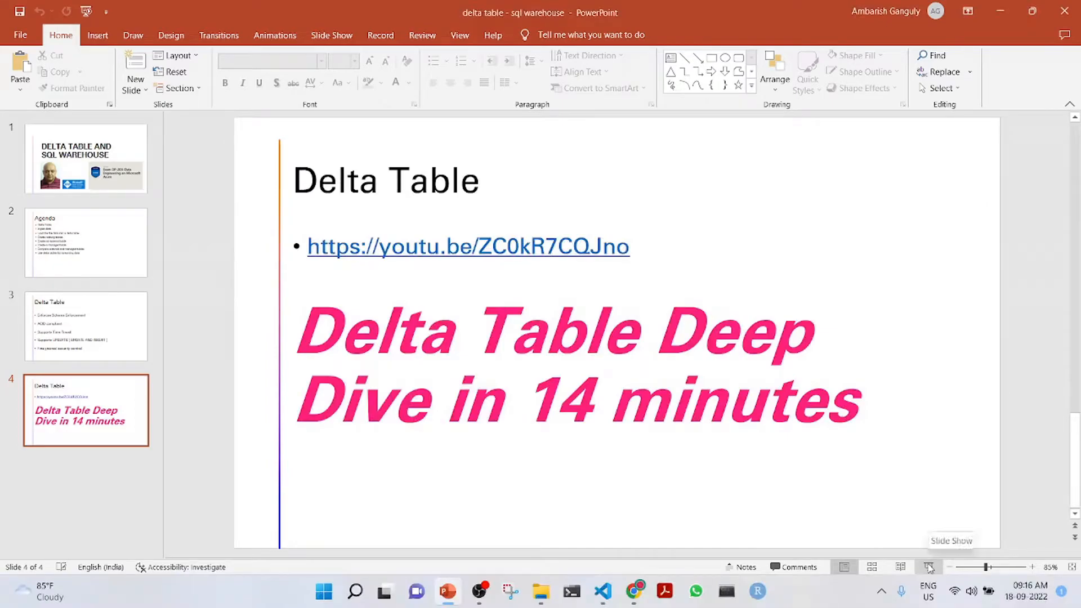
pyautogui.moveTo(792, 524)
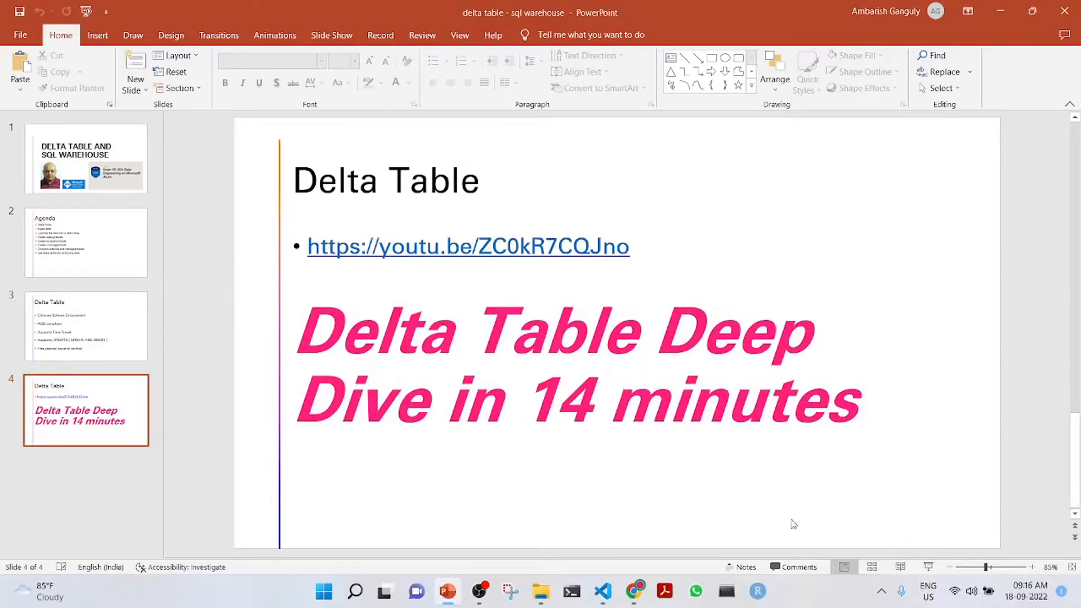
# View the wsag Databricks resource in the Azure portal, then return to the Explore Delta Lake notebook
pyautogui.click(635, 591)
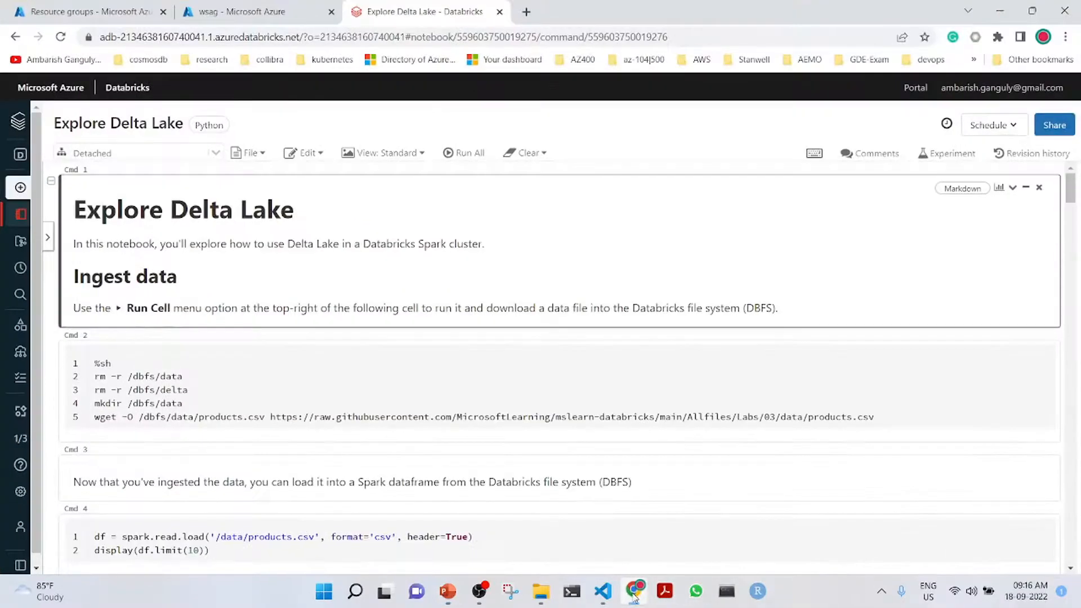
pyautogui.click(483, 390)
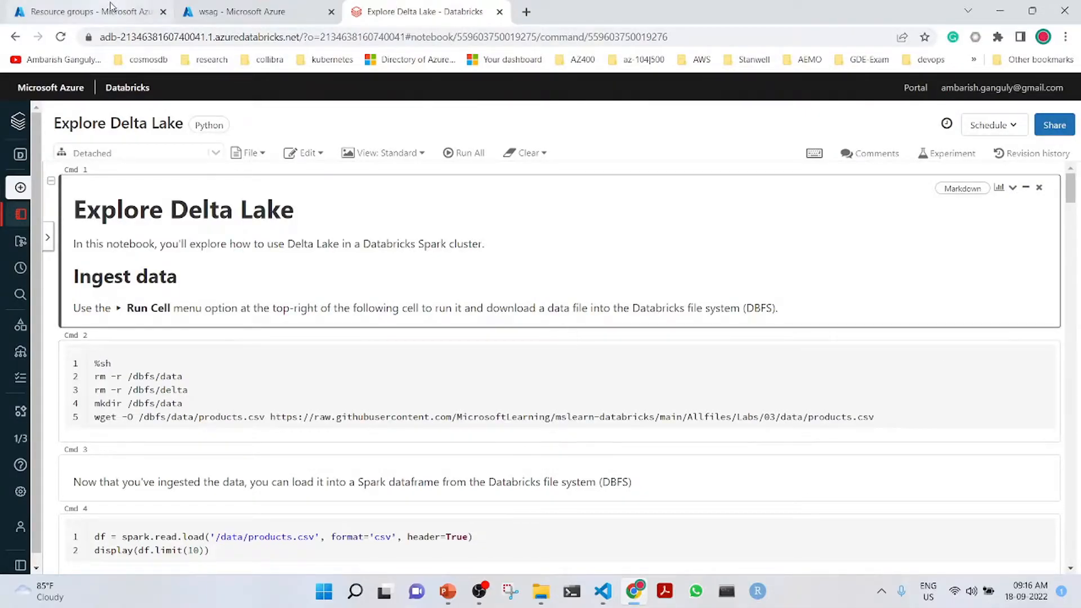
pyautogui.click(245, 11)
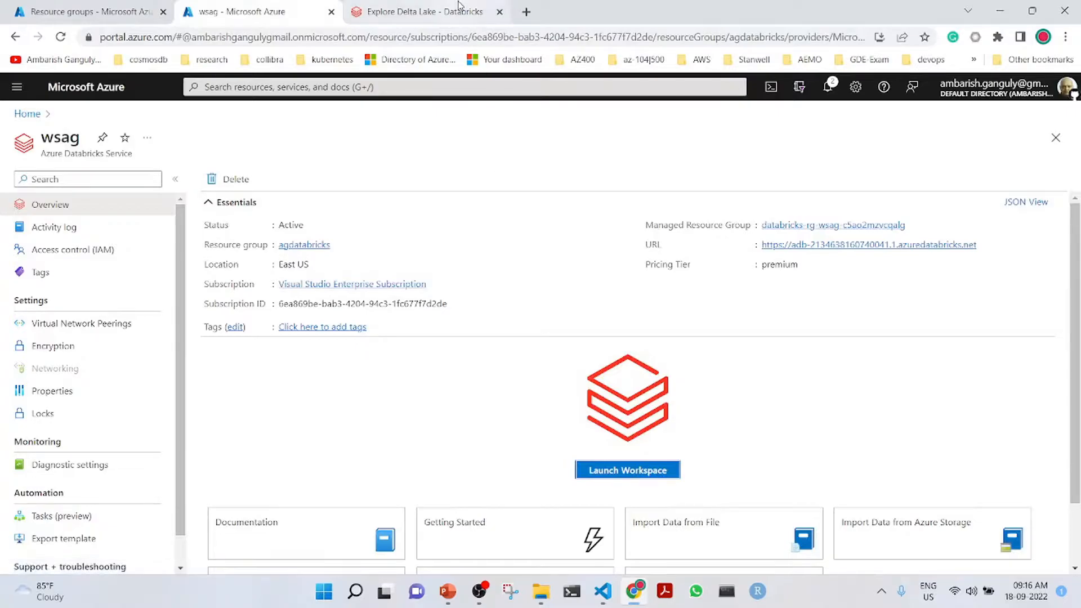
pyautogui.click(428, 12)
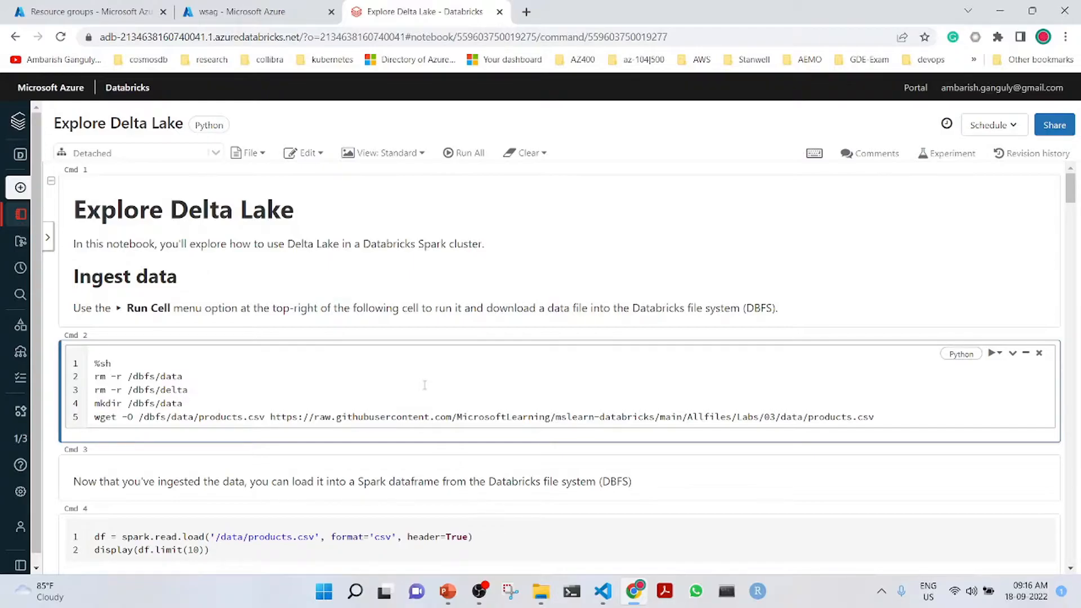
# Run the shell cell that recreates the data folders and downloads products.csv into DBFS
pyautogui.click(186, 390)
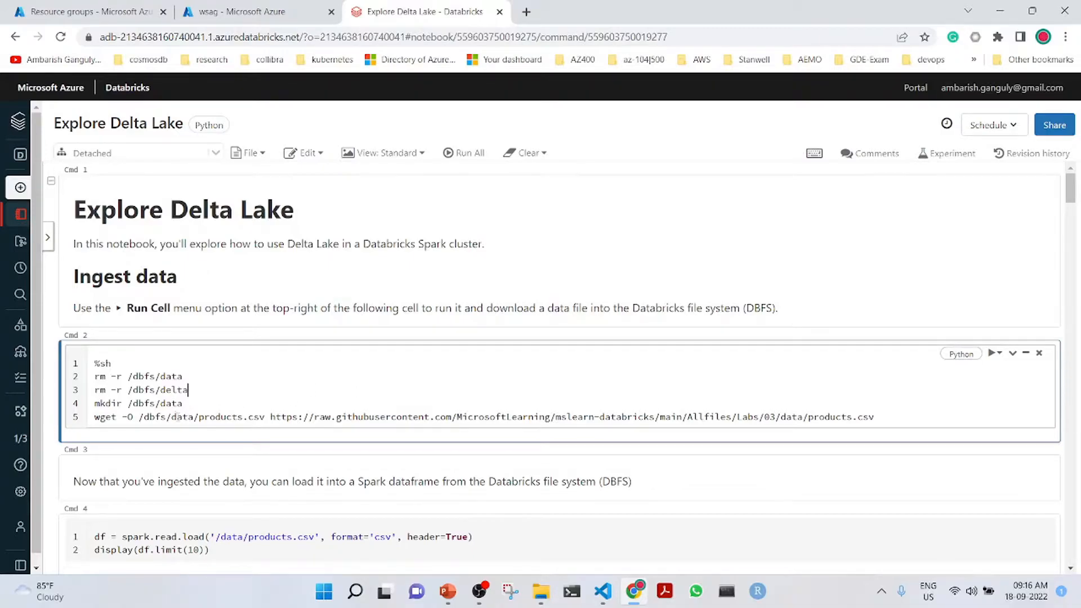
pyautogui.moveTo(282, 391)
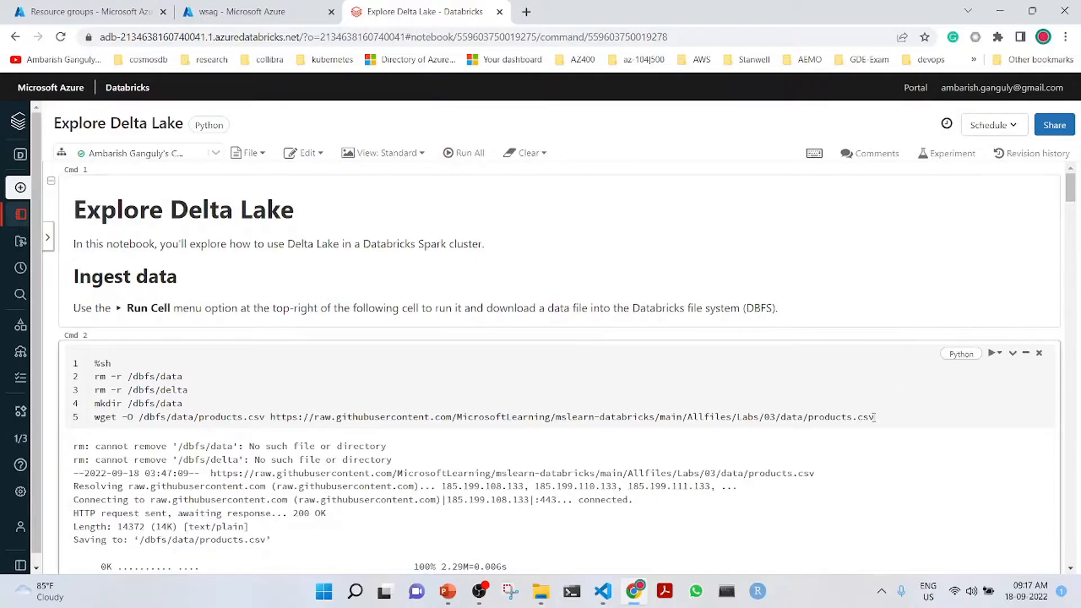
pyautogui.scroll(-3)
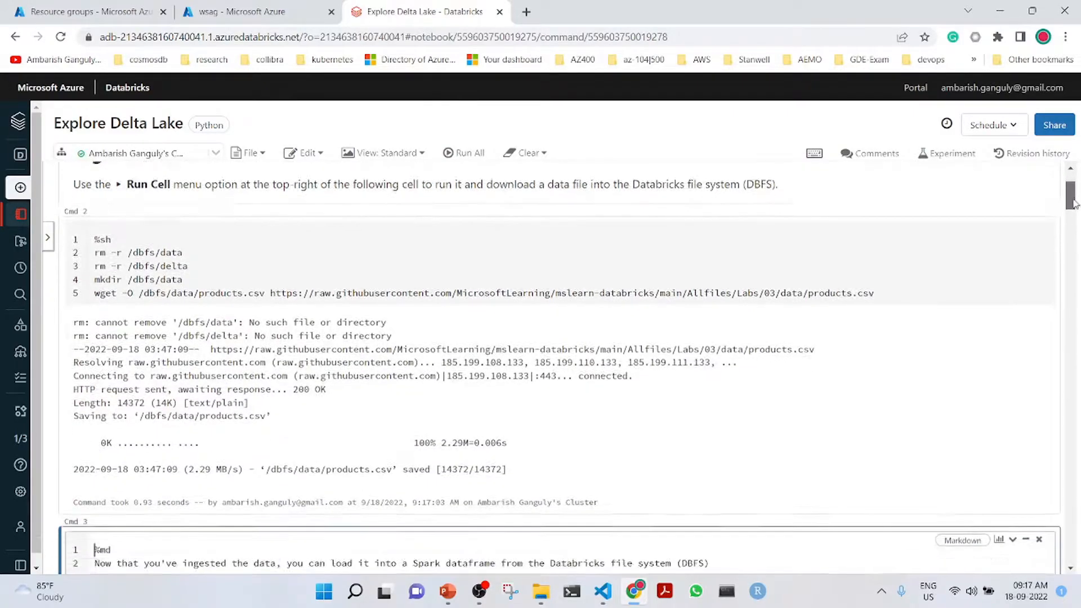
pyautogui.scroll(-3)
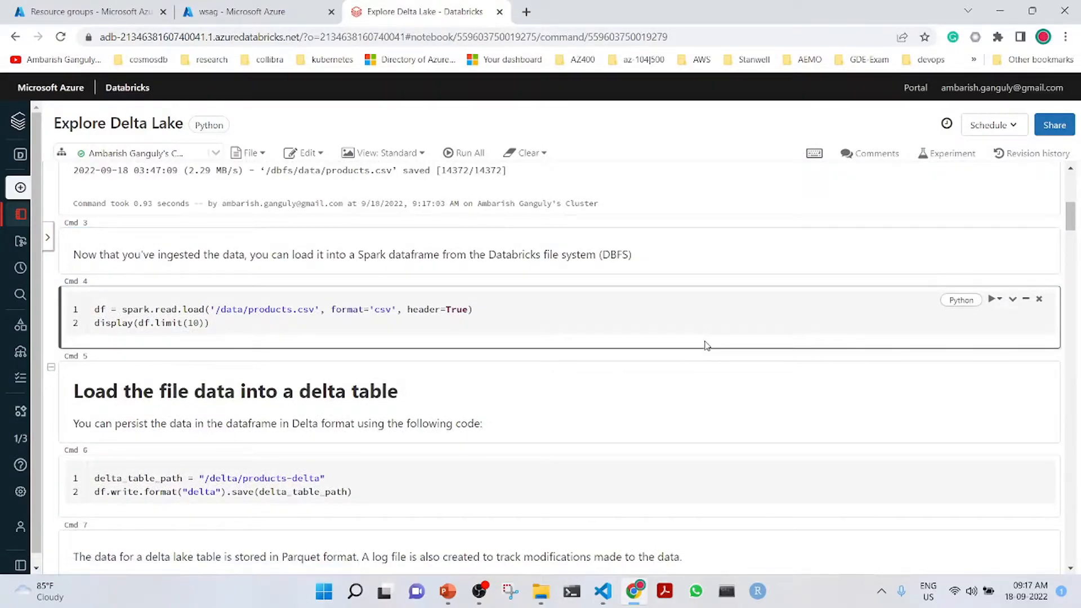
# Load products.csv into a dataframe and write it in delta format to /delta/products-delta
pyautogui.click(991, 309)
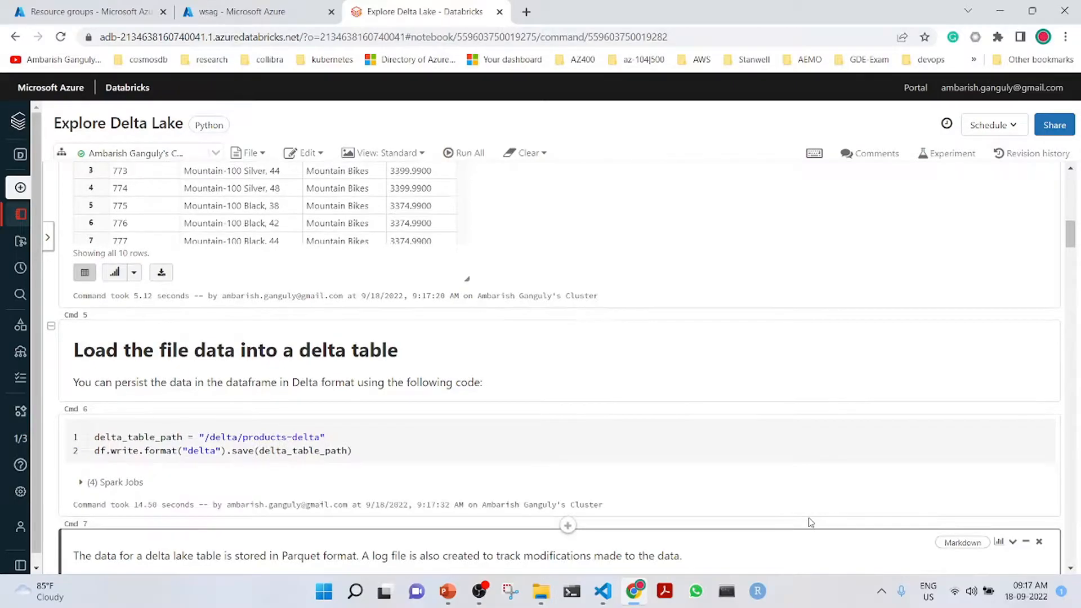
pyautogui.moveTo(1076, 292)
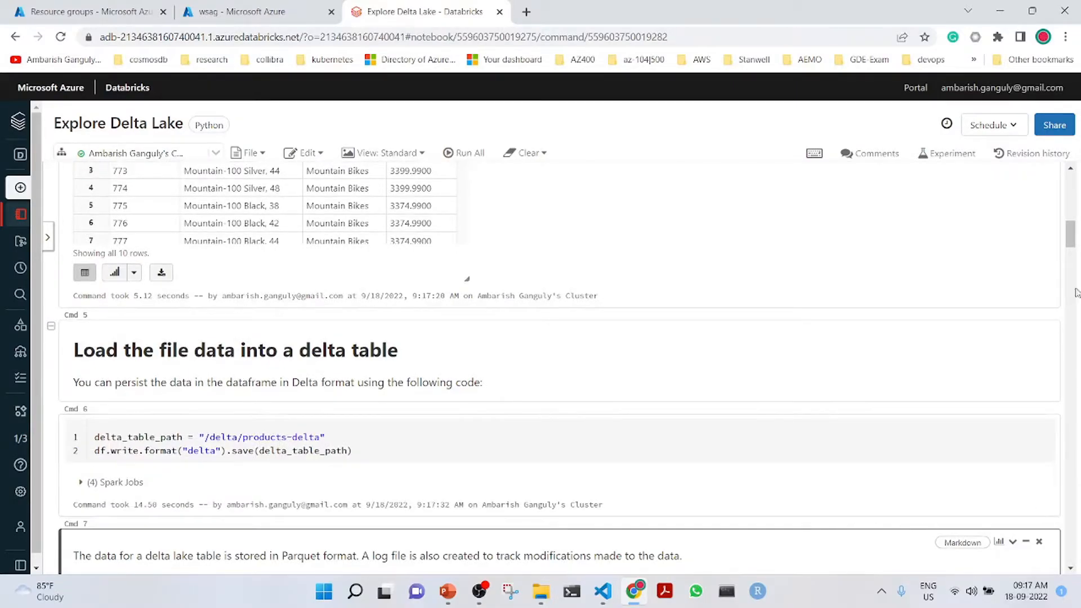
pyautogui.scroll(-3)
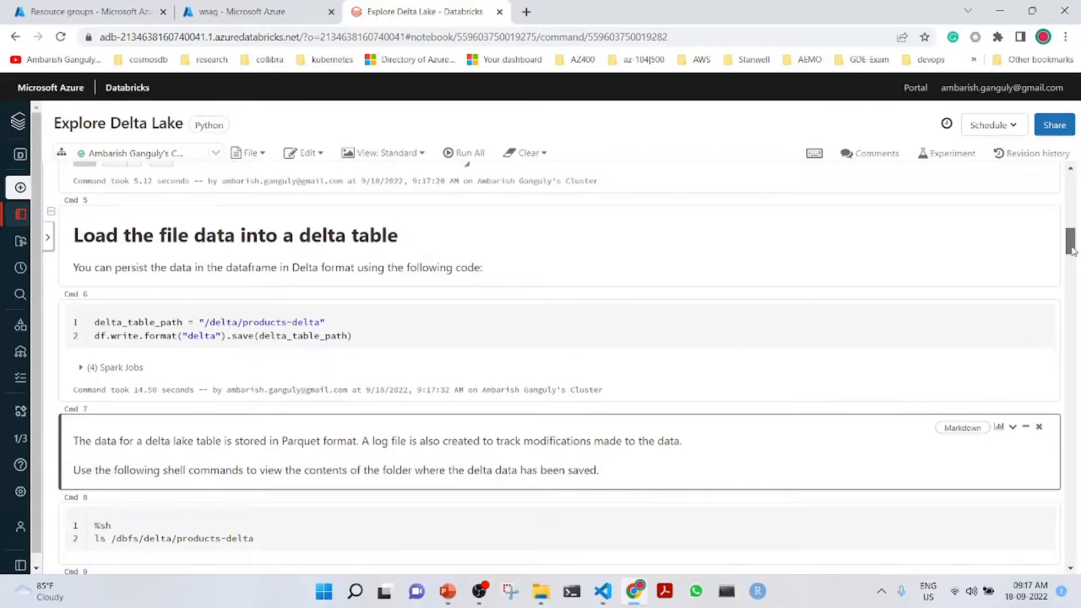
pyautogui.scroll(-3)
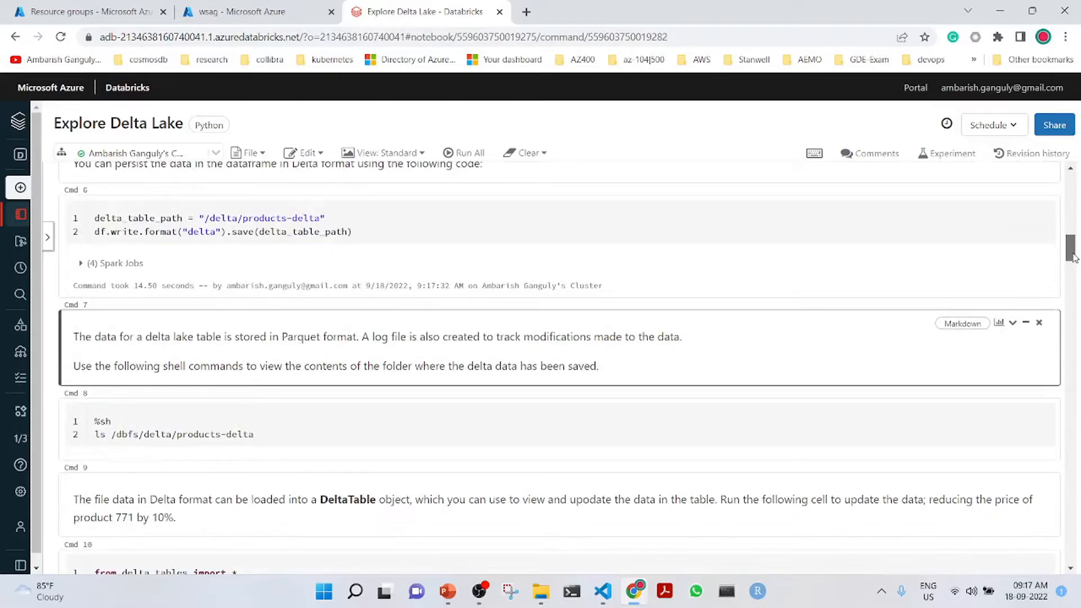
# List the products-delta folder's parquet file and add an empty cell below it
pyautogui.click(523, 435)
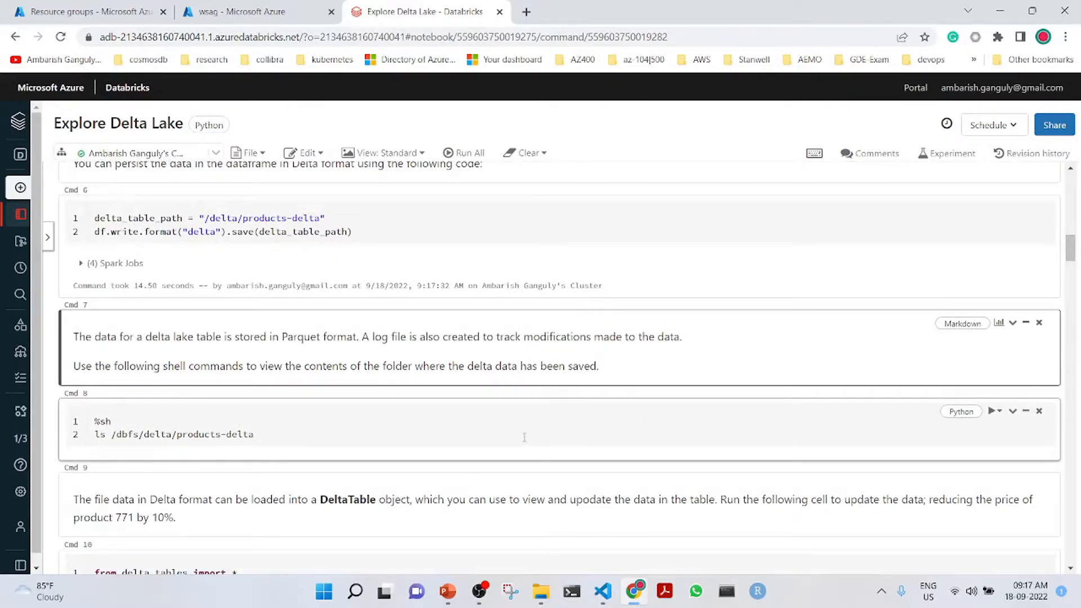
pyautogui.click(524, 427)
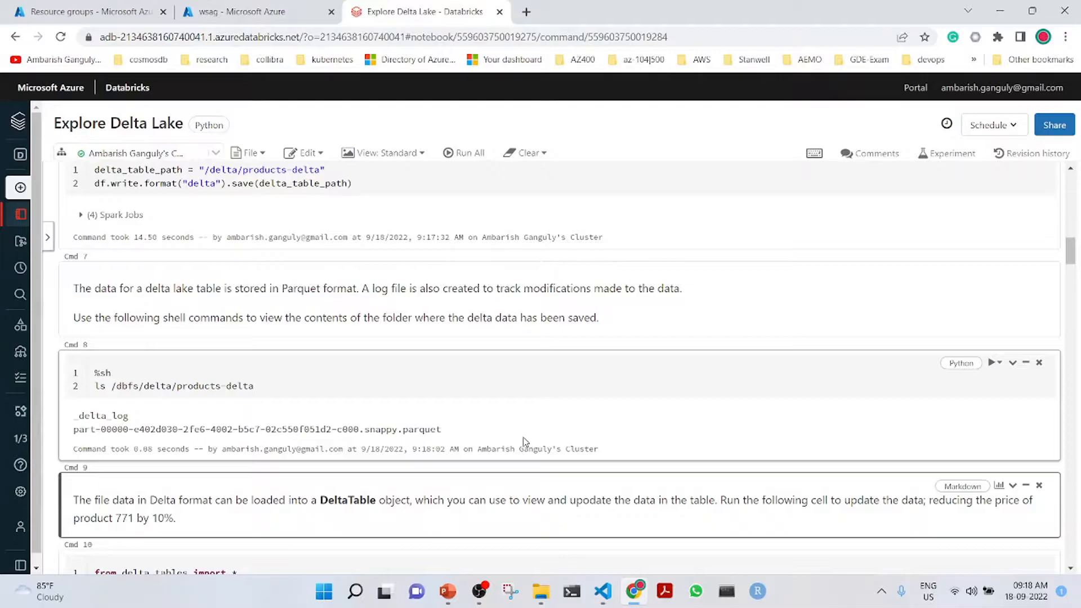
pyautogui.moveTo(994, 431)
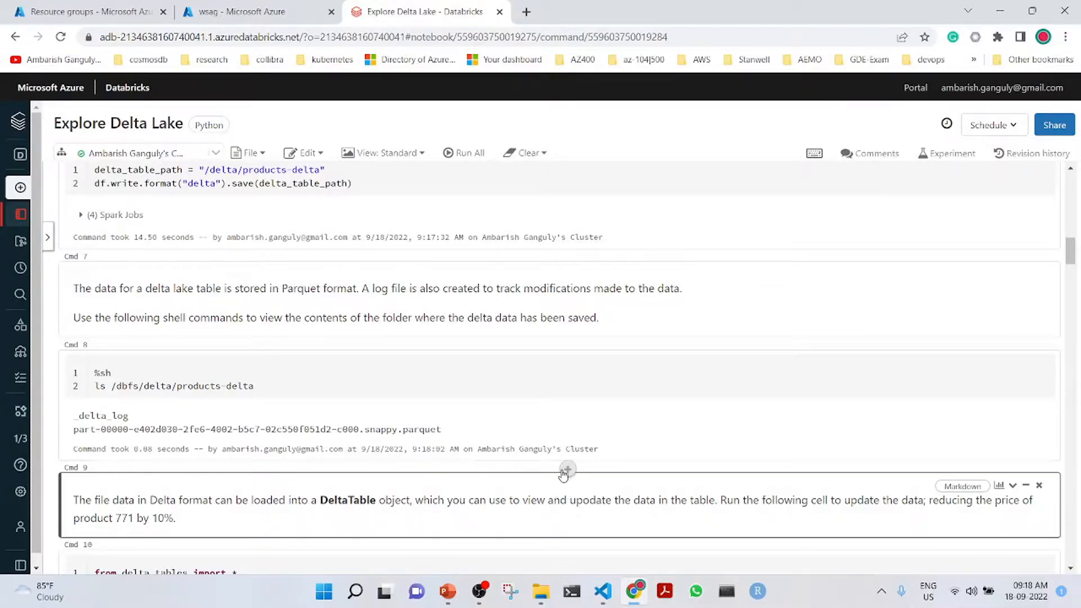
pyautogui.click(565, 470)
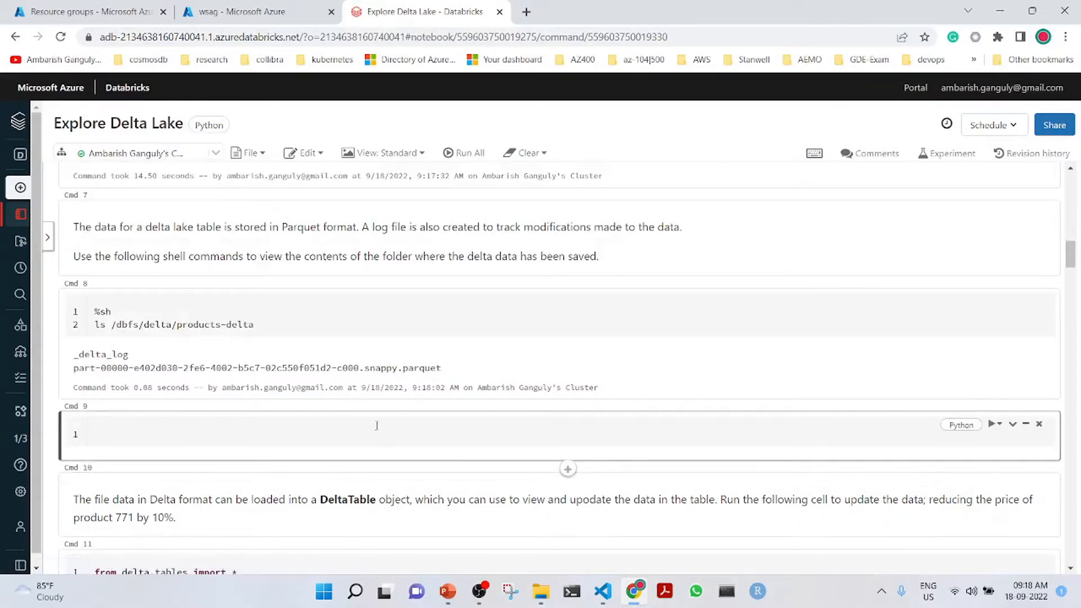
# Enter '%sh ls /dbfs/delta/products-delta/_delta_log' in the new cell to list the log files
pyautogui.write('L')
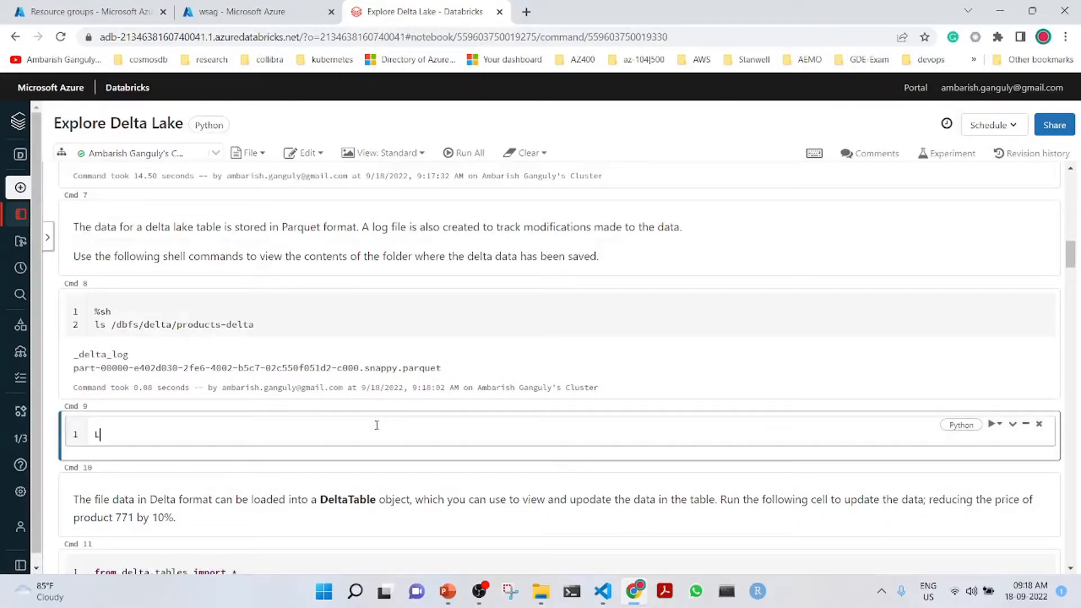
pyautogui.press('Backspace')
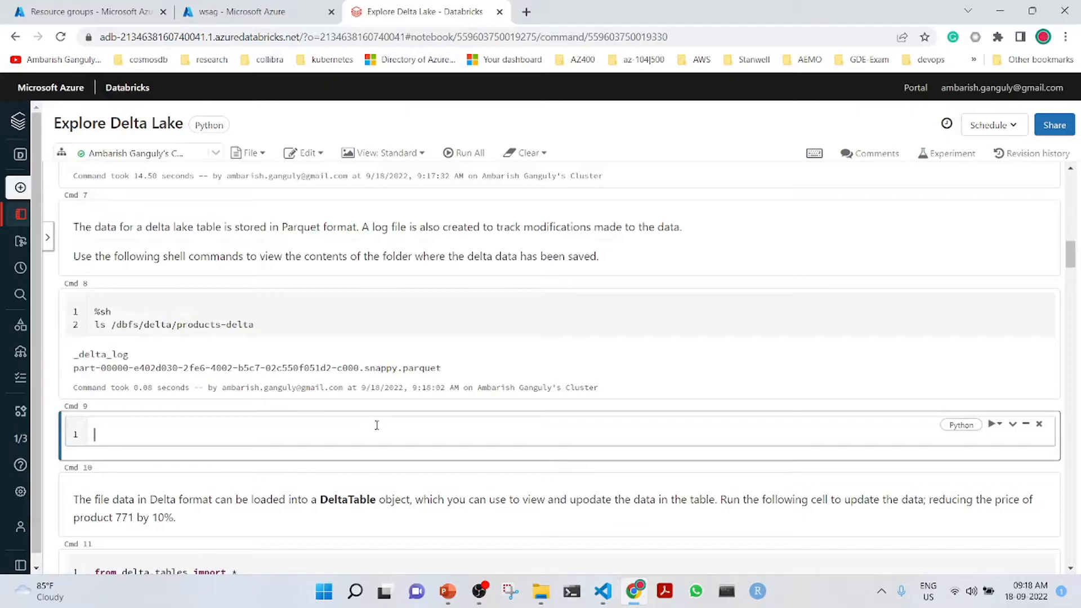
pyautogui.write('ls /dbfs/delta/products-delta')
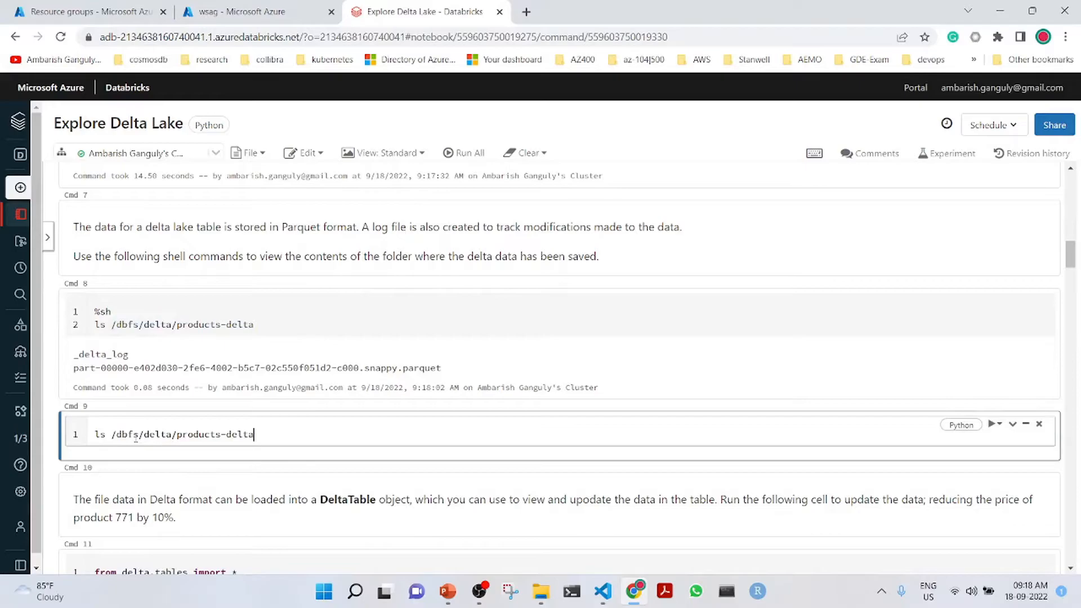
pyautogui.write('/')
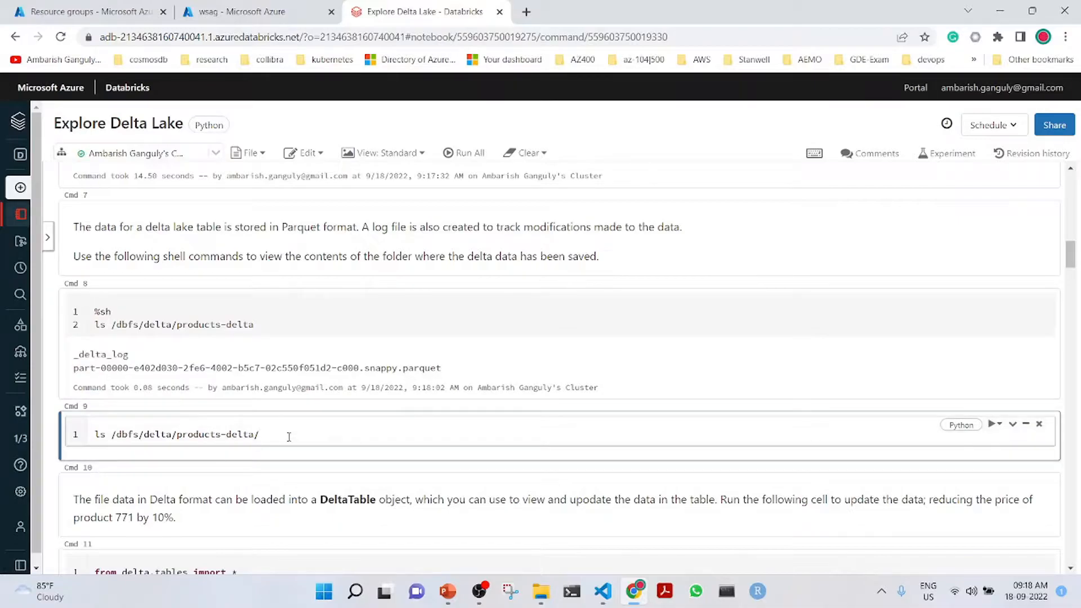
pyautogui.write('_delta_log')
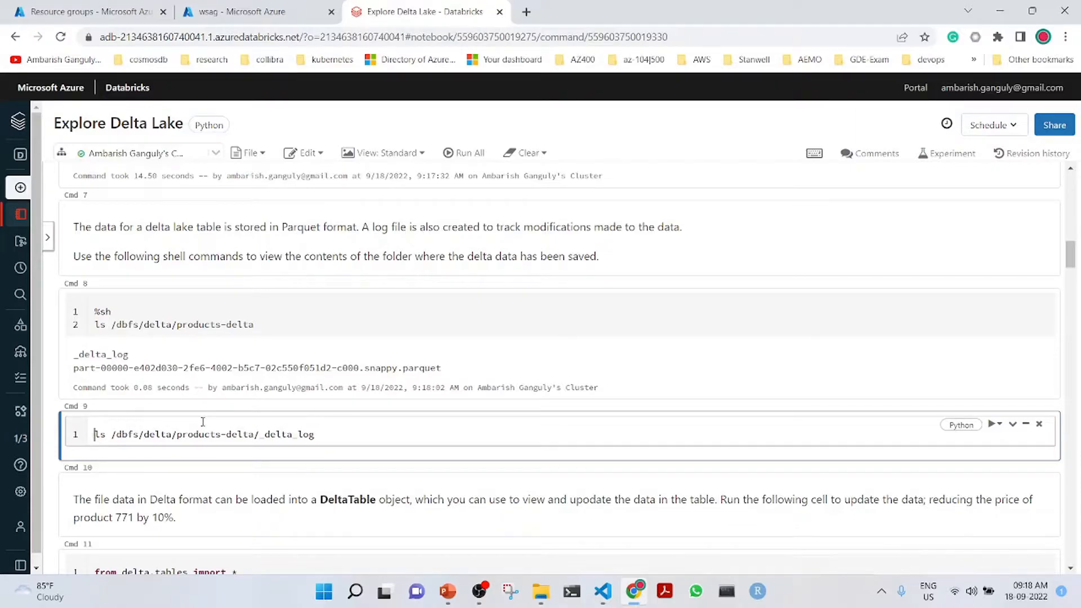
pyautogui.write('%sh')
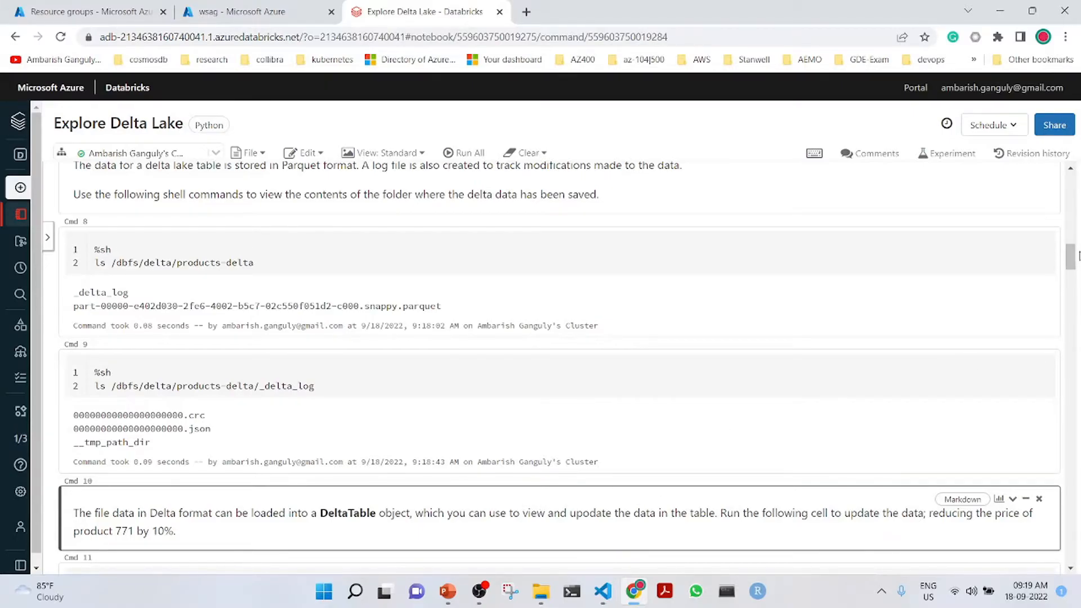
# Update product 771's price by -10% in the delta table and reload new_df showing 3059.991
pyautogui.scroll(-3)
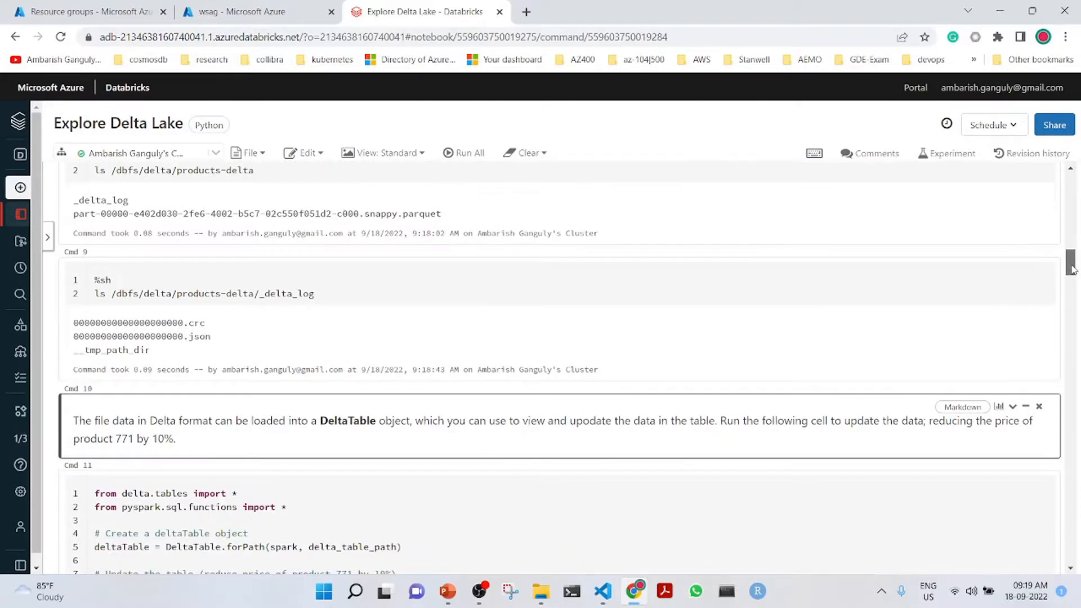
pyautogui.scroll(-3)
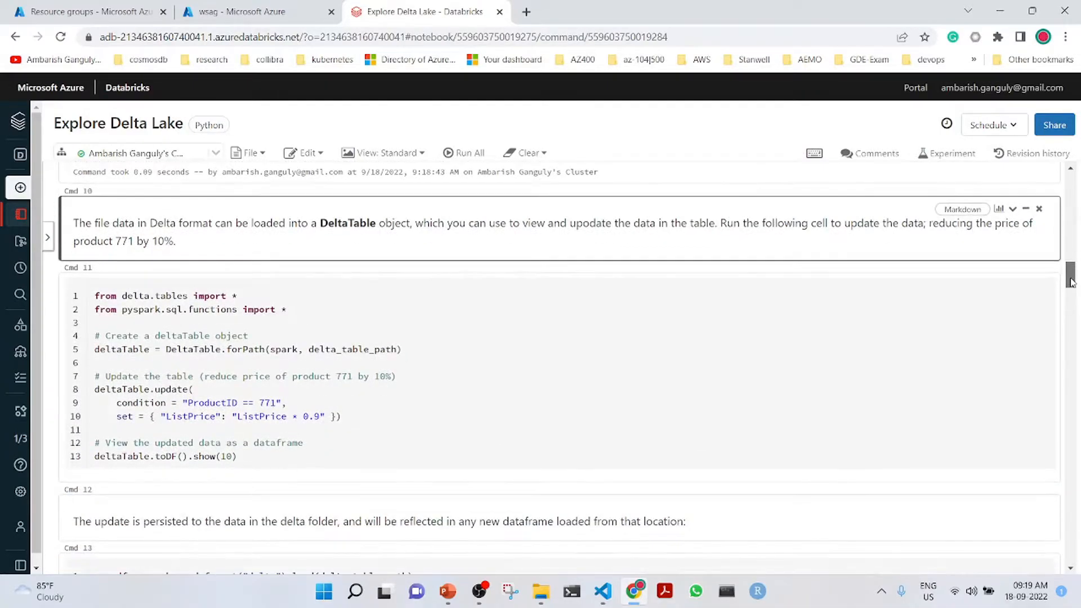
pyautogui.scroll(-3)
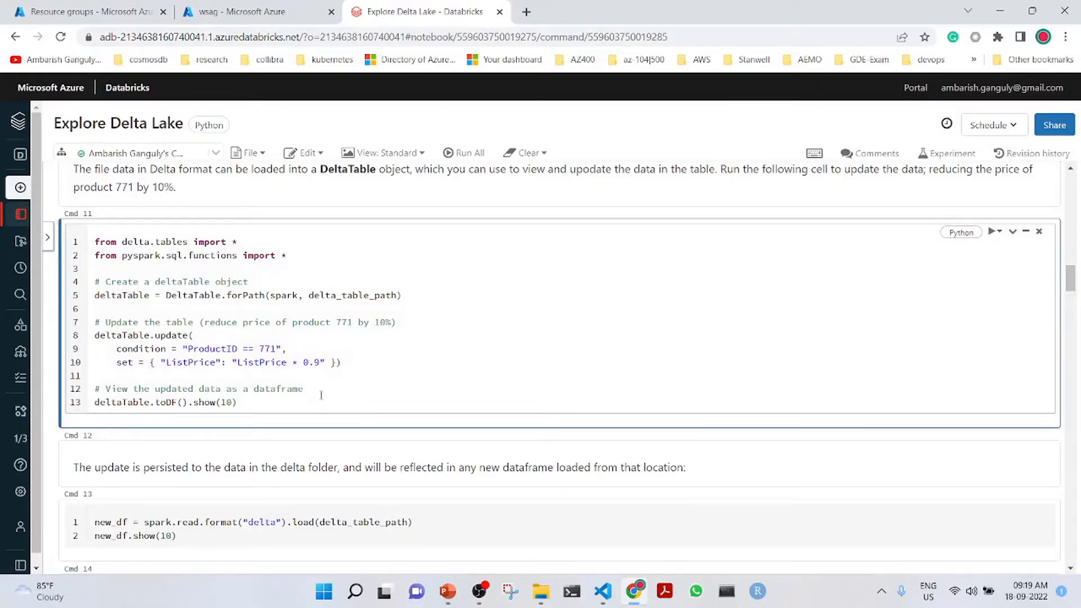
pyautogui.click(993, 215)
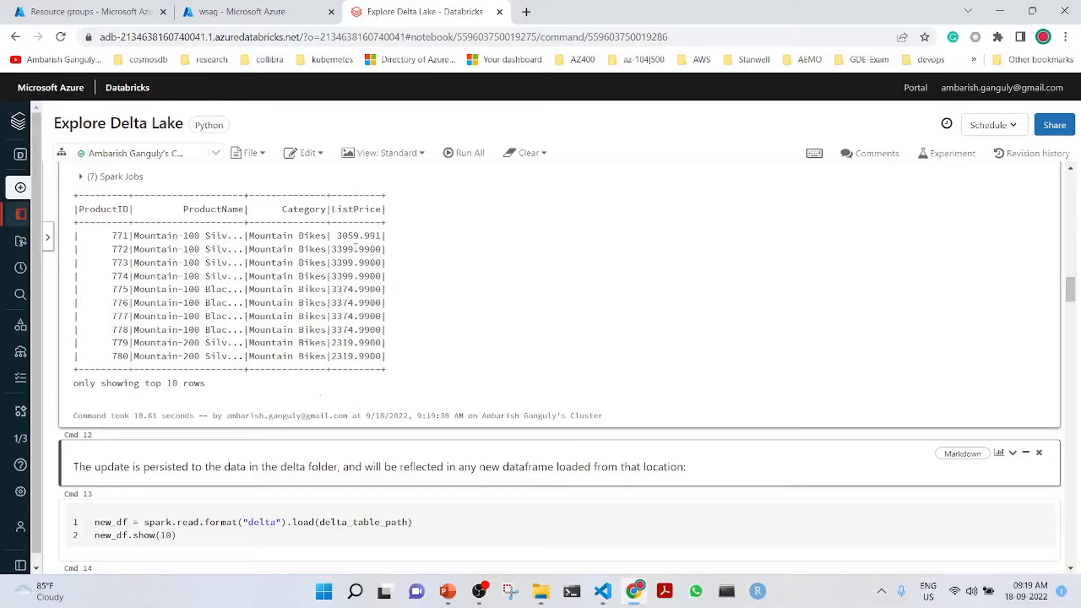
pyautogui.moveTo(364, 483)
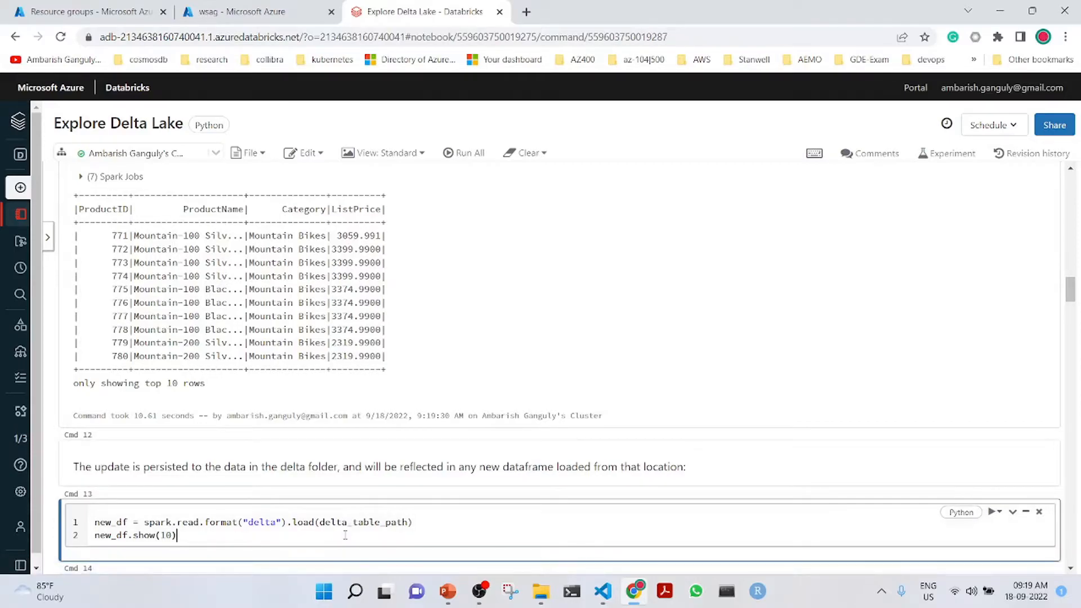
pyautogui.click(991, 246)
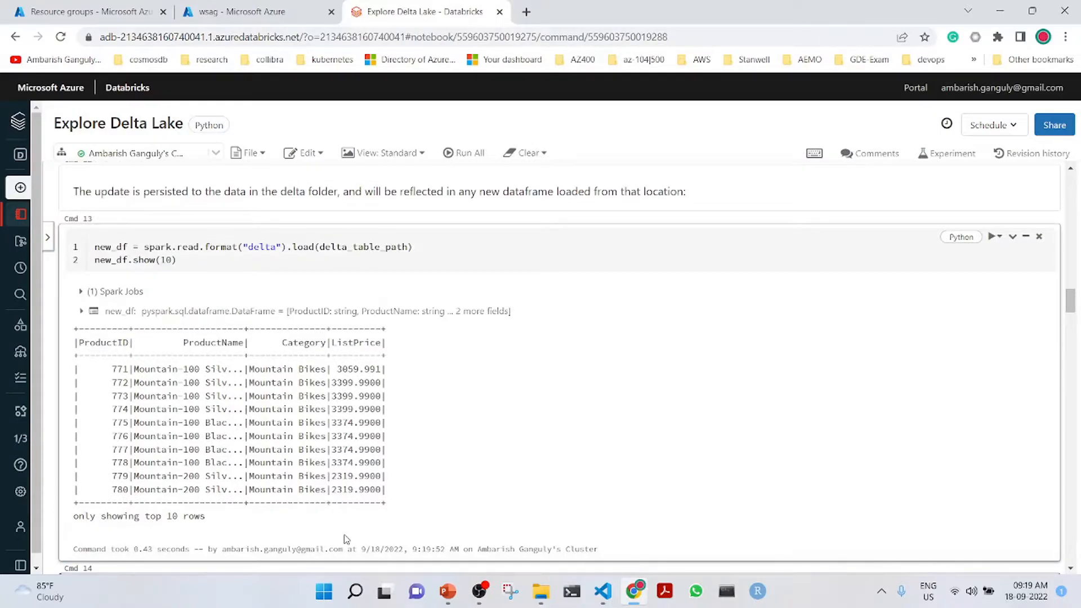
# Read the delta table with versionAsOf 0 and compare product 771's 3399.9900 with the current data
pyautogui.scroll(-3)
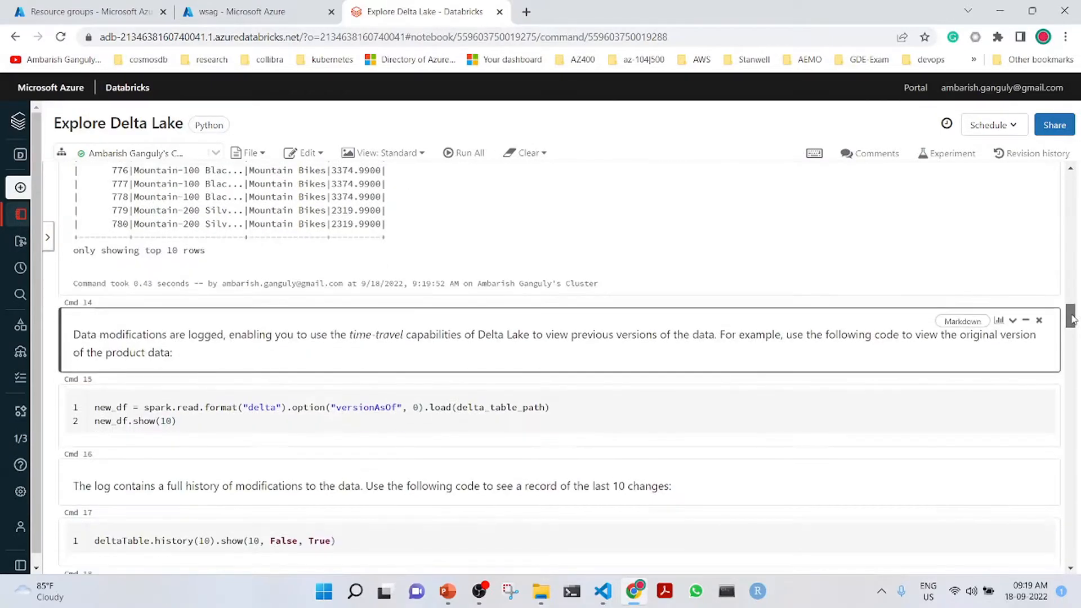
pyautogui.scroll(-3)
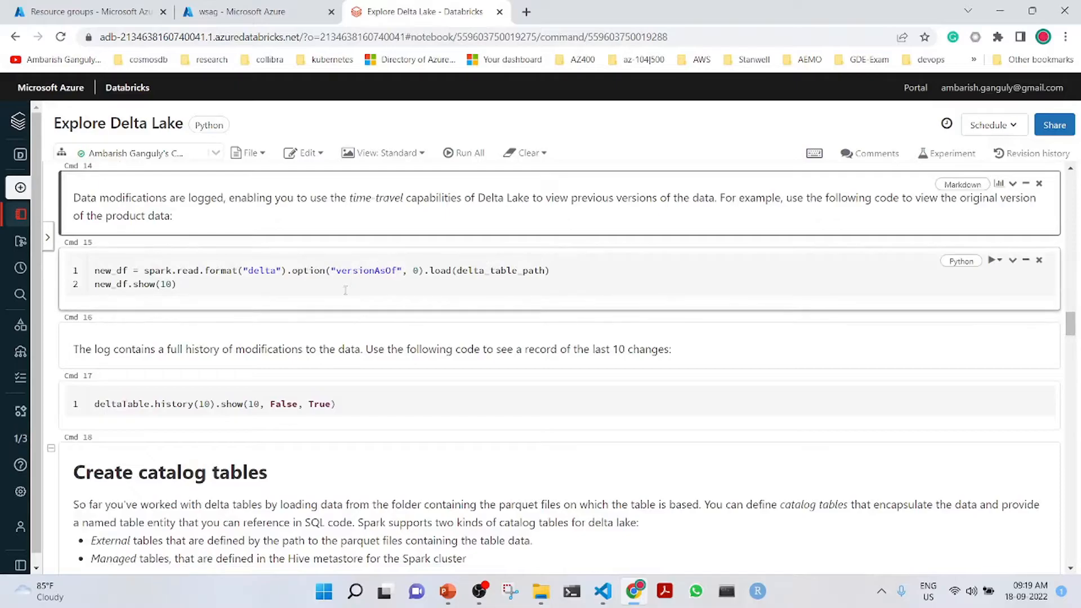
pyautogui.click(342, 284)
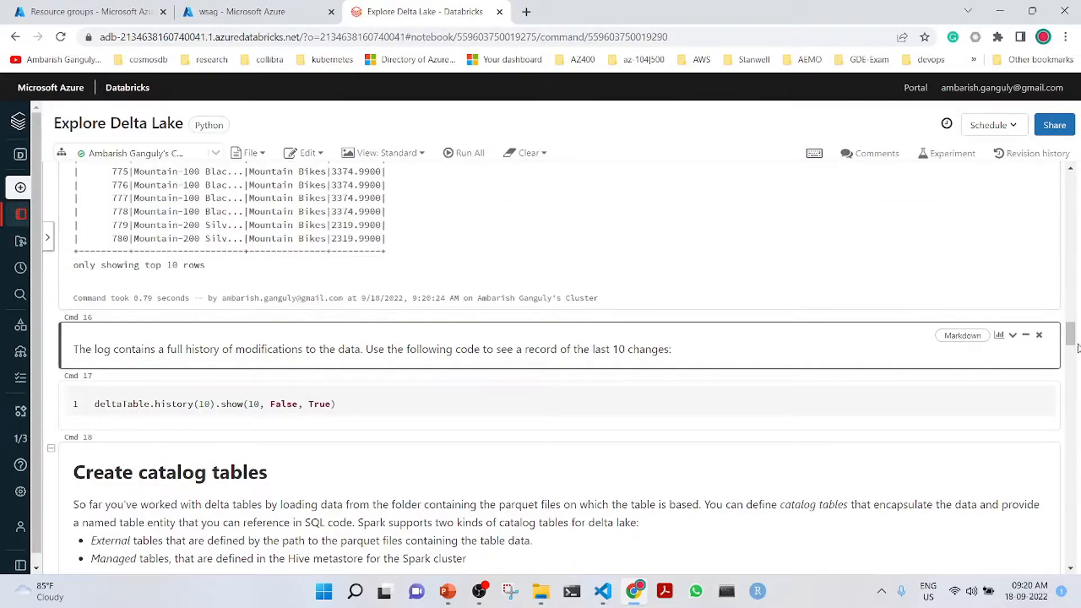
pyautogui.scroll(3)
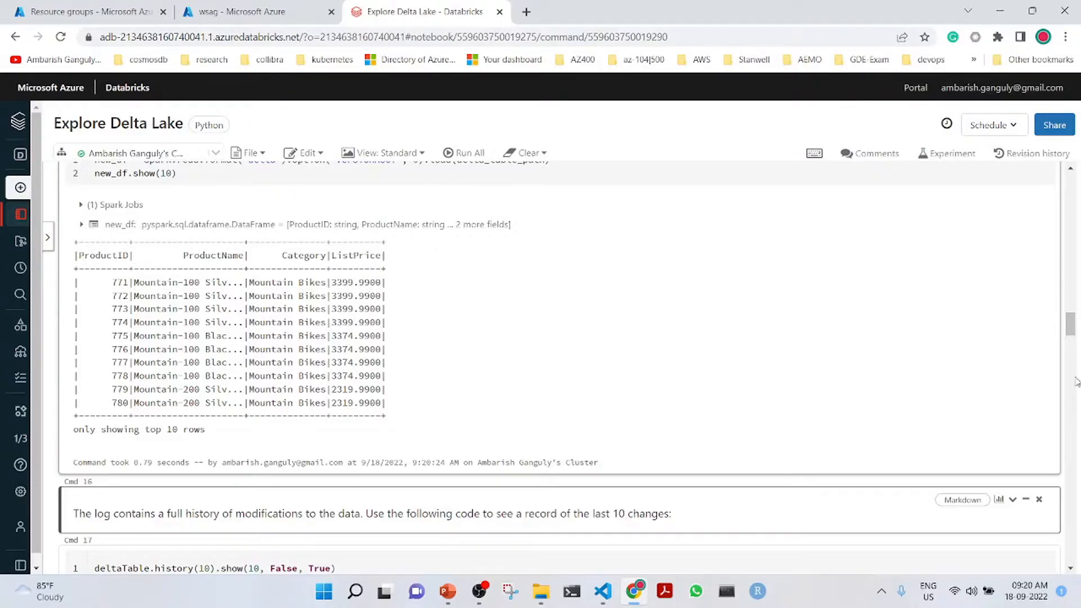
pyautogui.scroll(3)
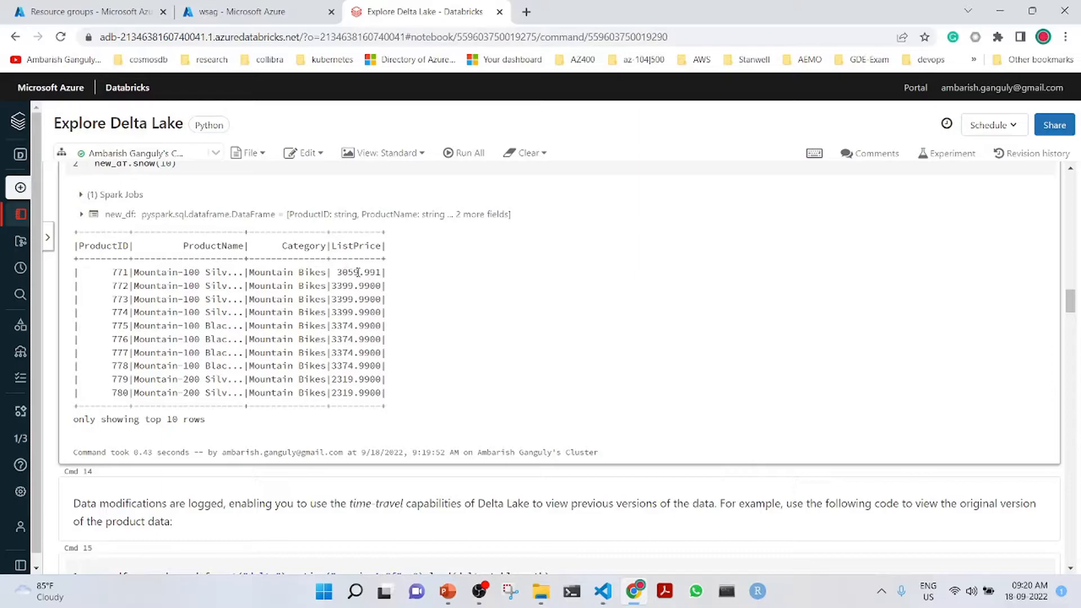
pyautogui.scroll(-3)
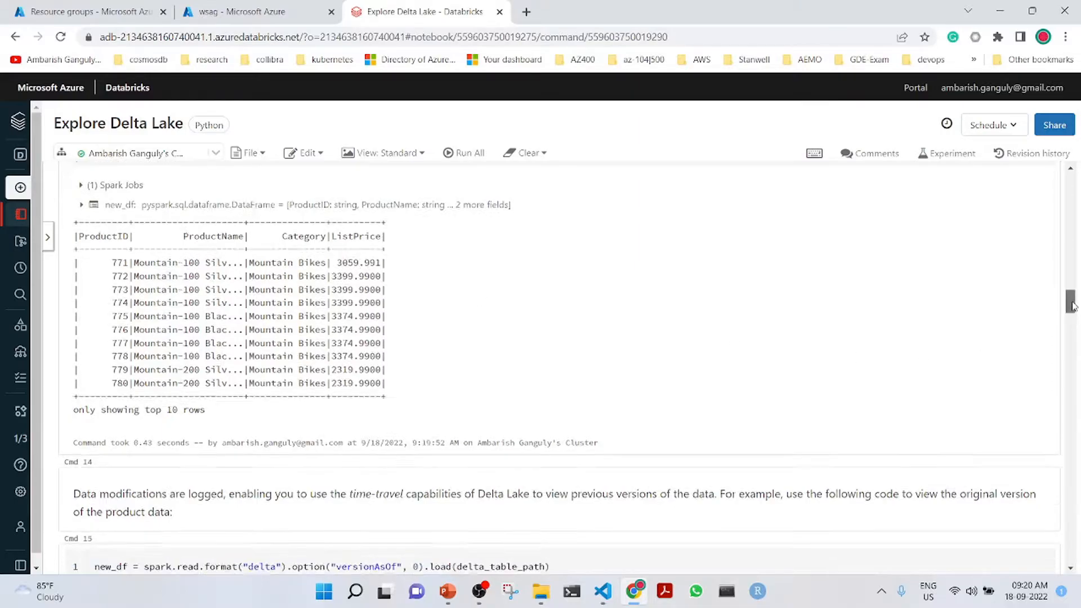
pyautogui.scroll(-3)
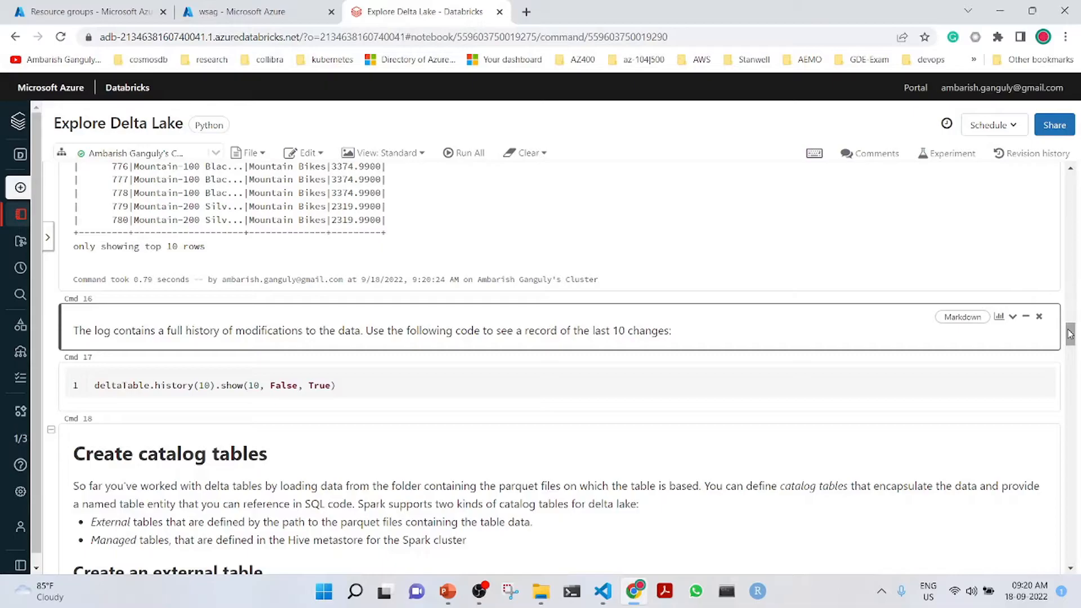
# Run deltaTable.history(10) and review the version 1 UPDATE and version 0 WRITE records
pyautogui.click(406, 385)
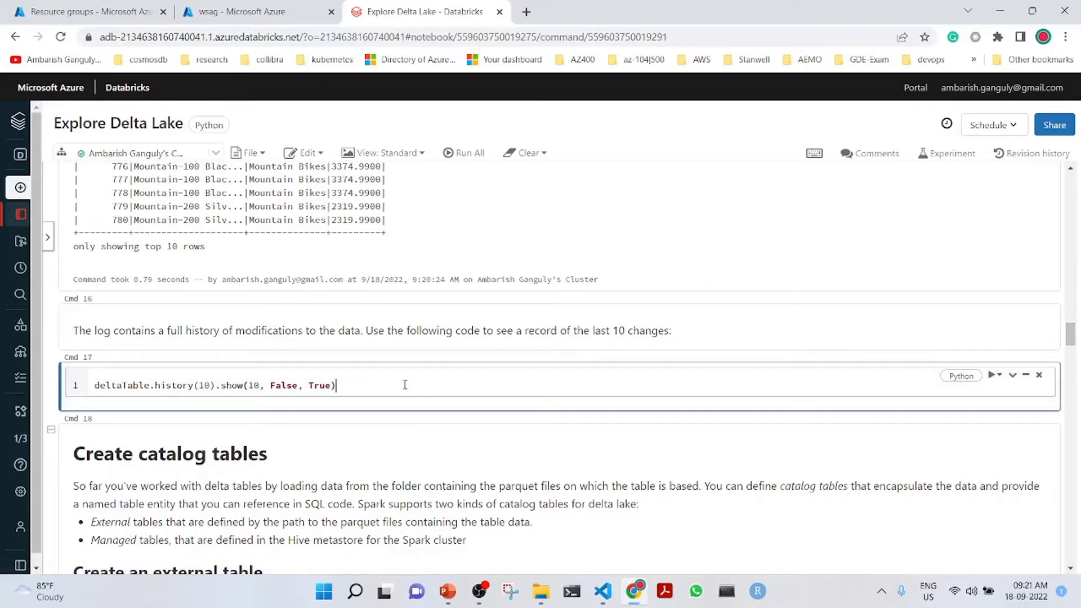
pyautogui.click(993, 385)
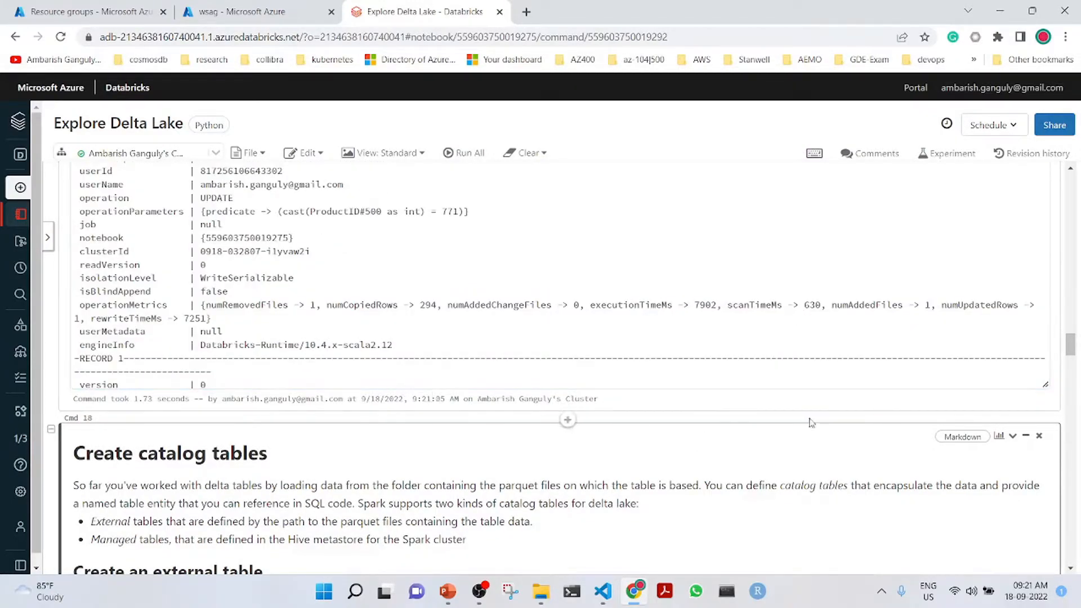
pyautogui.scroll(-3)
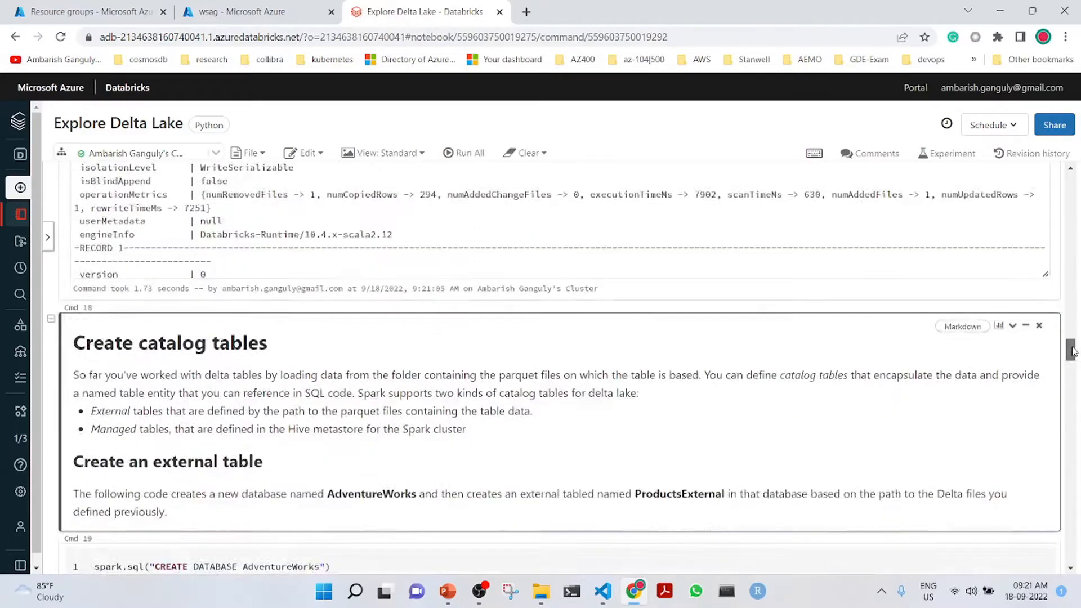
pyautogui.scroll(3)
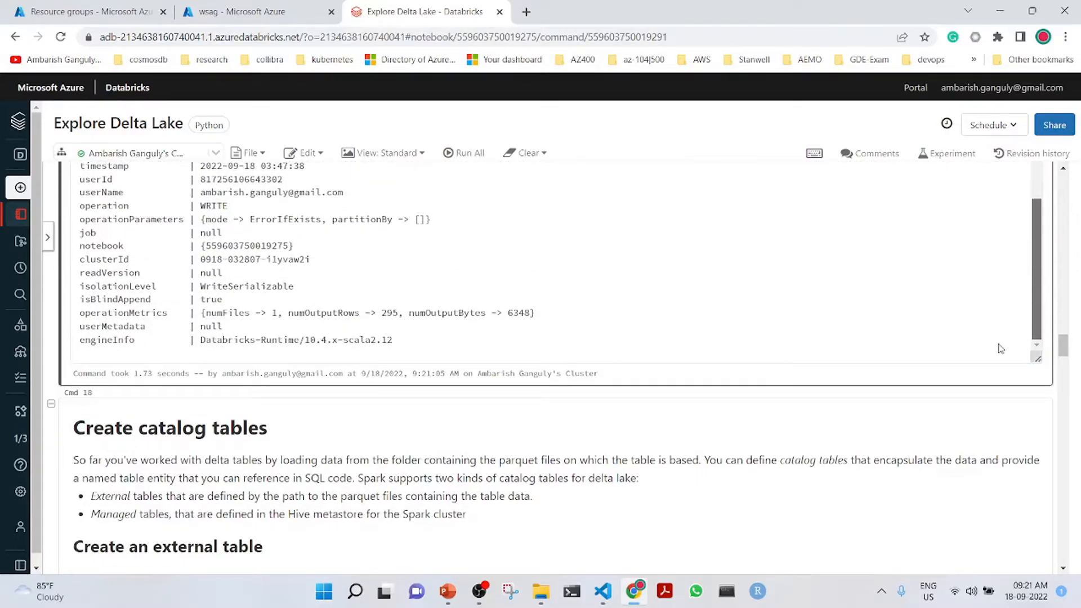
pyautogui.scroll(3)
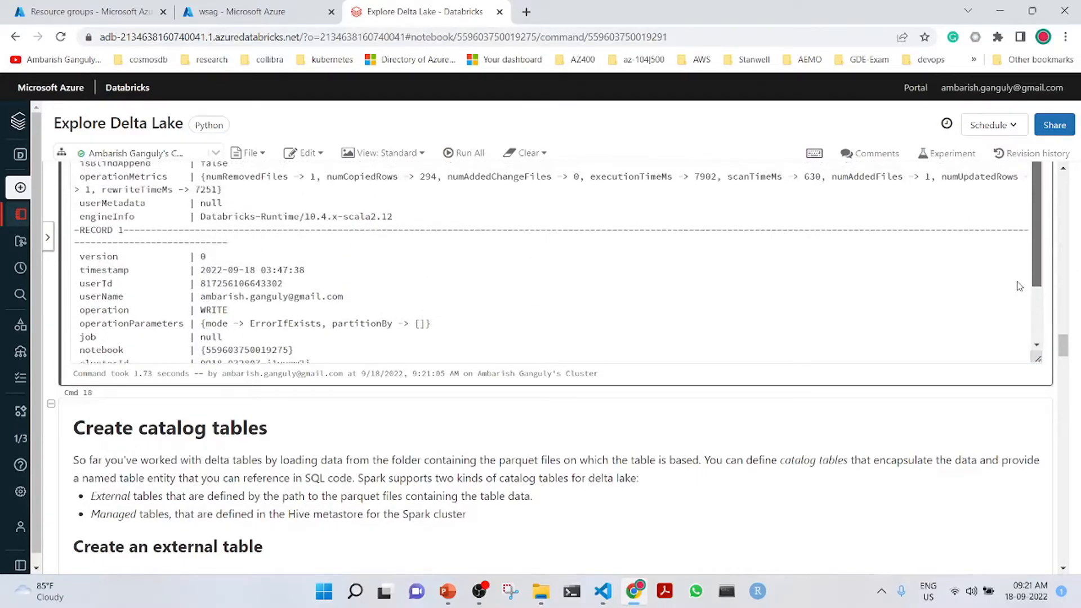
pyautogui.scroll(3)
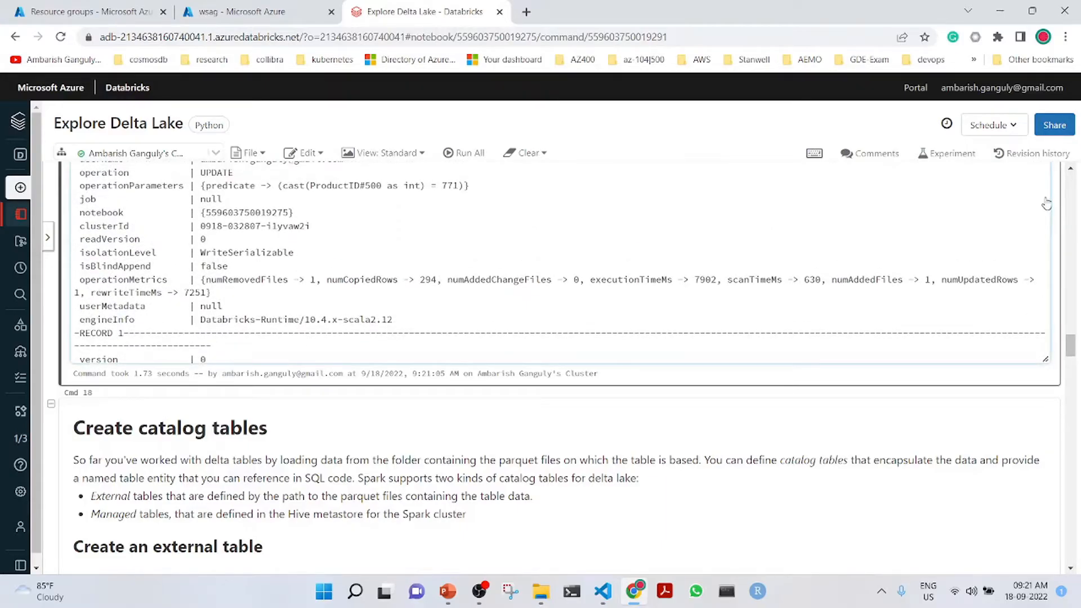
pyautogui.scroll(3)
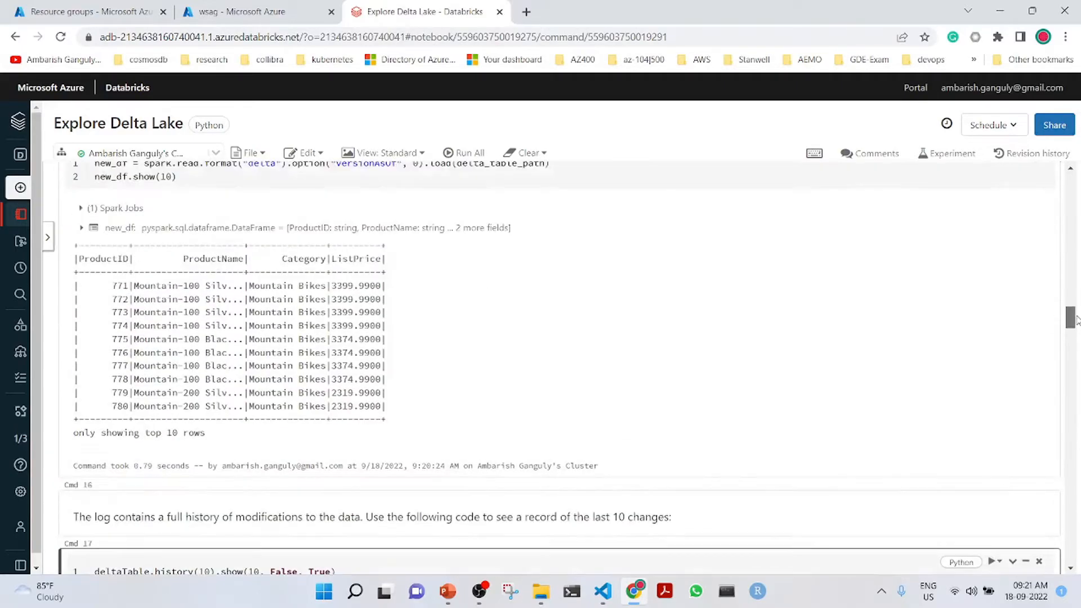
pyautogui.scroll(-3)
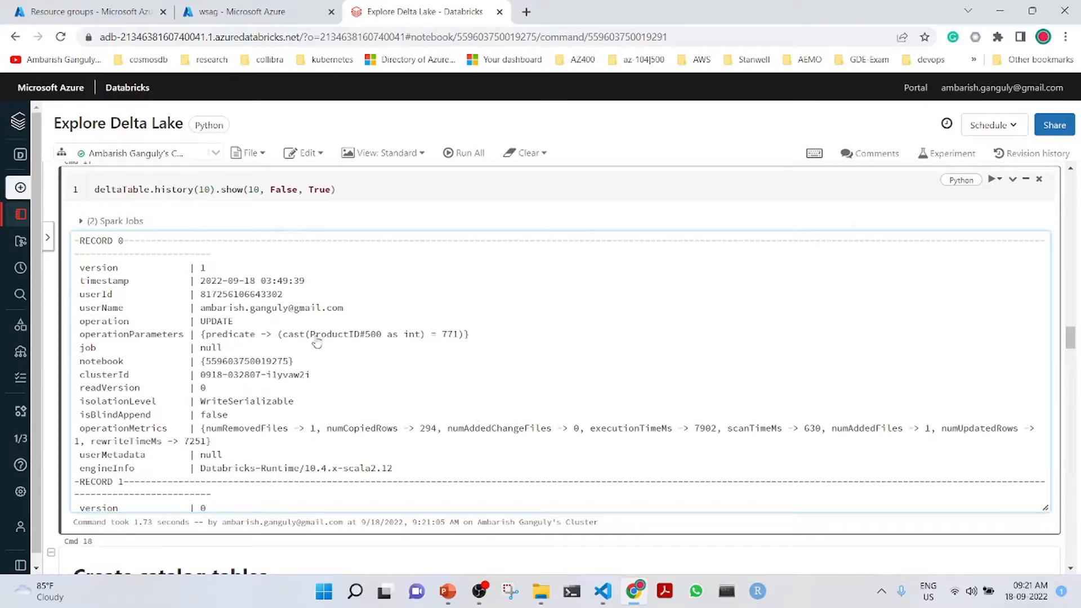
pyautogui.moveTo(449, 340)
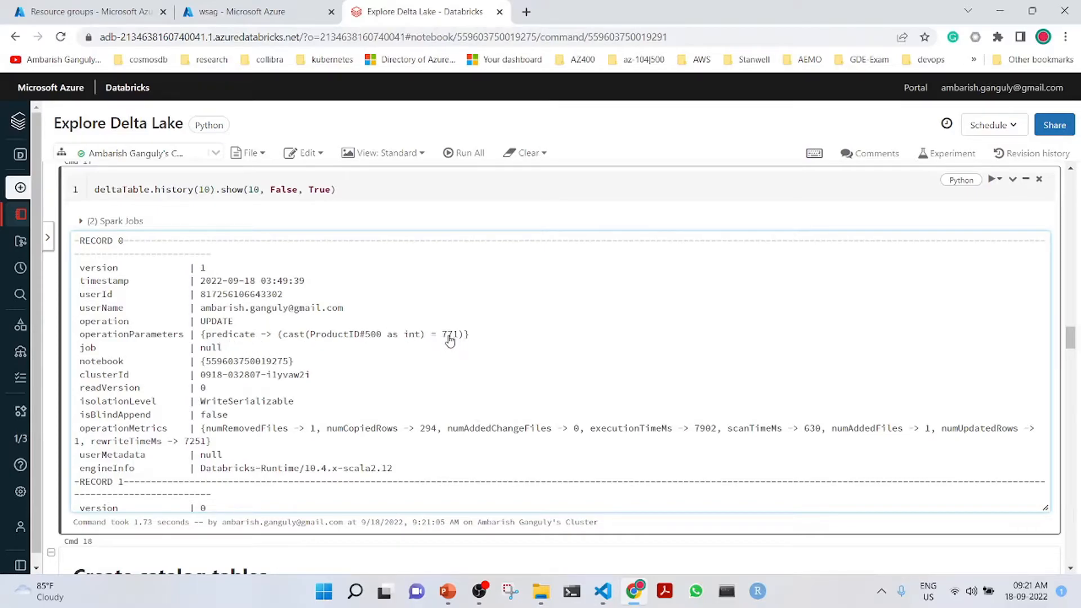
pyautogui.moveTo(224, 328)
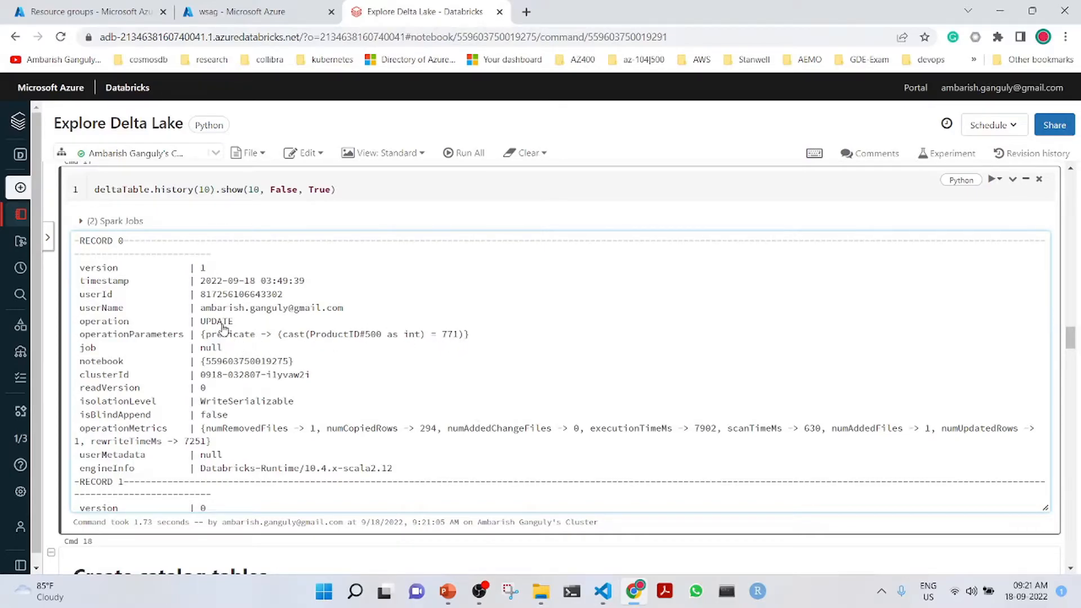
pyautogui.moveTo(269, 344)
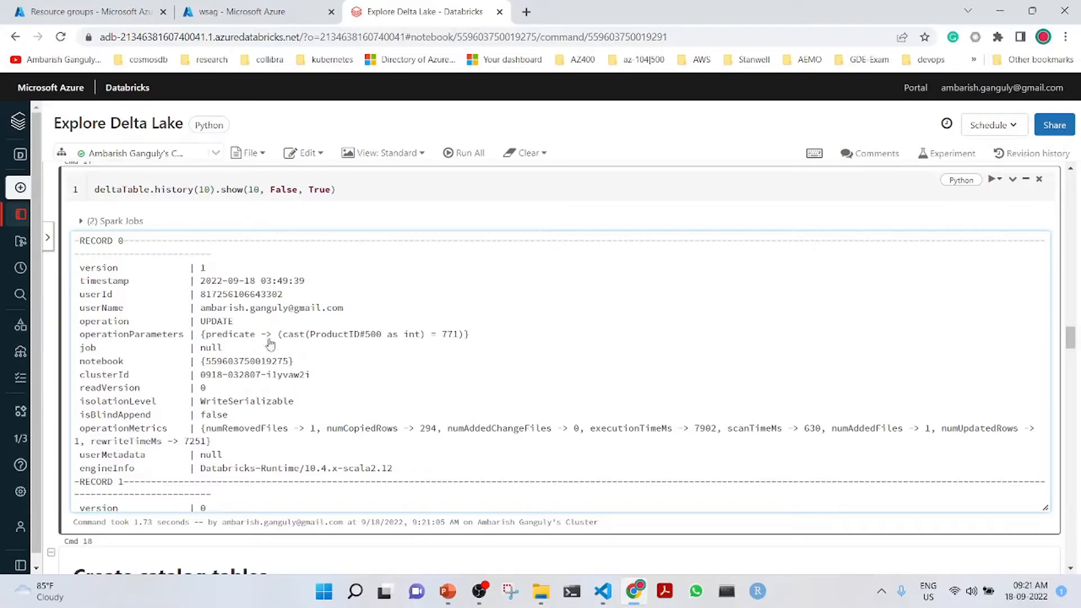
pyautogui.scroll(-3)
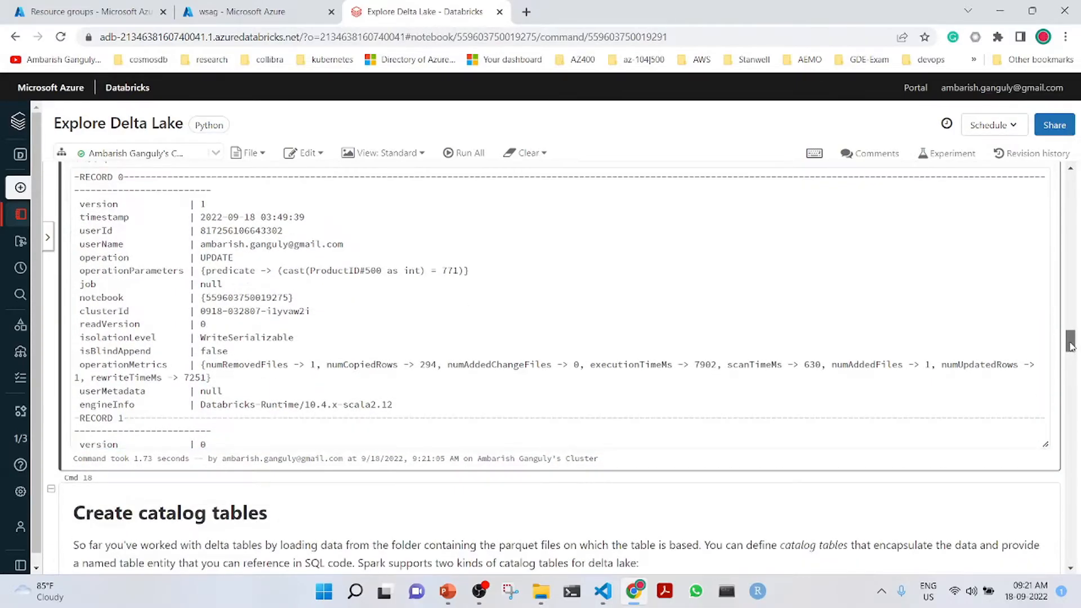
pyautogui.scroll(-3)
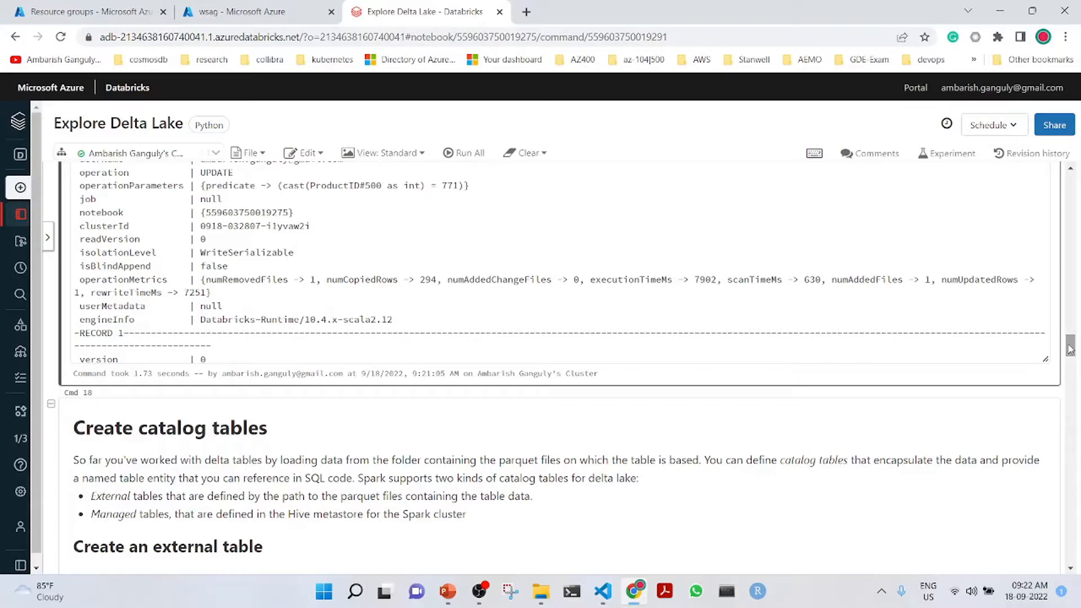
# Create the AdventureWorks database and the ProductsExternal table on the delta path
pyautogui.scroll(-3)
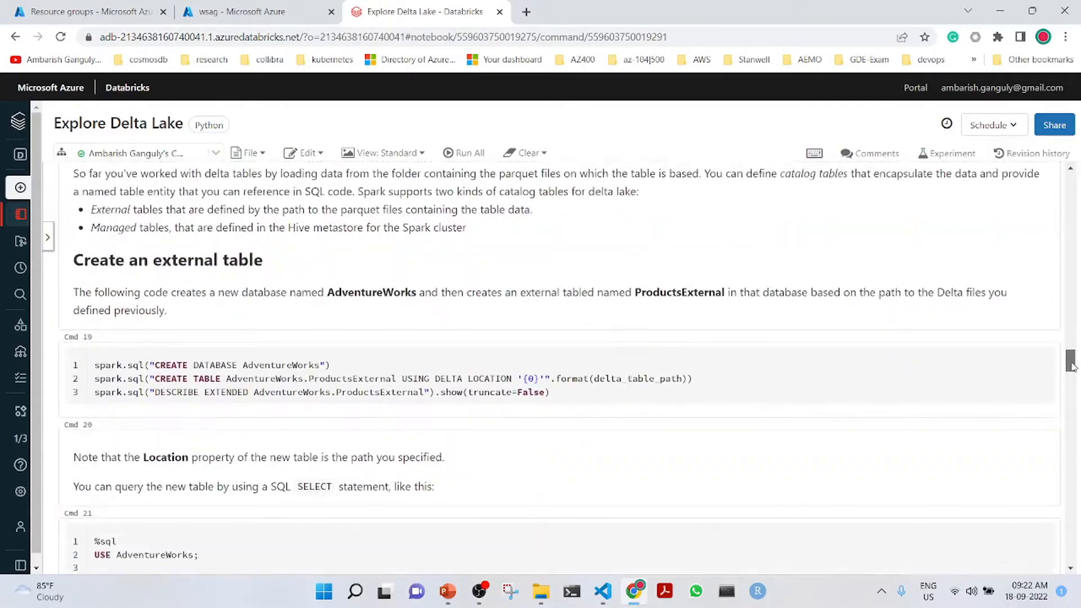
pyautogui.scroll(-3)
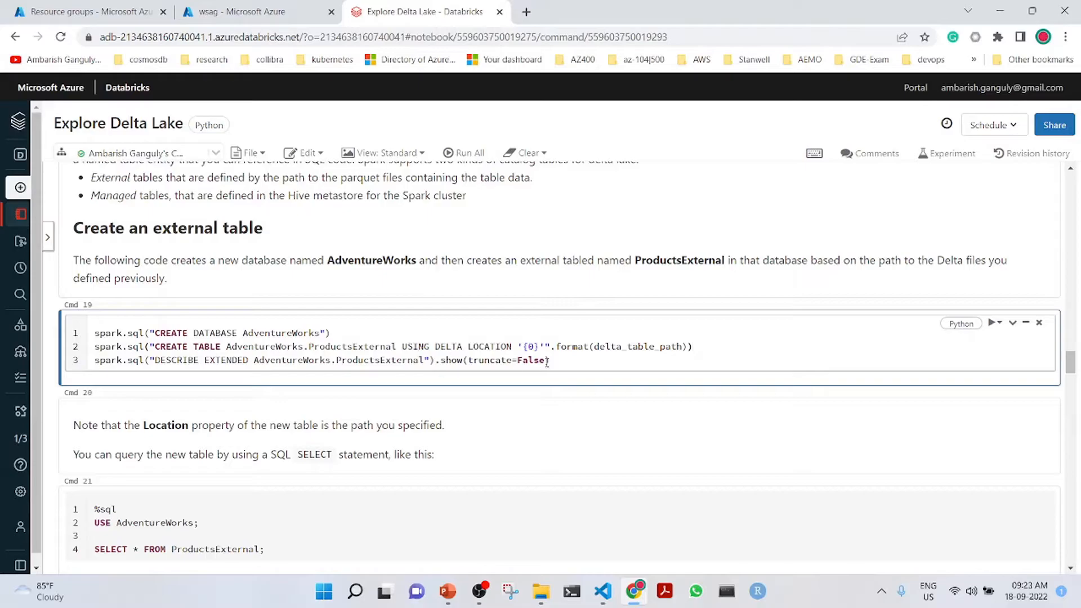
pyautogui.moveTo(630, 346)
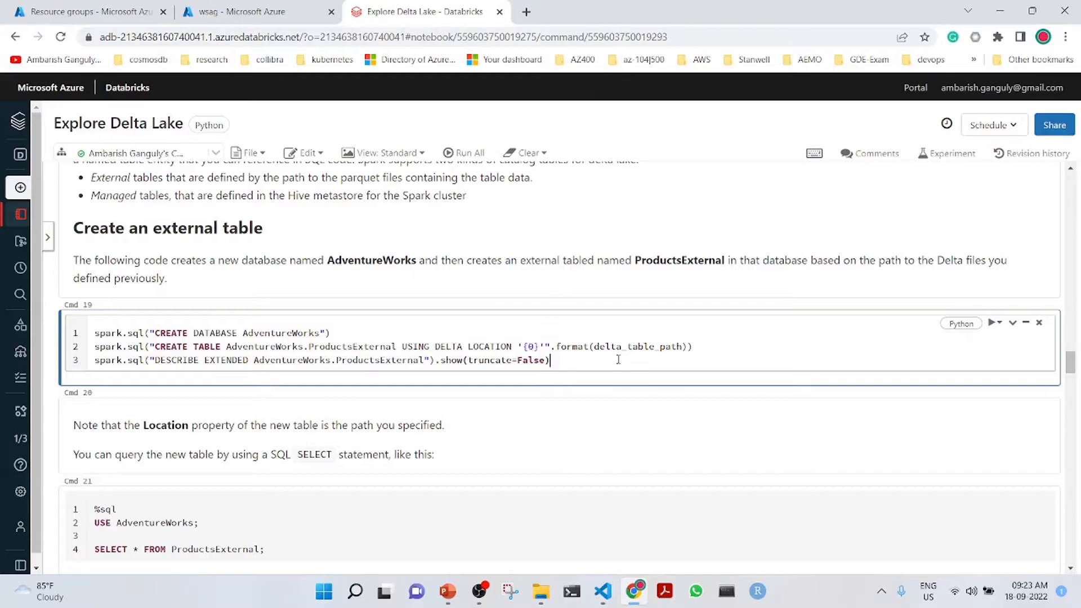
pyautogui.click(991, 322)
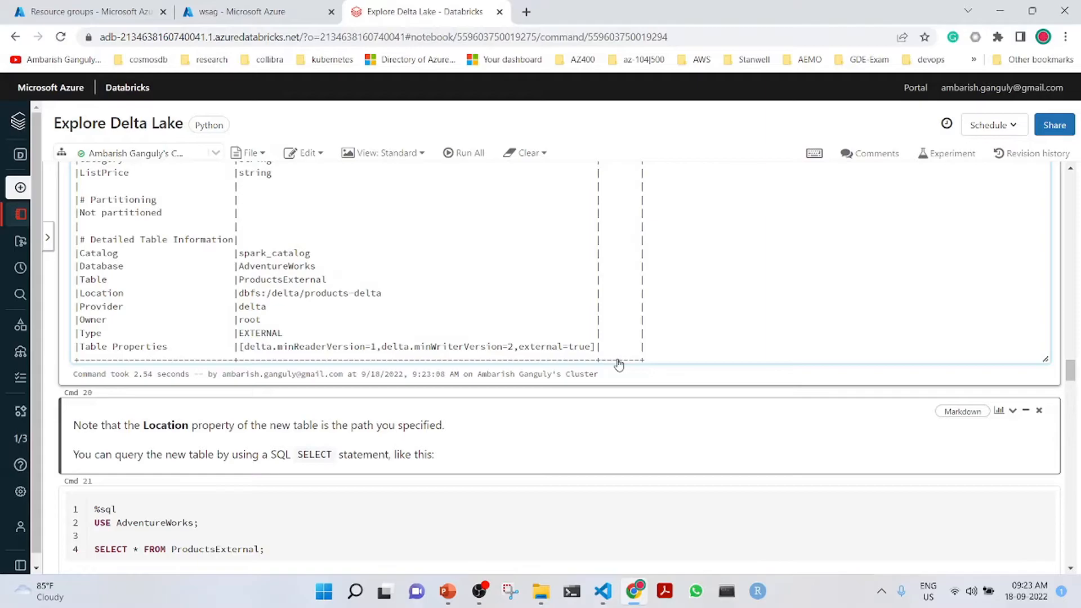
pyautogui.moveTo(357, 503)
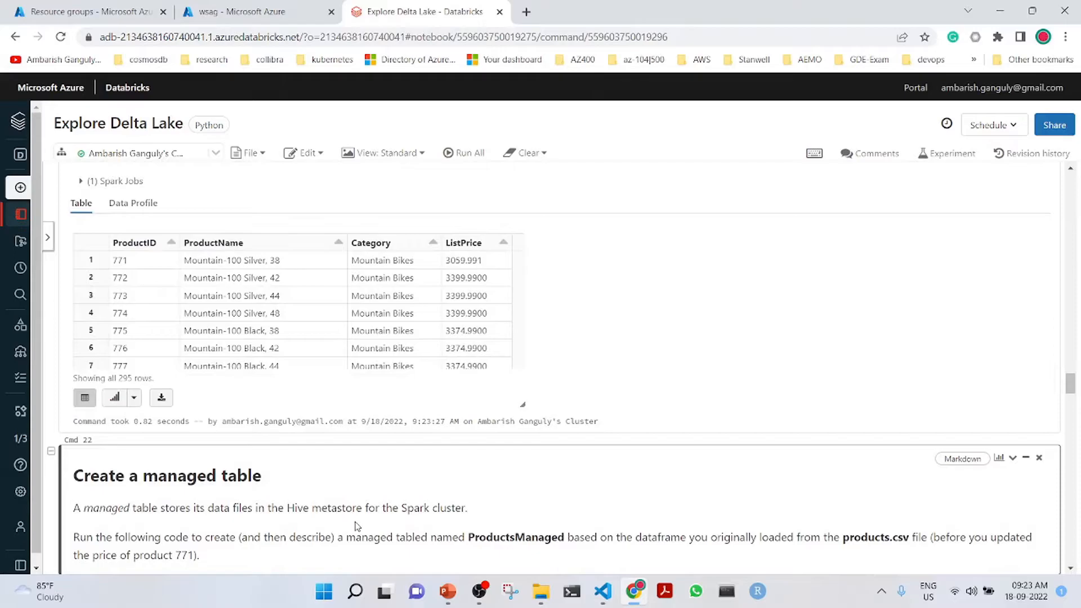
# Open the SQL workspace in a new tab and reach the ProductsManaged saveAsTable cell
pyautogui.click(19, 122)
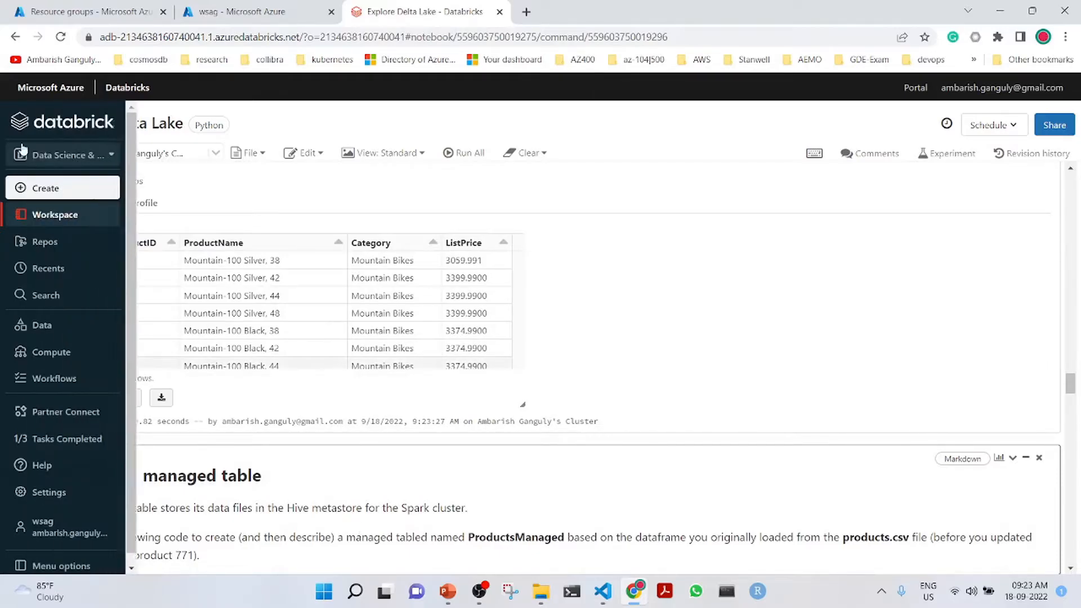
pyautogui.click(63, 154)
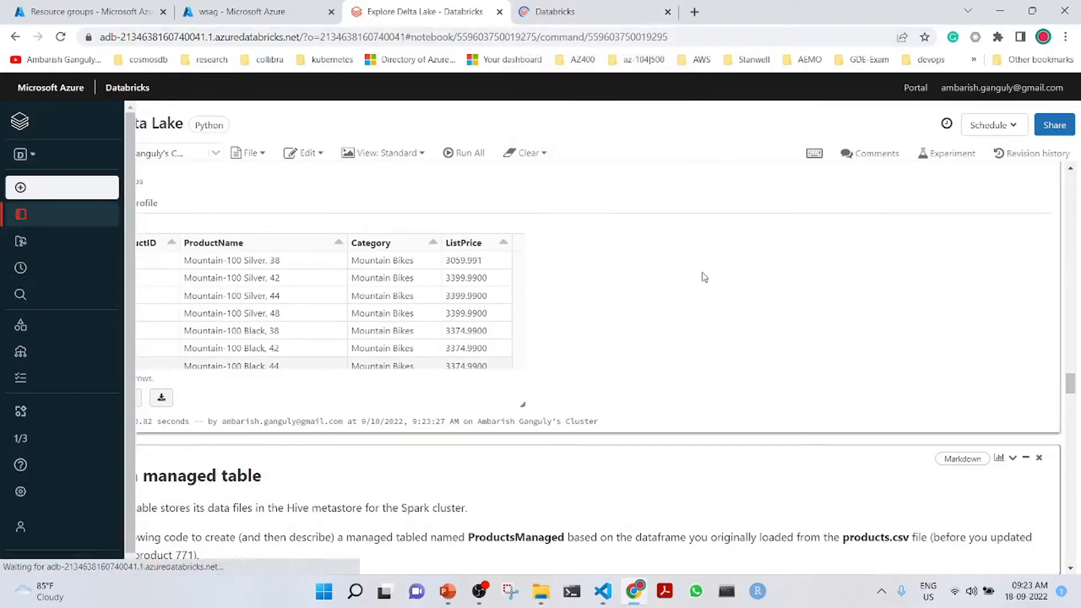
pyautogui.scroll(-3)
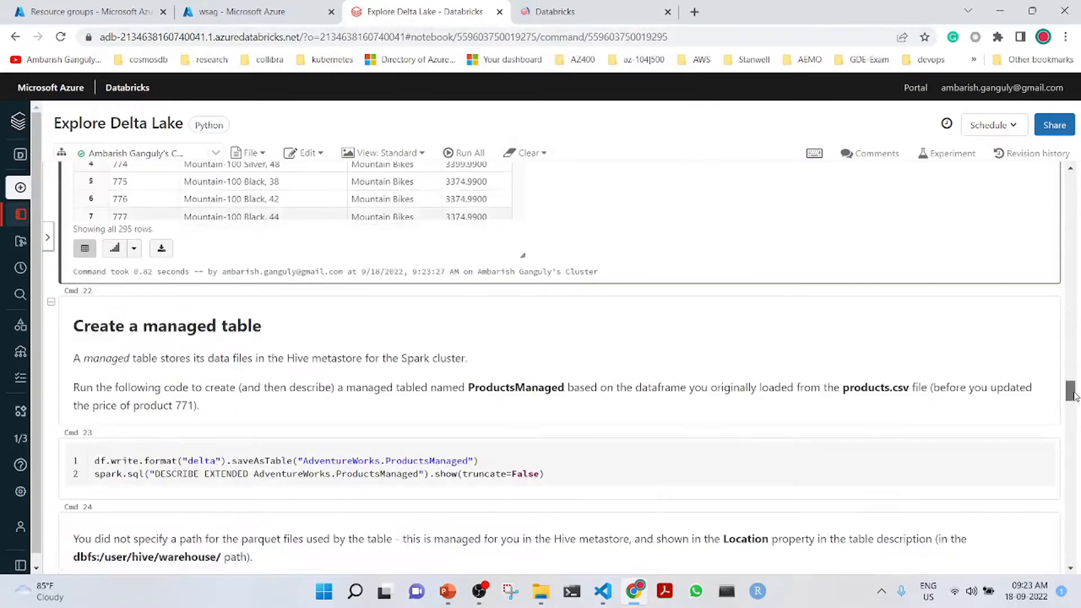
pyautogui.scroll(-3)
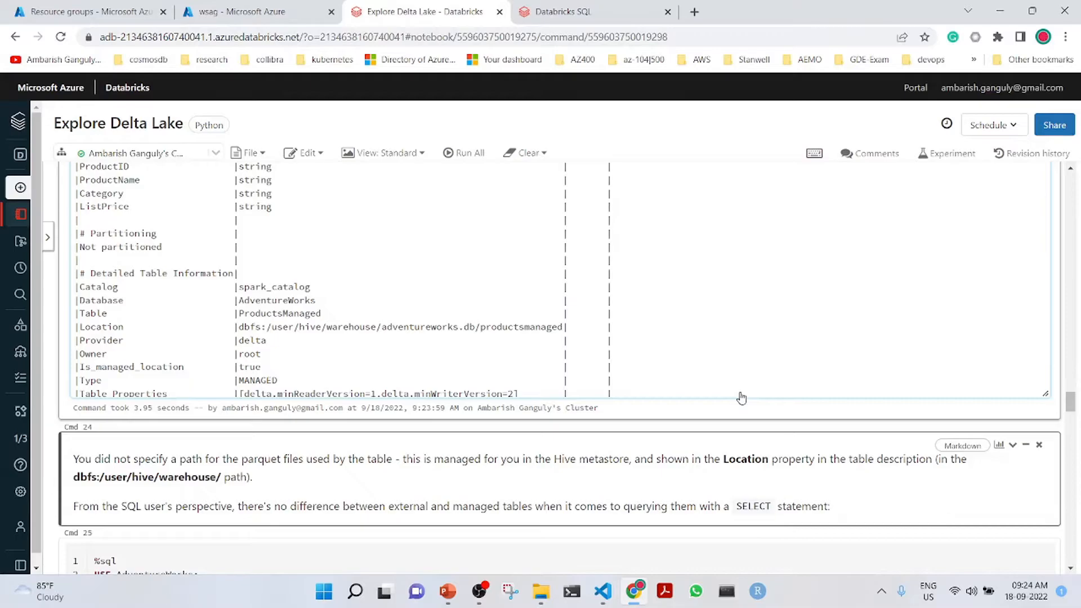
pyautogui.moveTo(286, 341)
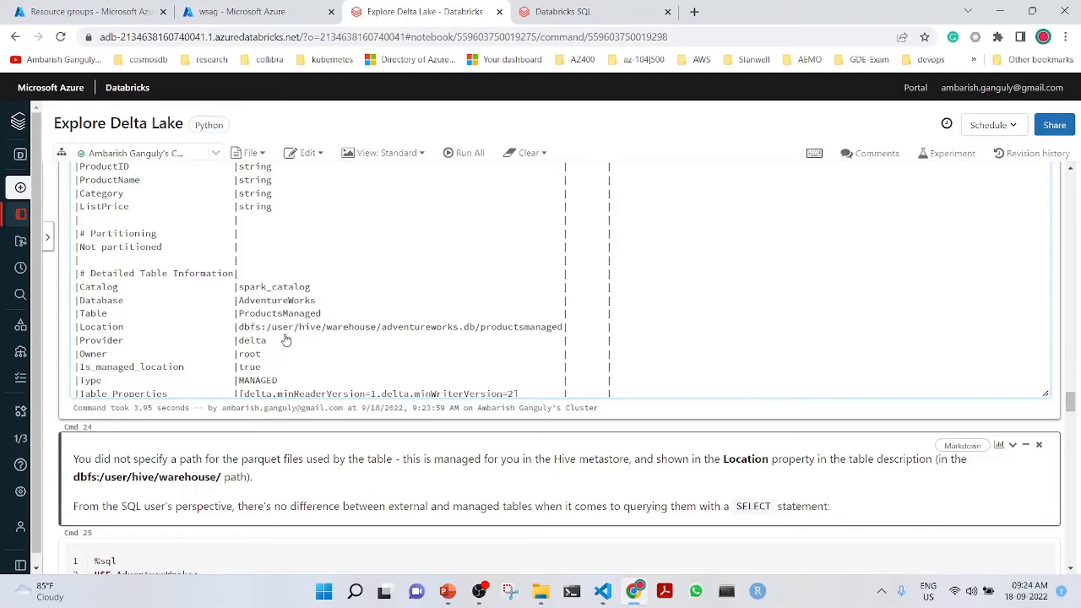
pyautogui.moveTo(444, 339)
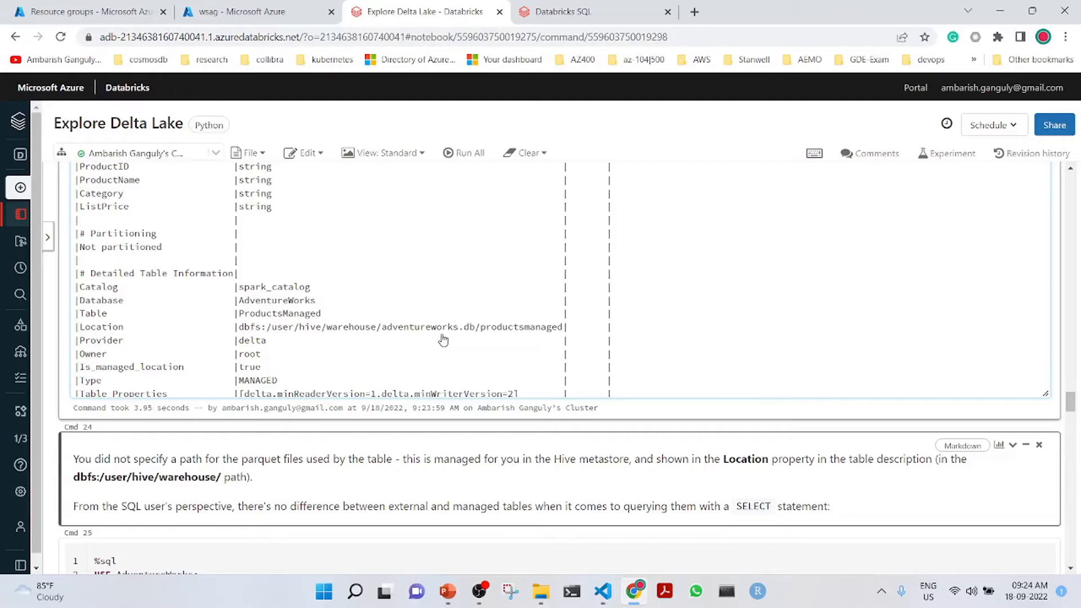
pyautogui.moveTo(539, 335)
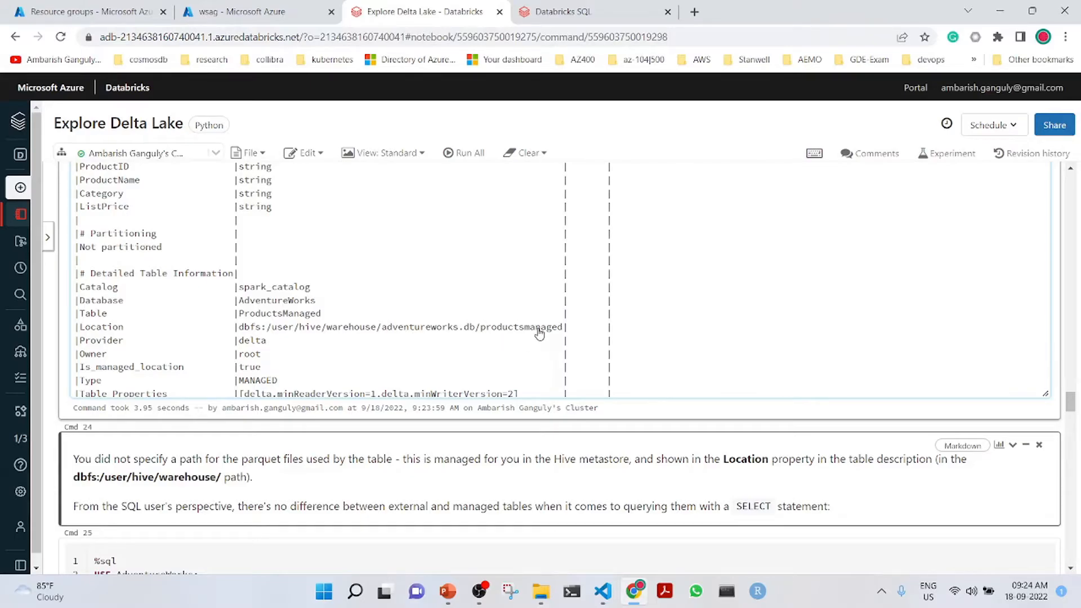
pyautogui.moveTo(1041, 442)
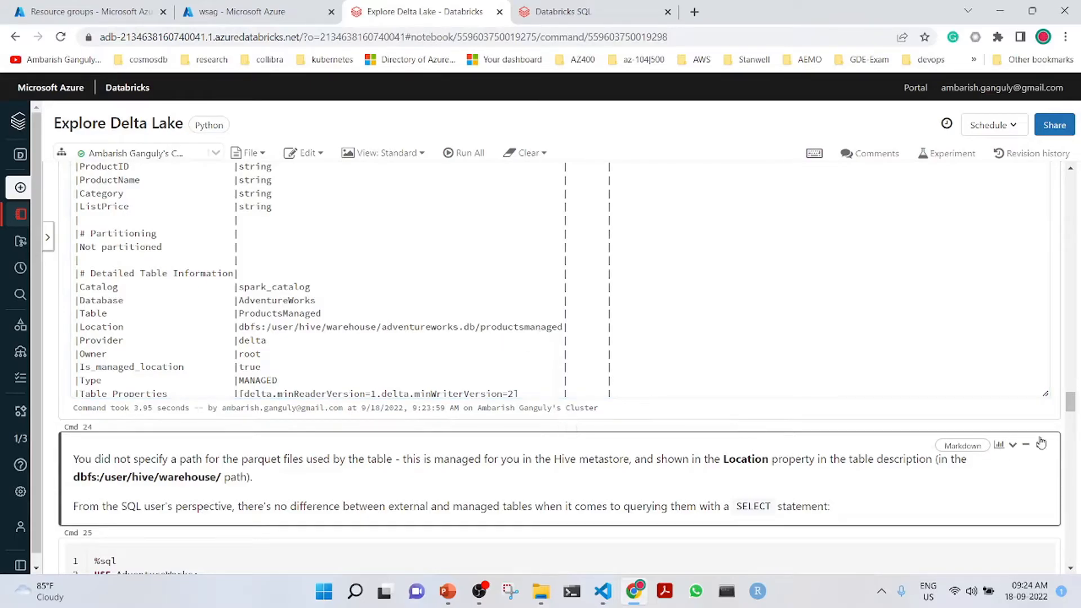
# Run SELECT * FROM ProductsManaged to return all 295 product rows
pyautogui.scroll(-3)
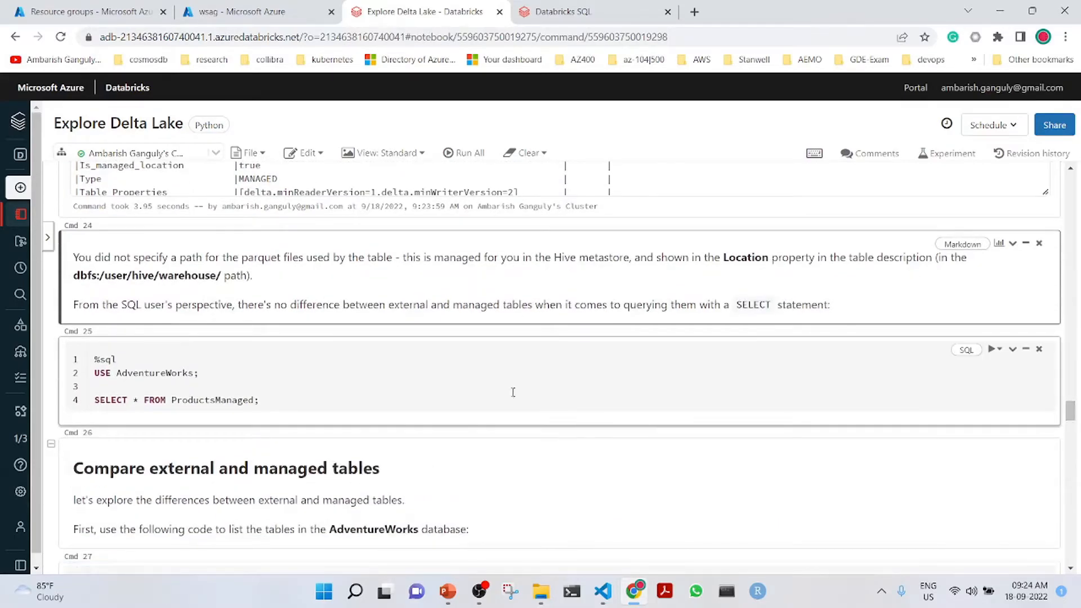
pyautogui.click(474, 386)
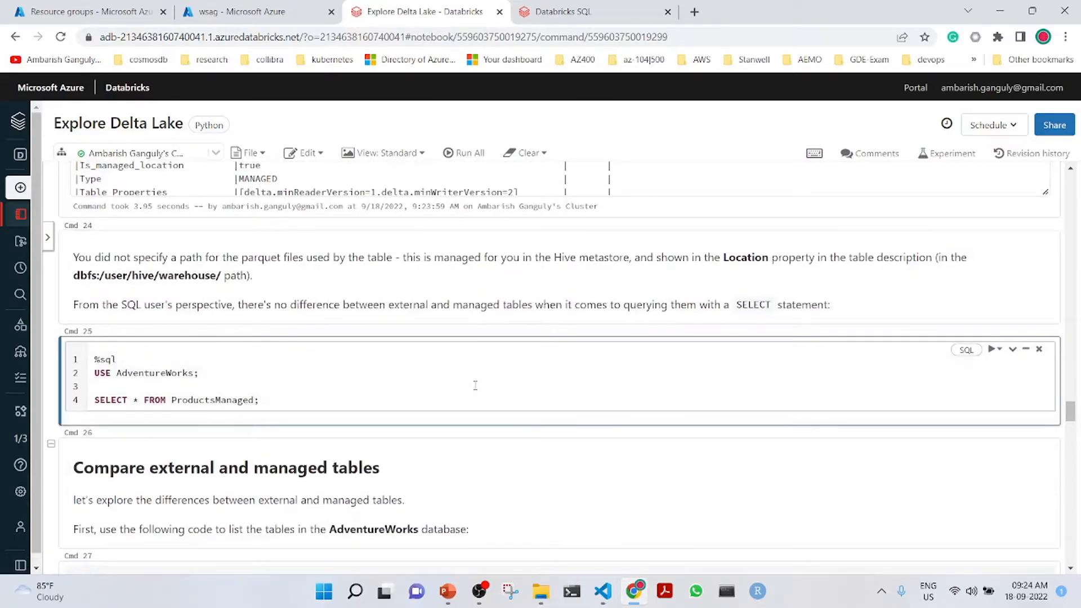
pyautogui.click(991, 349)
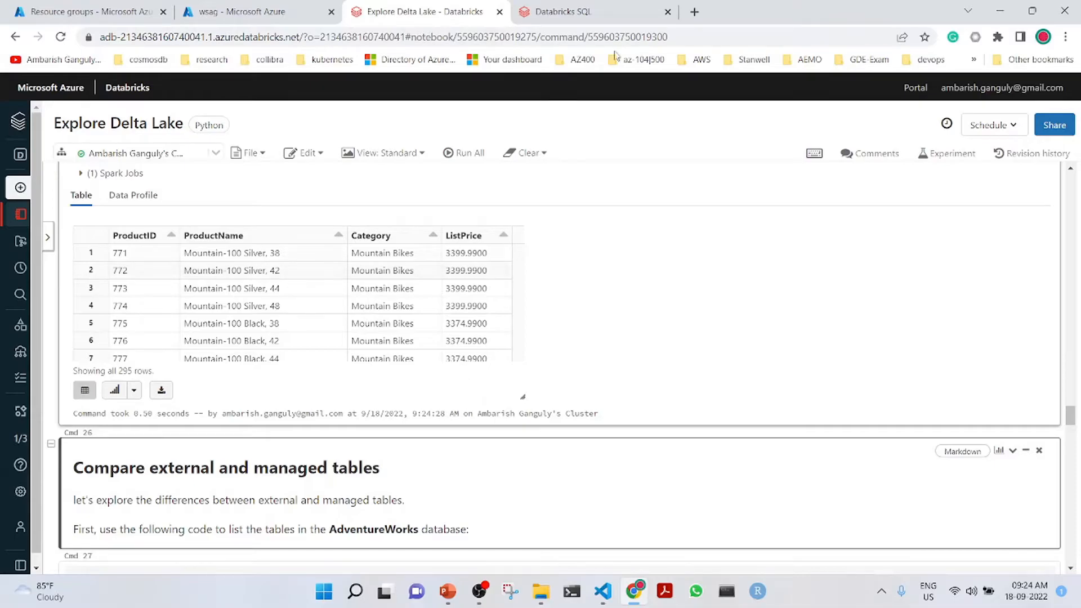
# Start a new Databricks SQL query on the Starter Warehouse with the adventureworks database selected
pyautogui.click(572, 11)
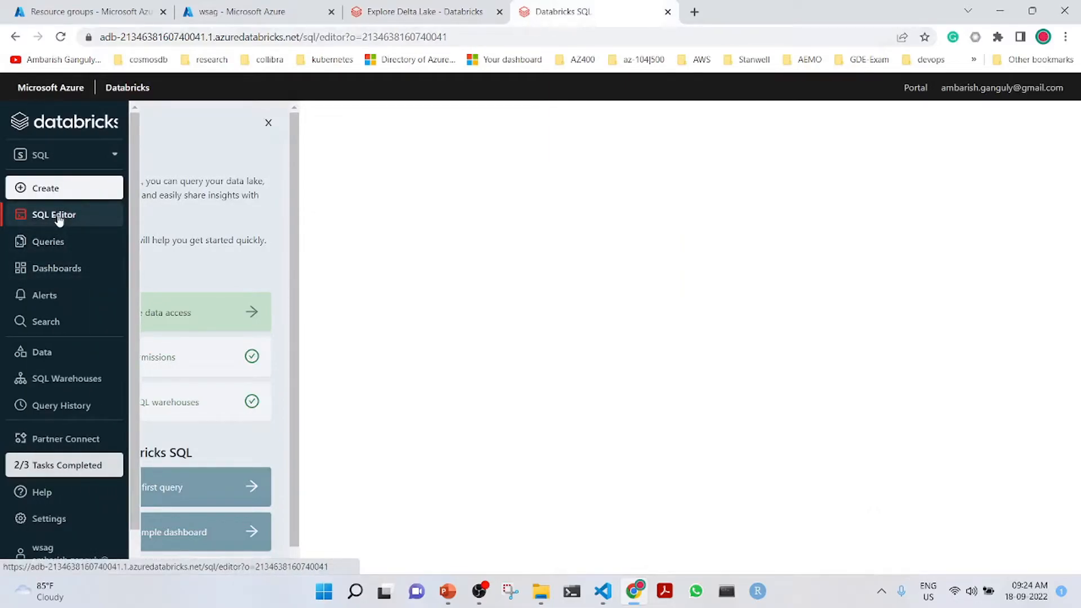
pyautogui.moveTo(203, 279)
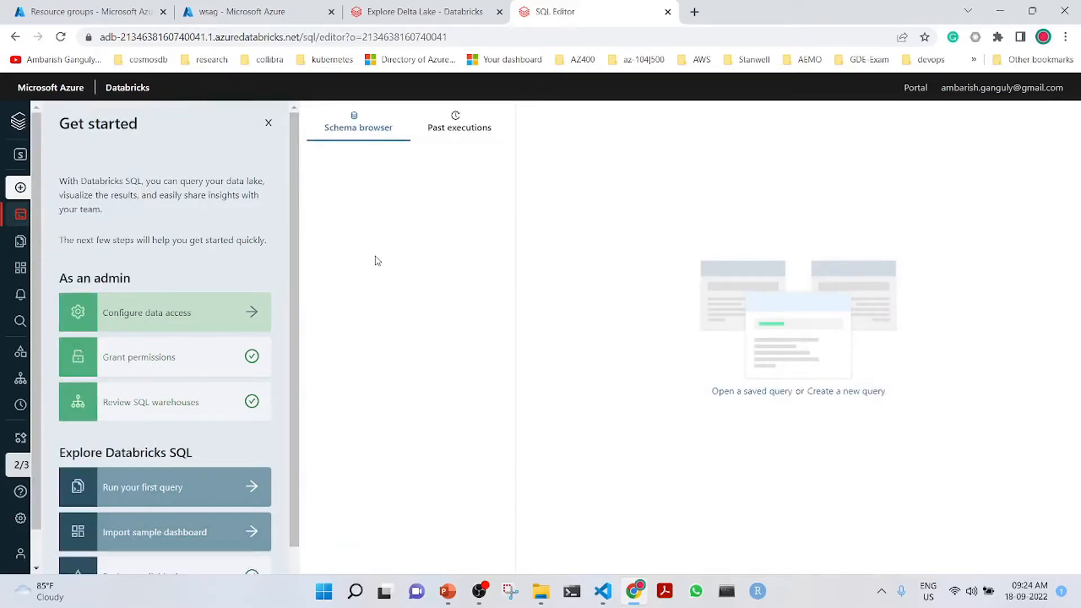
pyautogui.click(846, 390)
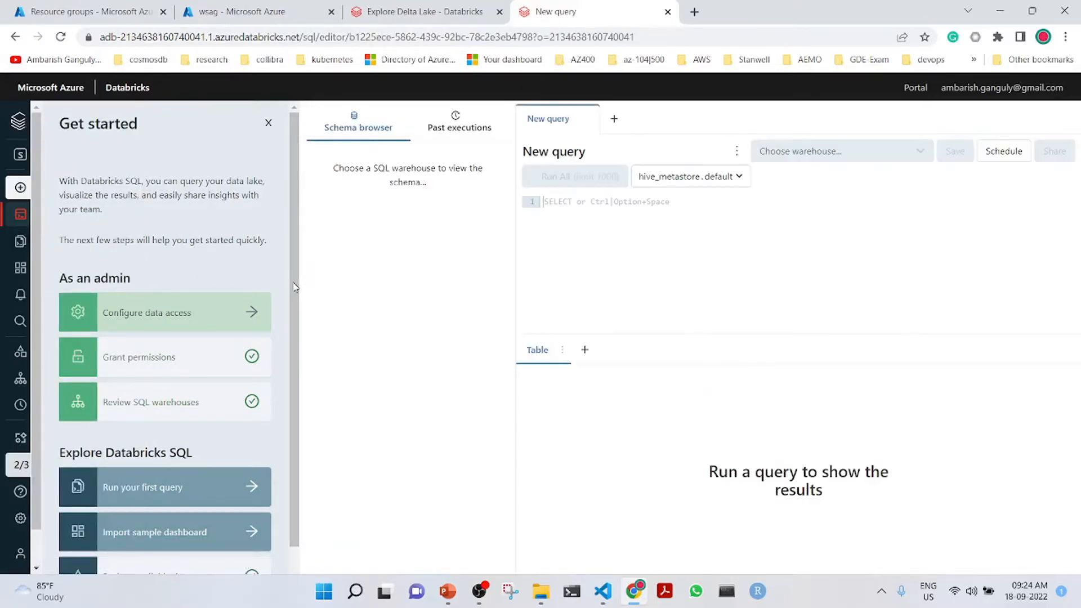
pyautogui.click(828, 151)
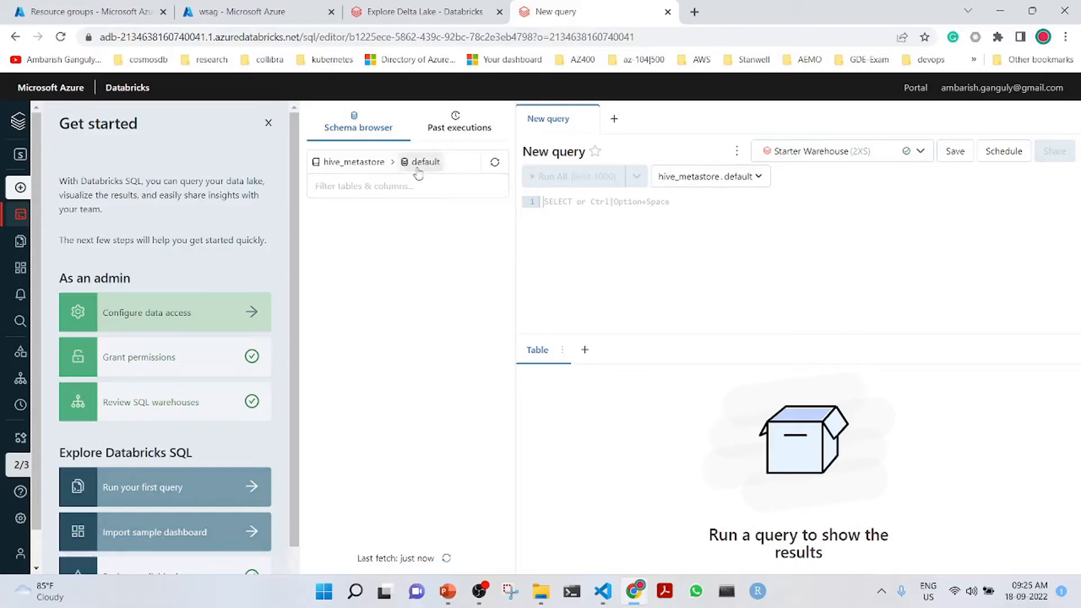
pyautogui.click(428, 161)
pyautogui.write('S')
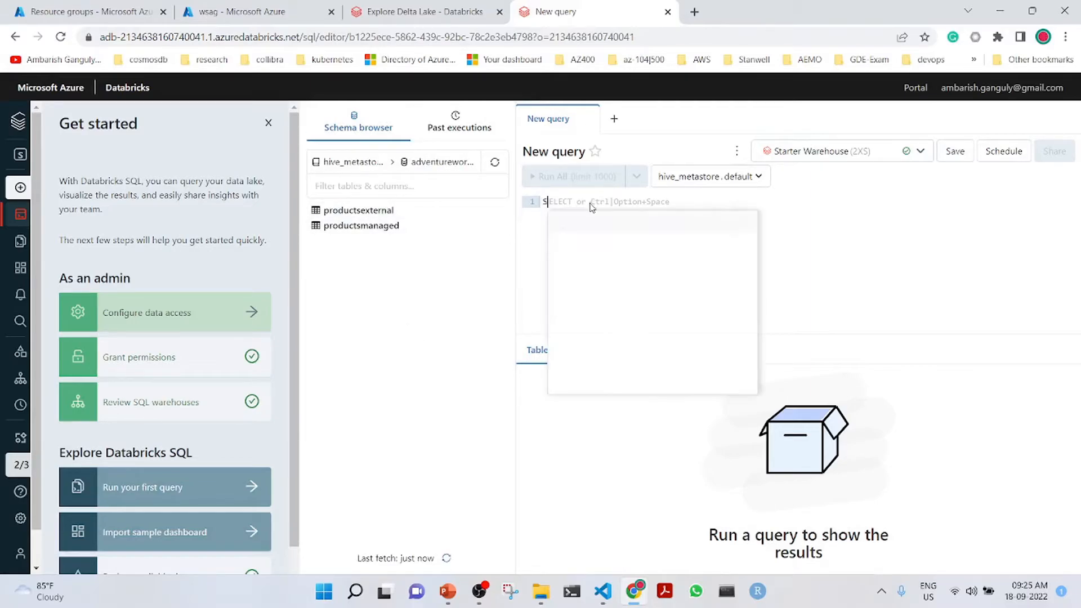
# Begin a SELECT * query and preview the first 50 rows of productsexternal
pyautogui.write('ELECT')
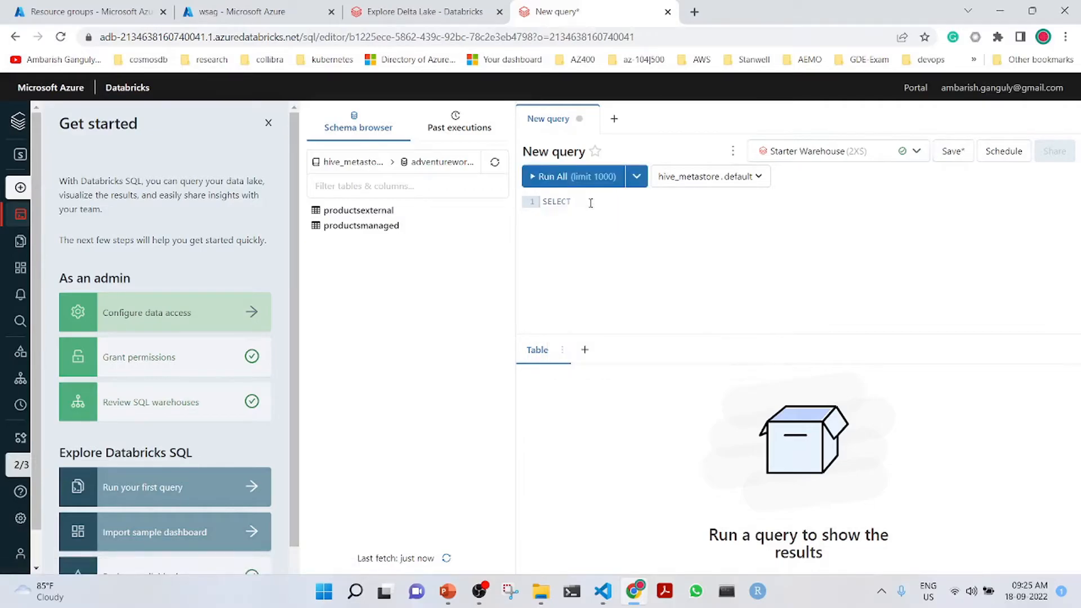
pyautogui.write('* fr')
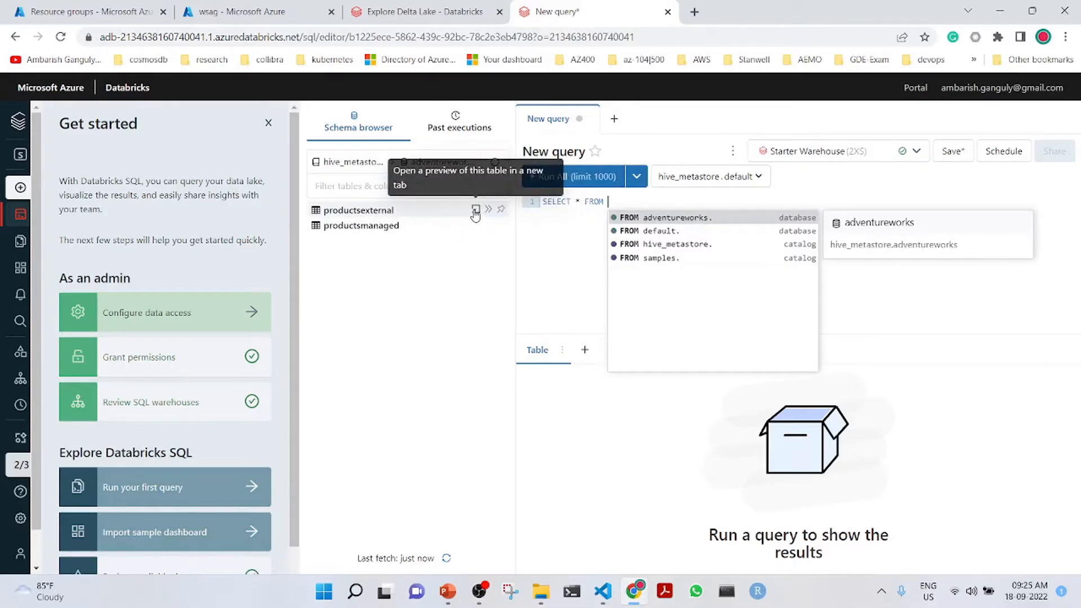
pyautogui.click(475, 209)
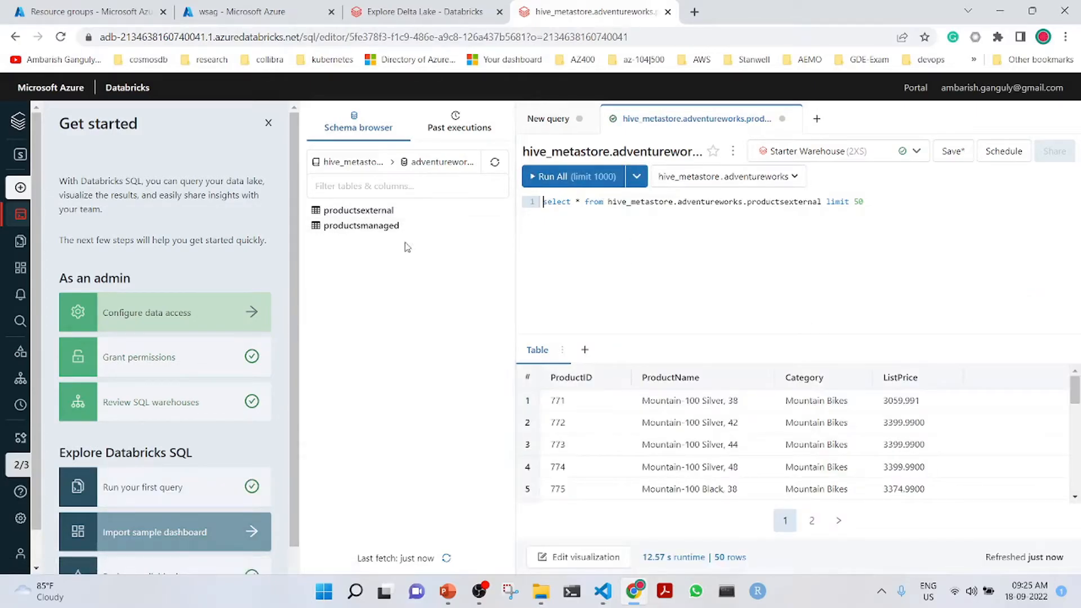
pyautogui.moveTo(362, 225)
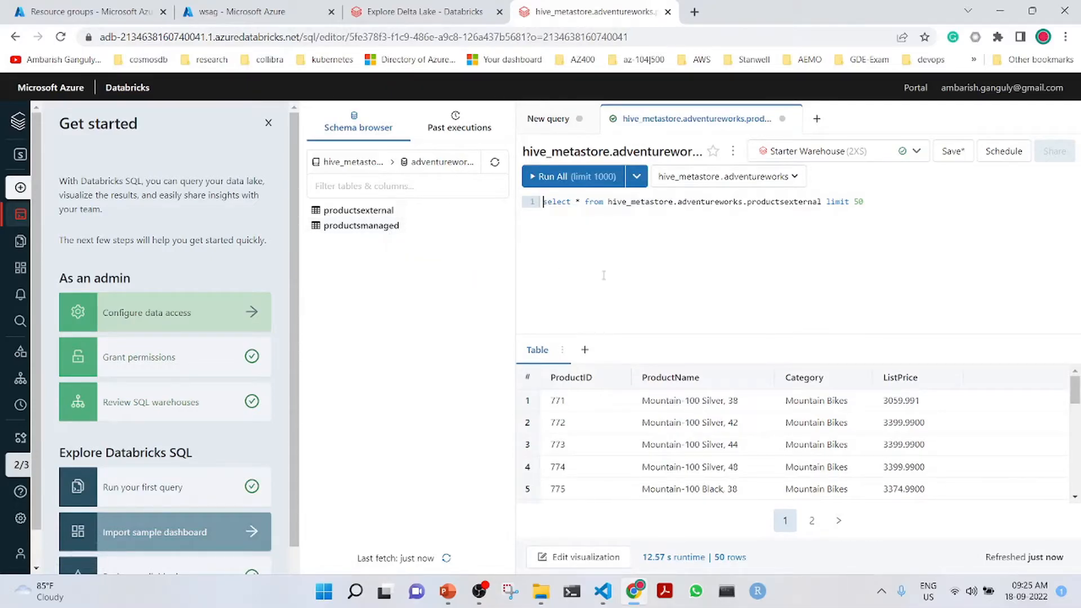
# Back in the notebook, run SHOW TABLES and the %sh folder listing for both AdventureWorks tables
pyautogui.click(425, 11)
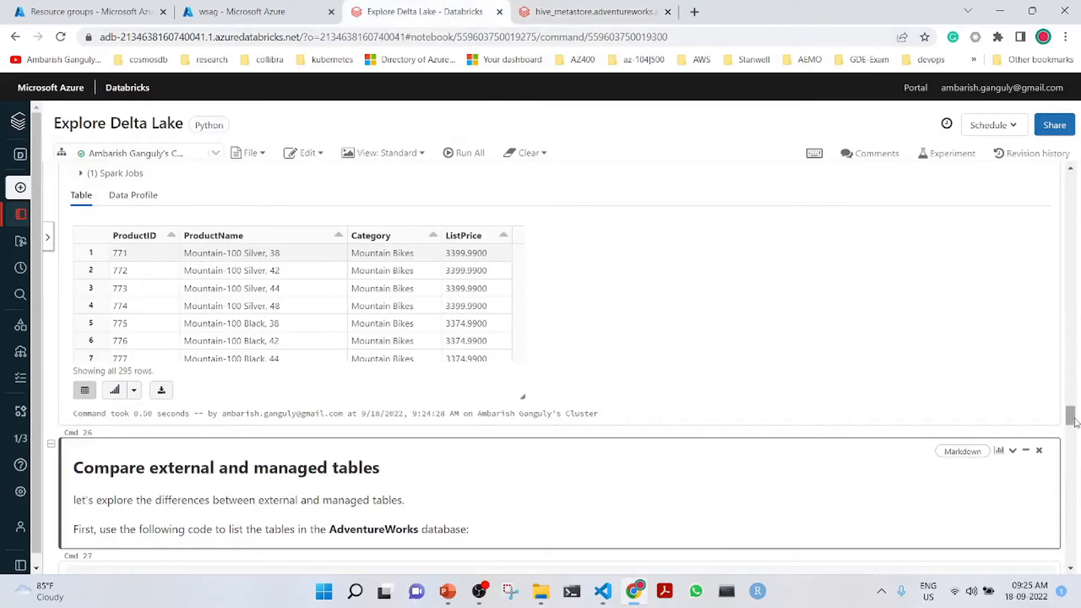
pyautogui.scroll(-3)
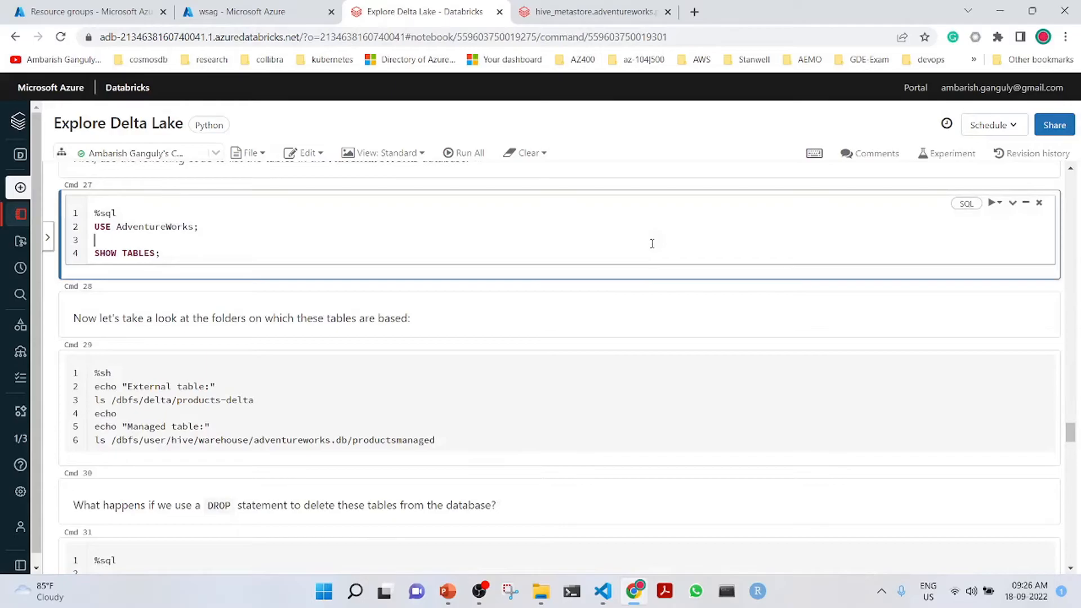
pyautogui.click(992, 202)
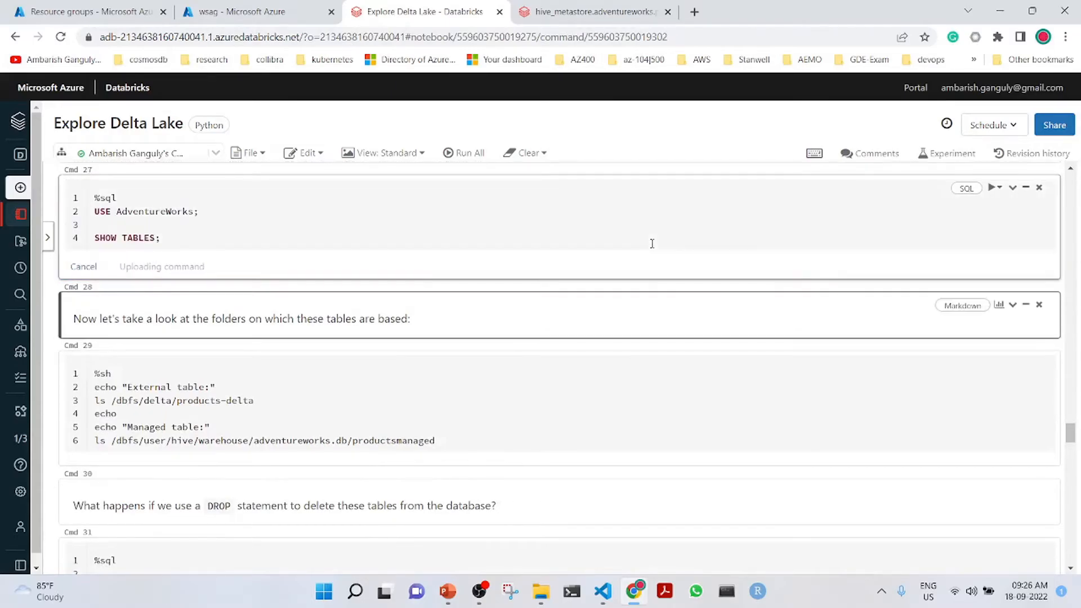
pyautogui.click(990, 187)
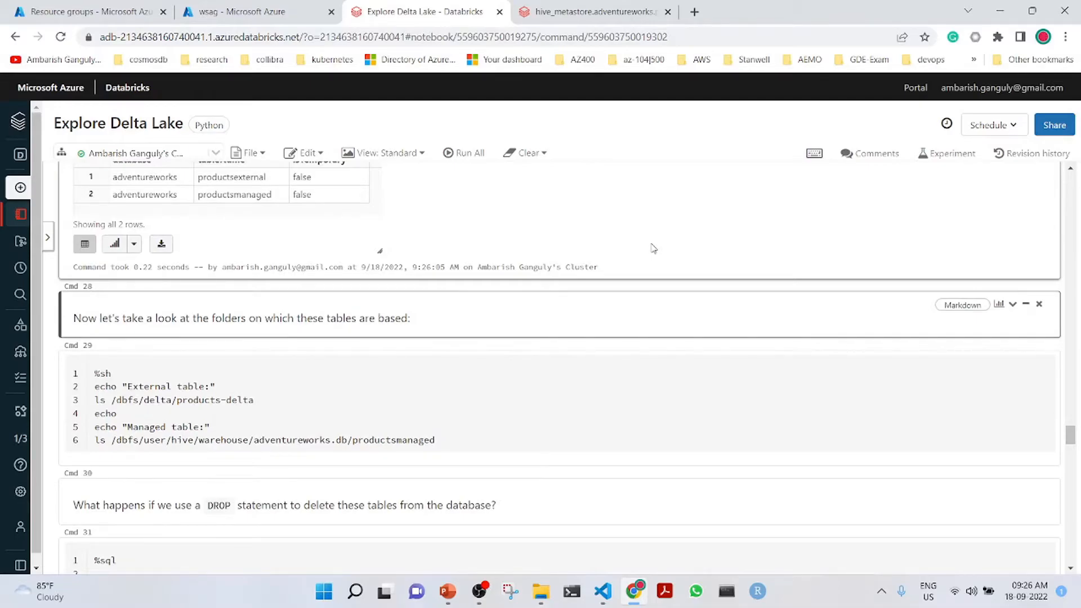
pyautogui.moveTo(494, 379)
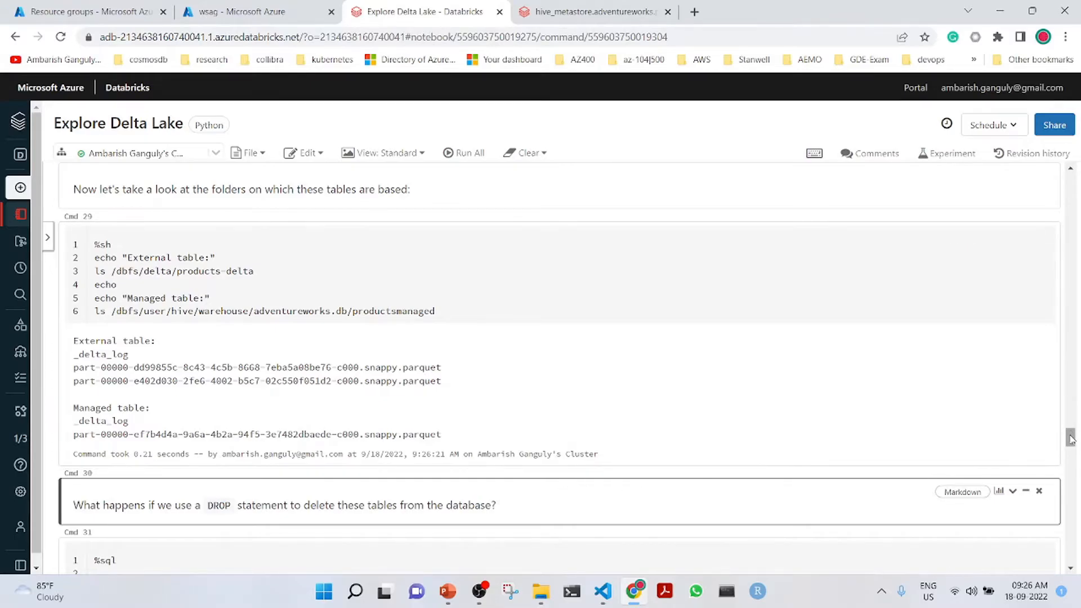
# Drop both products tables and review the folder listing showing external files remain, managed folder empty
pyautogui.scroll(-3)
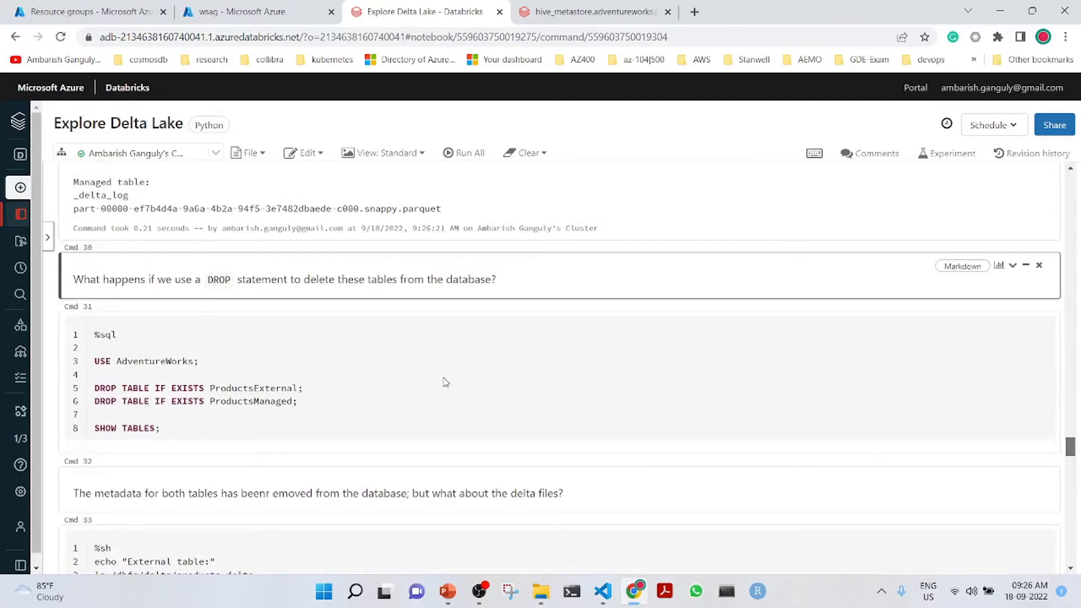
pyautogui.click(440, 374)
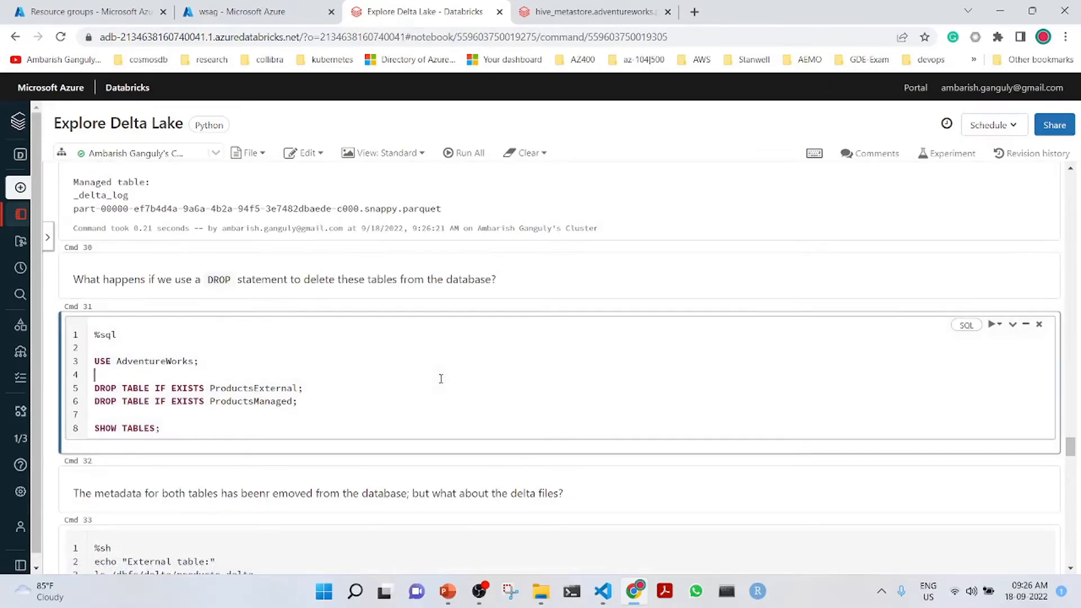
pyautogui.click(993, 308)
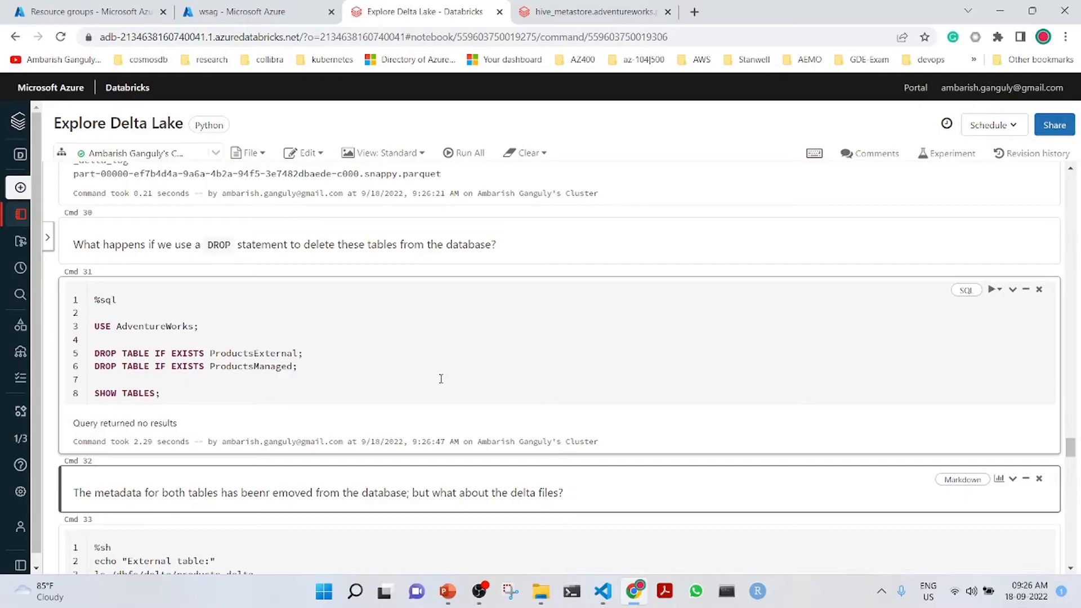
pyautogui.scroll(-3)
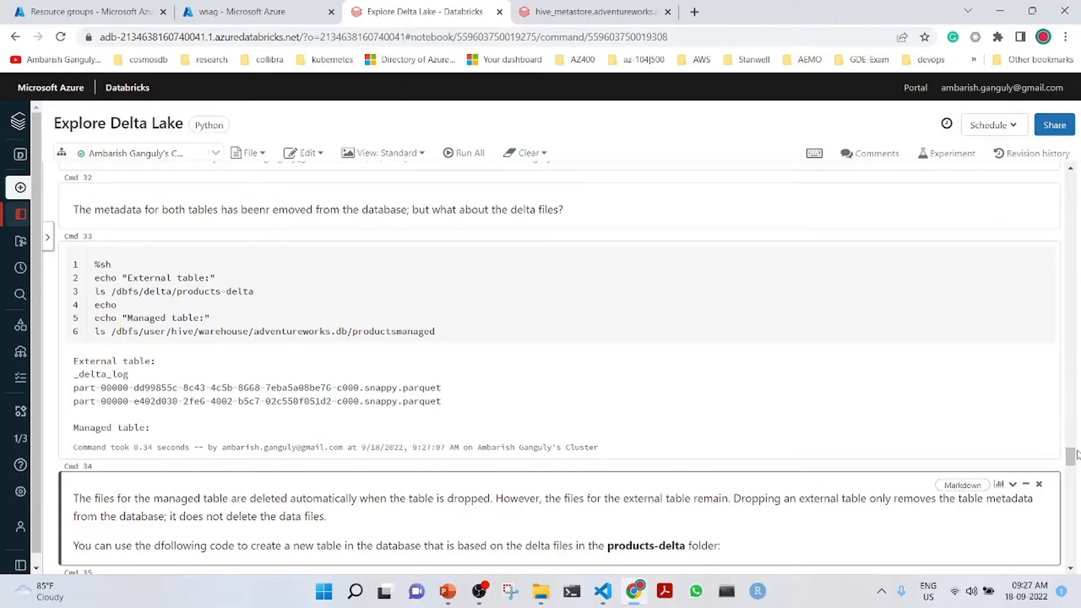
pyautogui.scroll(-3)
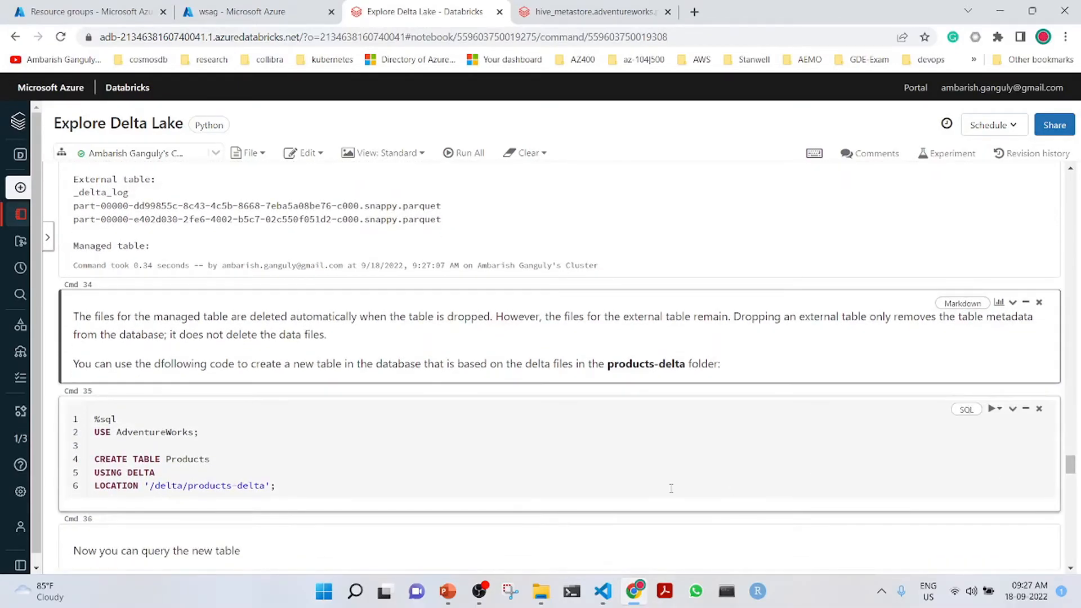
# Run CREATE TABLE Products USING DELTA on the products-delta folder, then switch to the SQL editor
pyautogui.click(620, 461)
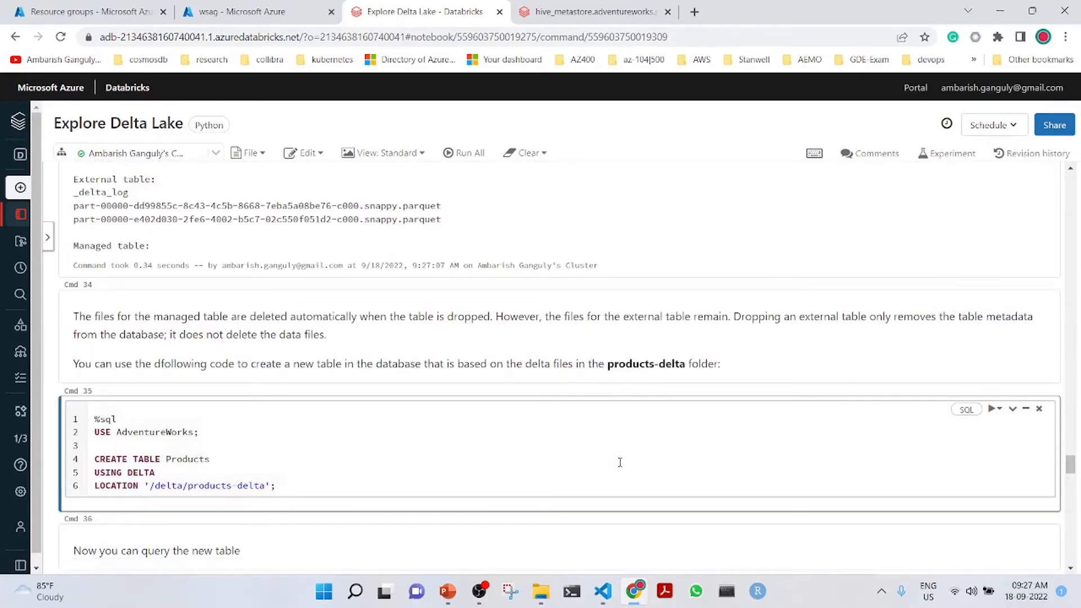
pyautogui.click(991, 412)
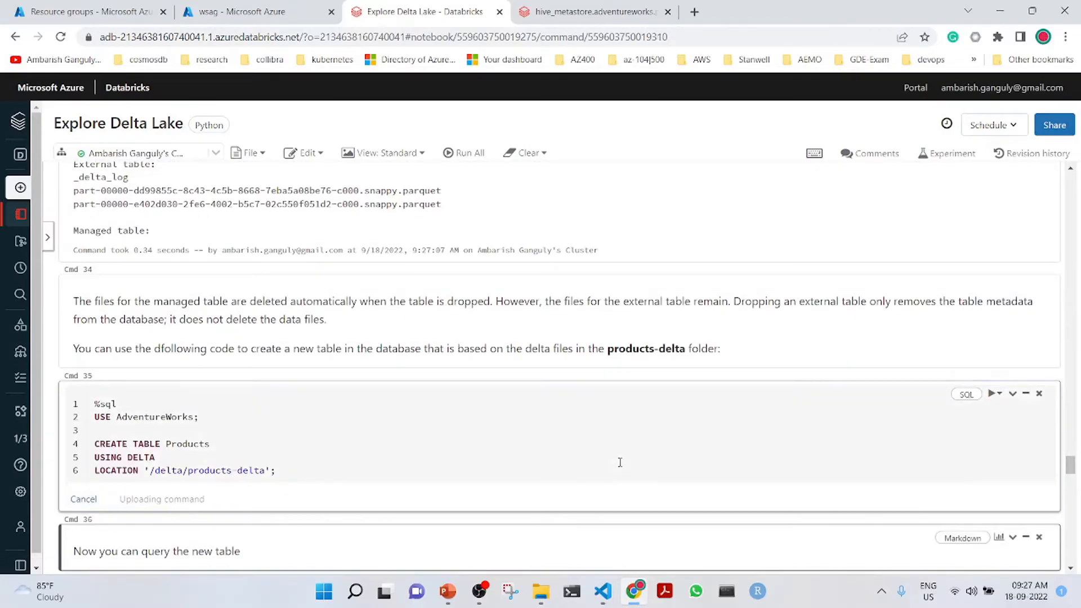
pyautogui.click(991, 364)
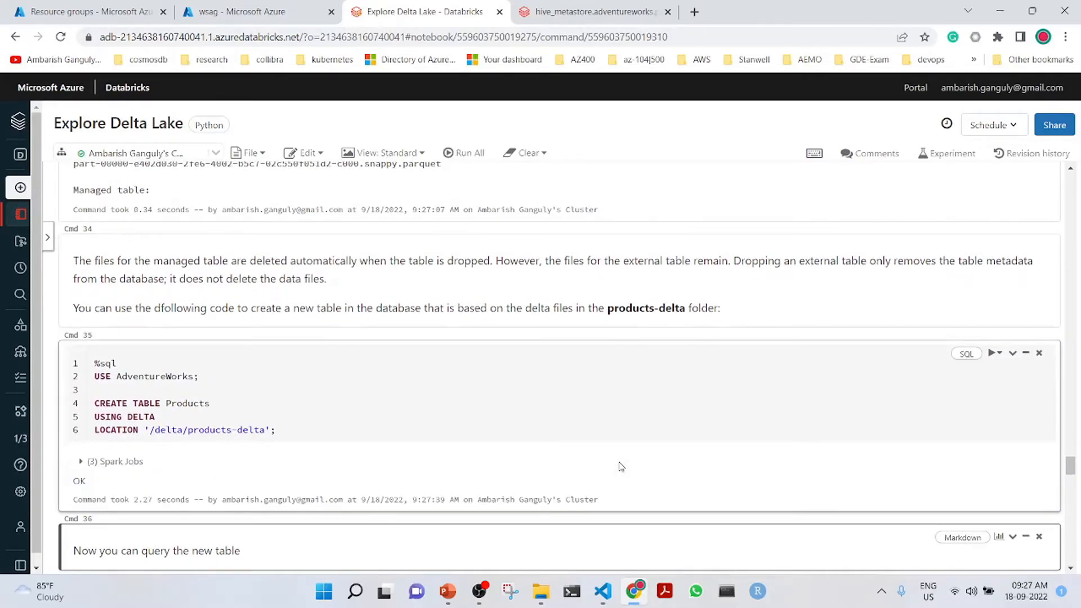
pyautogui.click(589, 11)
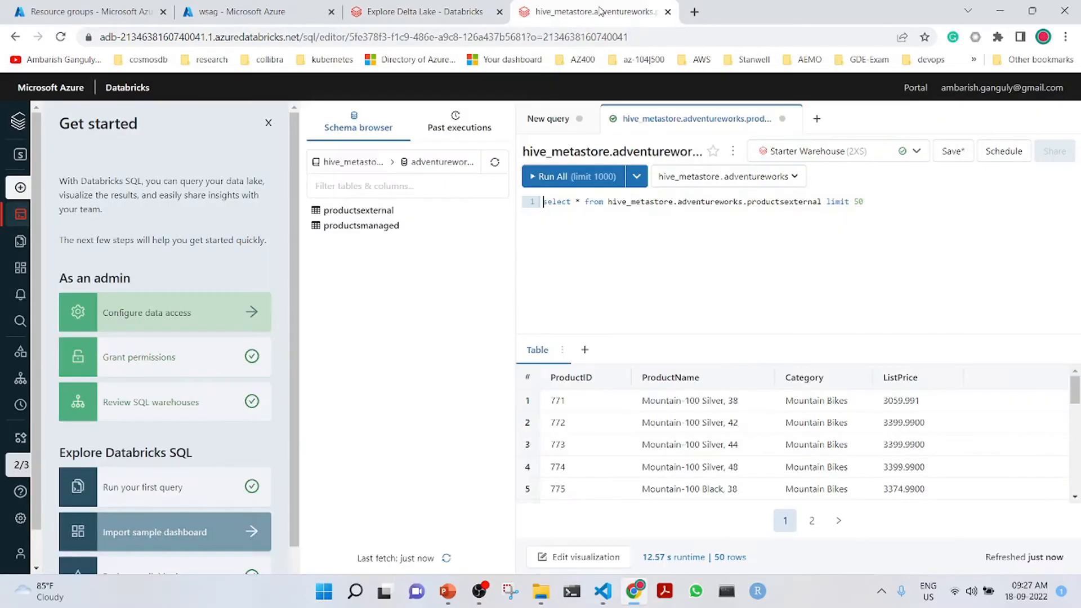
pyautogui.moveTo(495, 162)
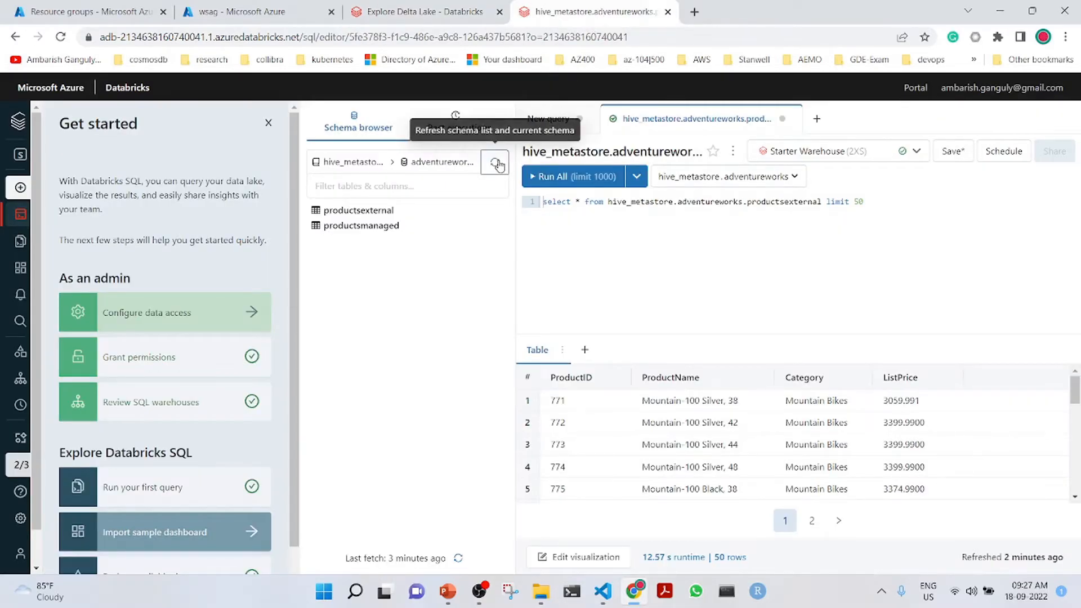
# Refresh the adventureworks schema so only products is listed, then return to the notebook
pyautogui.click(495, 163)
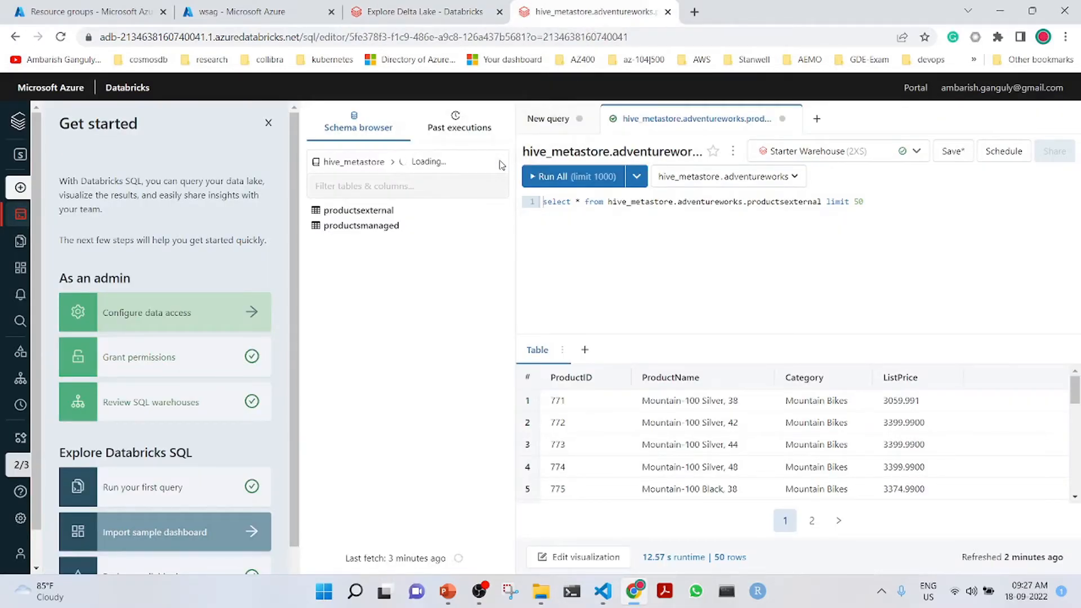
pyautogui.click(493, 163)
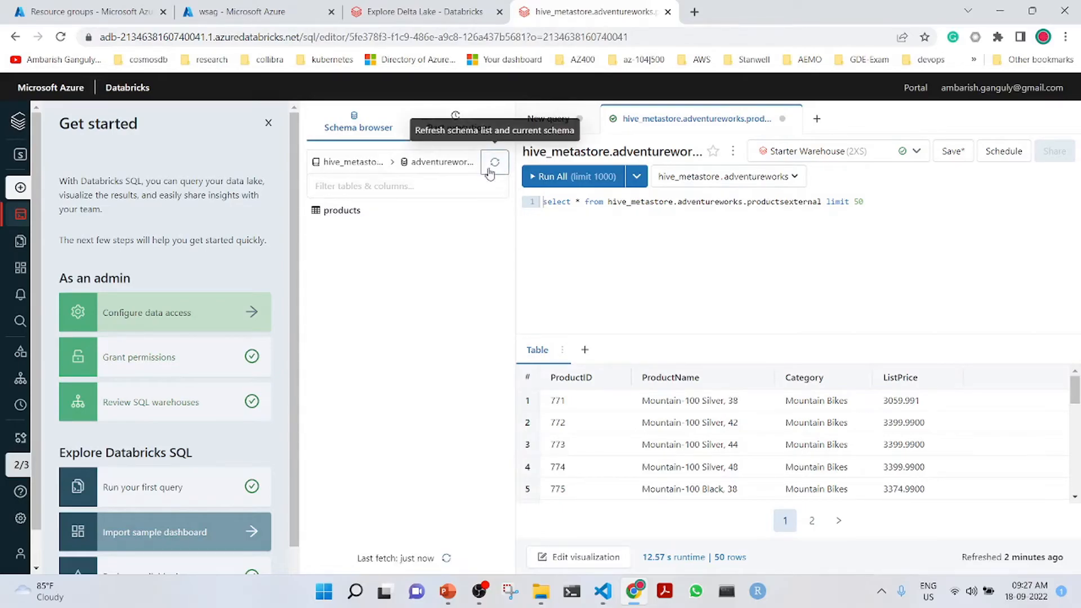
pyautogui.moveTo(343, 211)
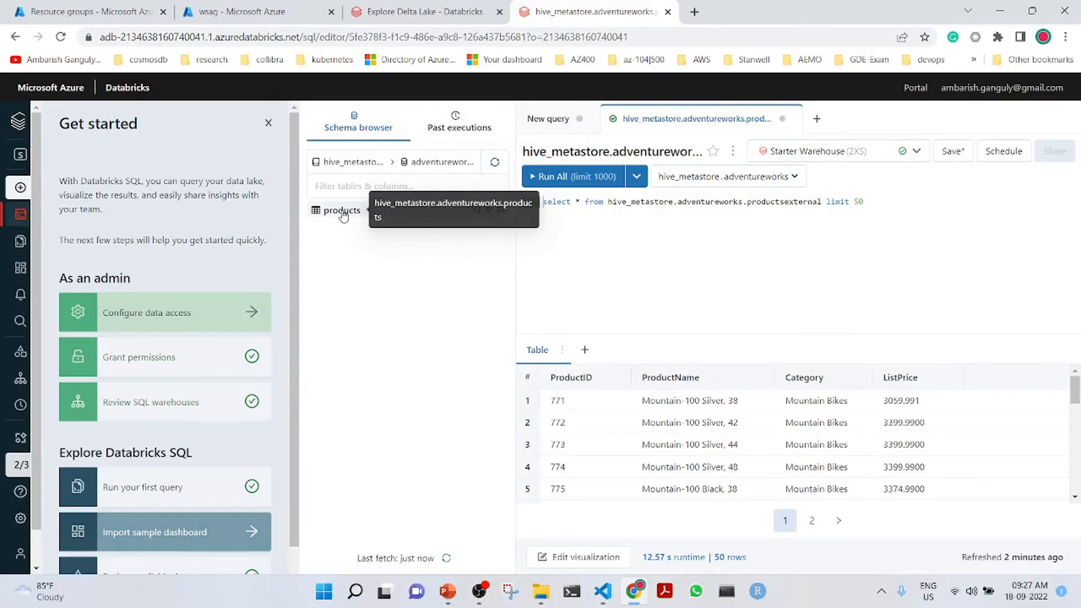
pyautogui.click(423, 11)
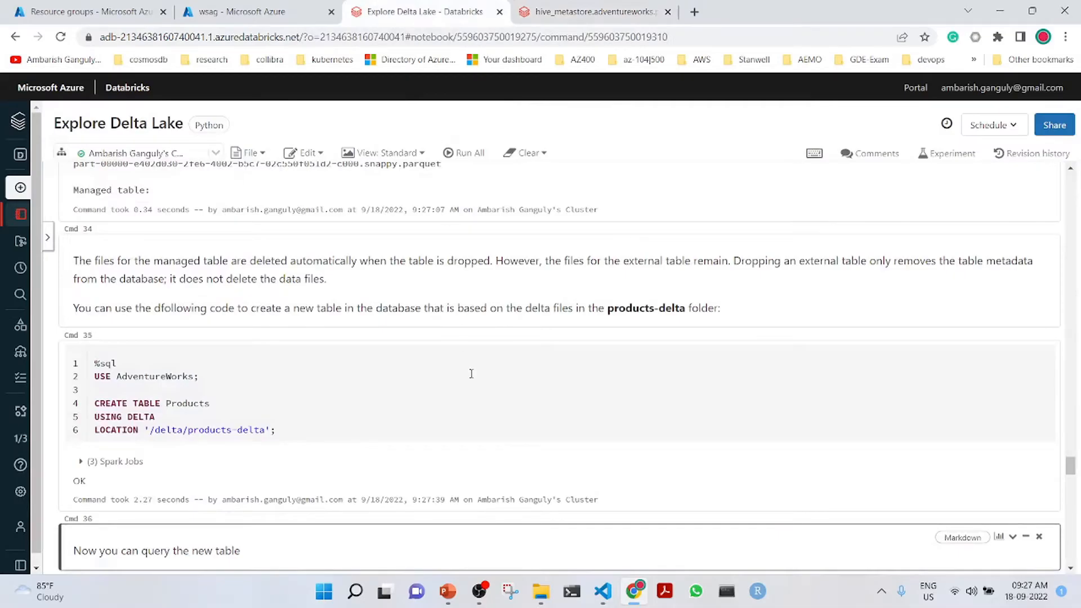
# Run SELECT * FROM Products to list all 295 Mountain Bikes rows, including product 771 at 3059.991
pyautogui.scroll(-3)
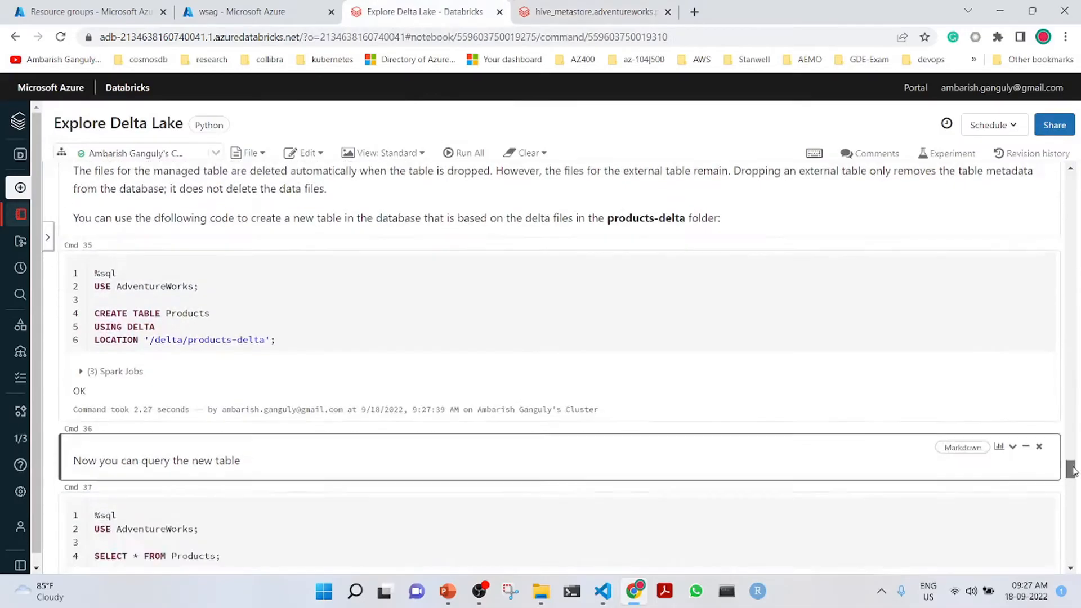
pyautogui.scroll(-3)
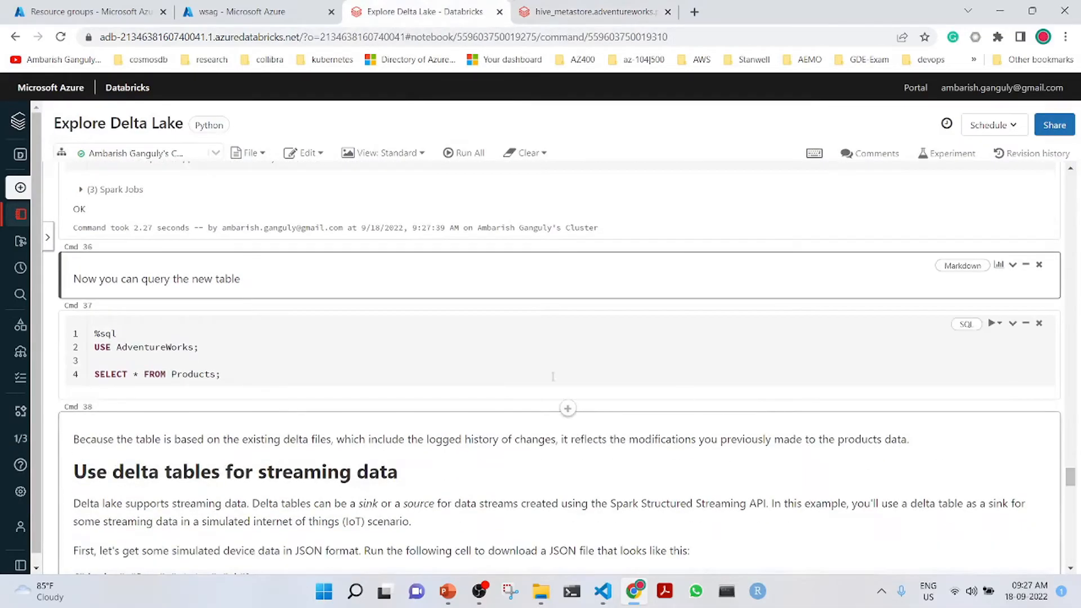
pyautogui.click(455, 359)
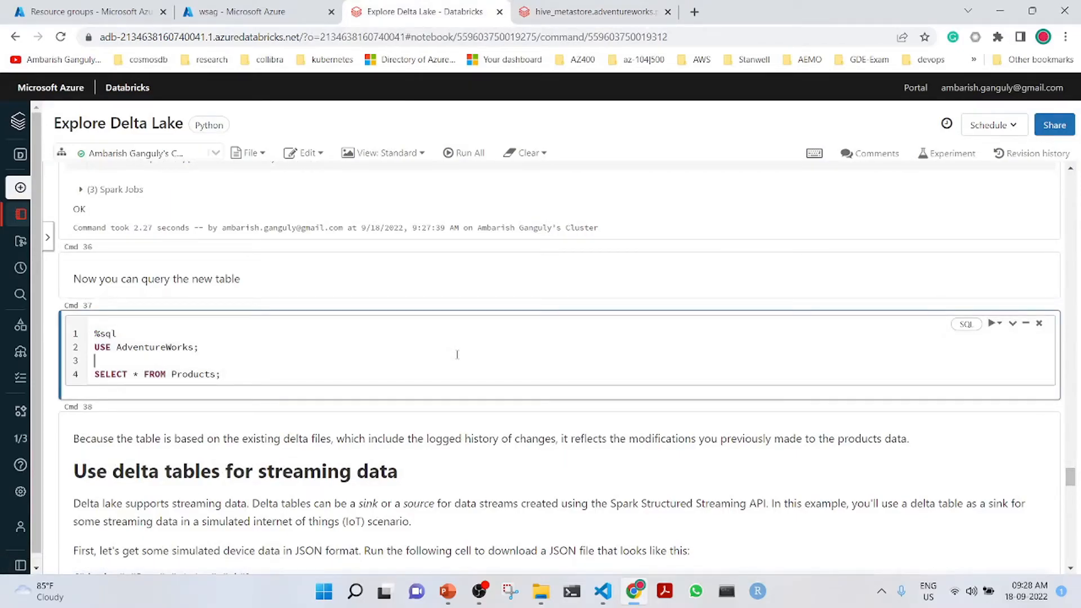
pyautogui.click(991, 323)
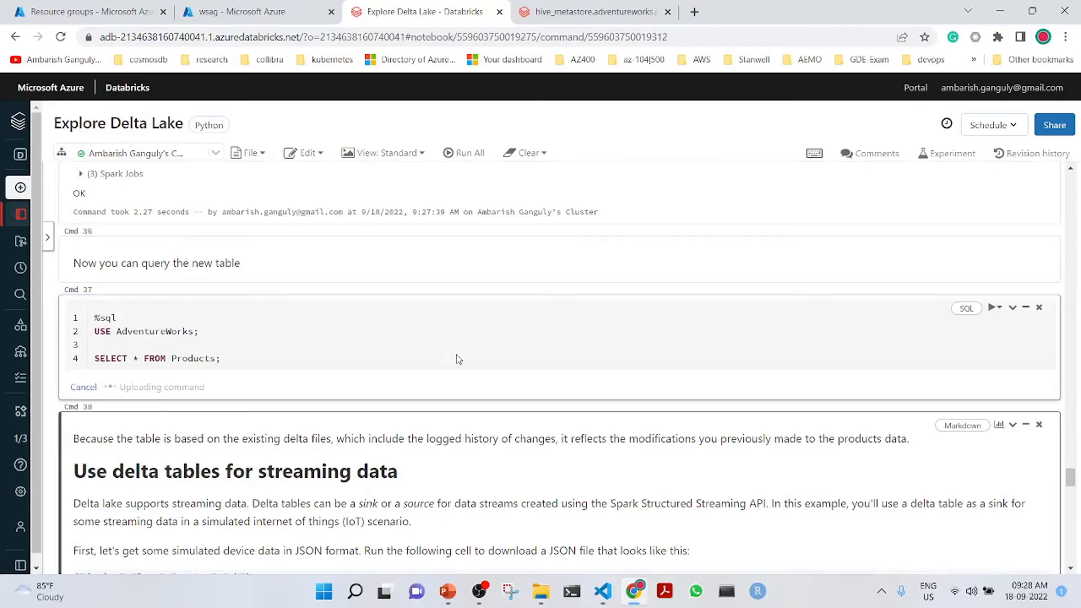
pyautogui.click(992, 306)
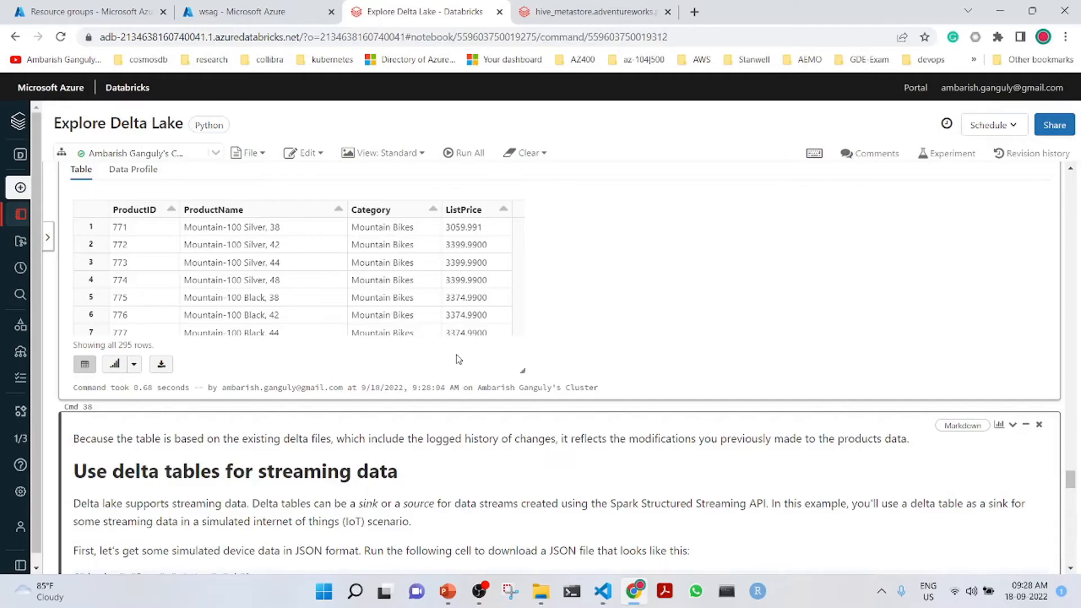
pyautogui.moveTo(1070, 482)
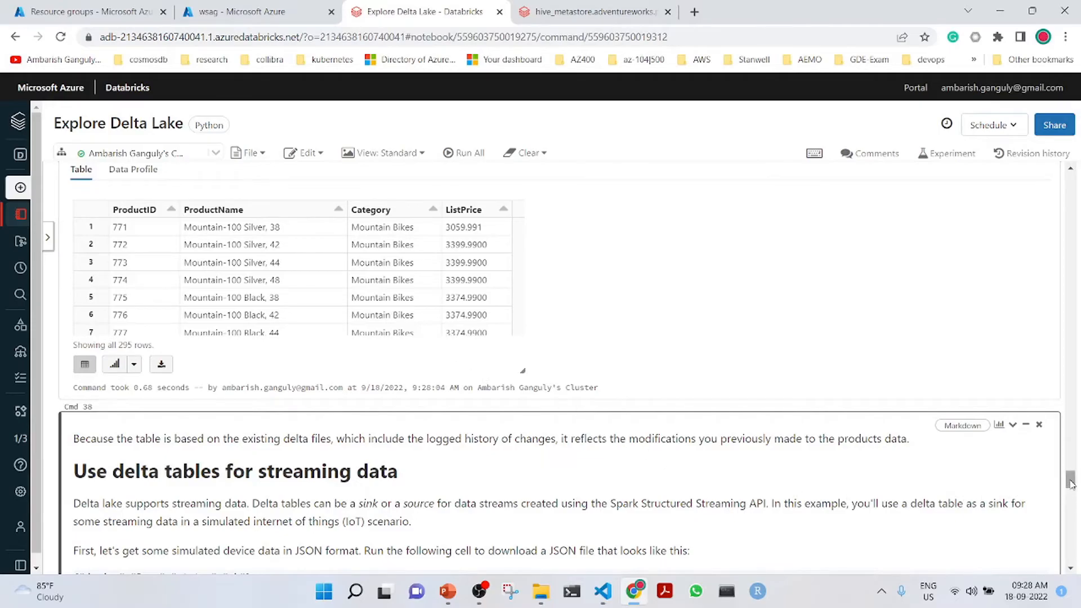
# Run the %sh wget cell downloading devices1.json into device_stream and the spark.readStream source cell
pyautogui.scroll(-3)
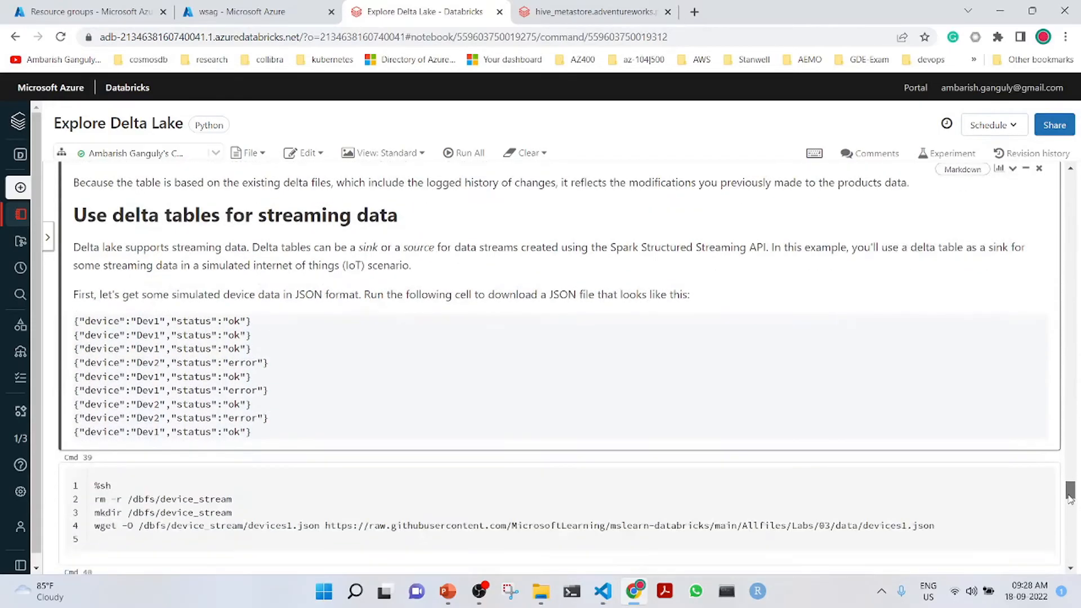
pyautogui.scroll(-3)
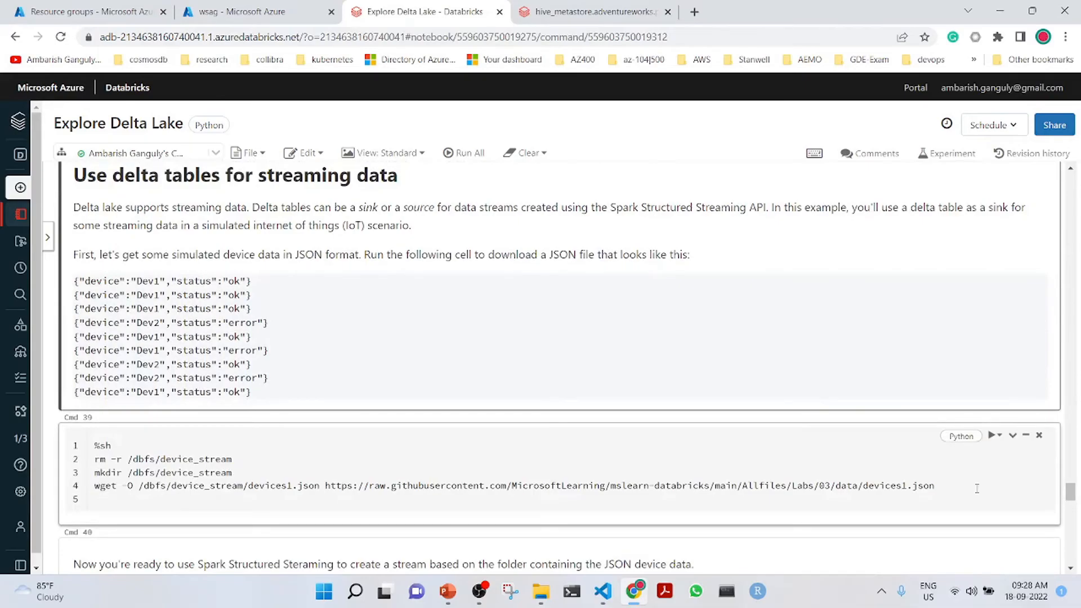
pyautogui.click(932, 487)
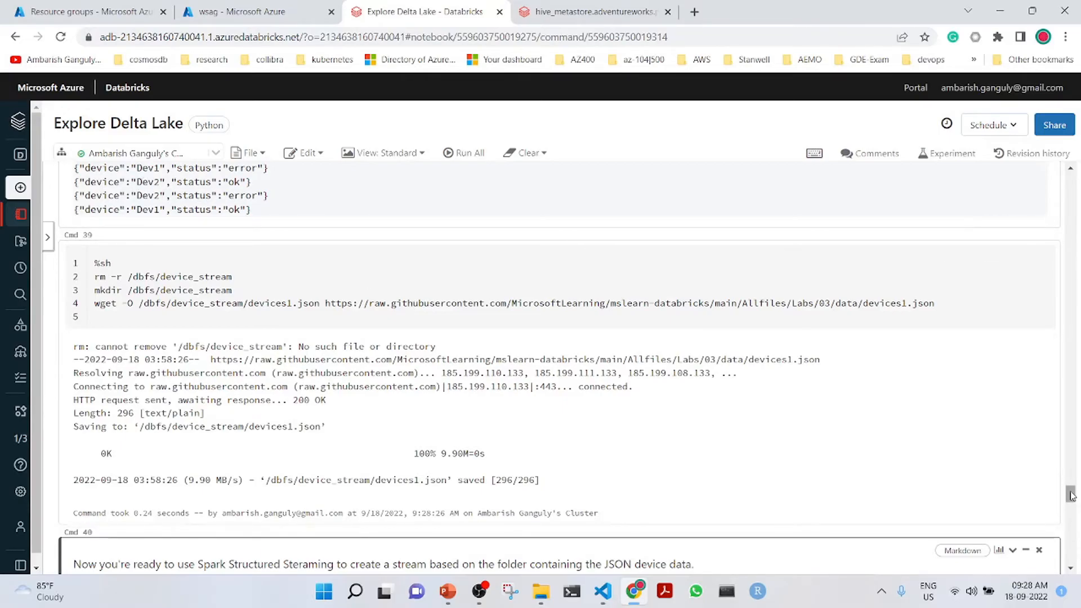
pyautogui.scroll(-3)
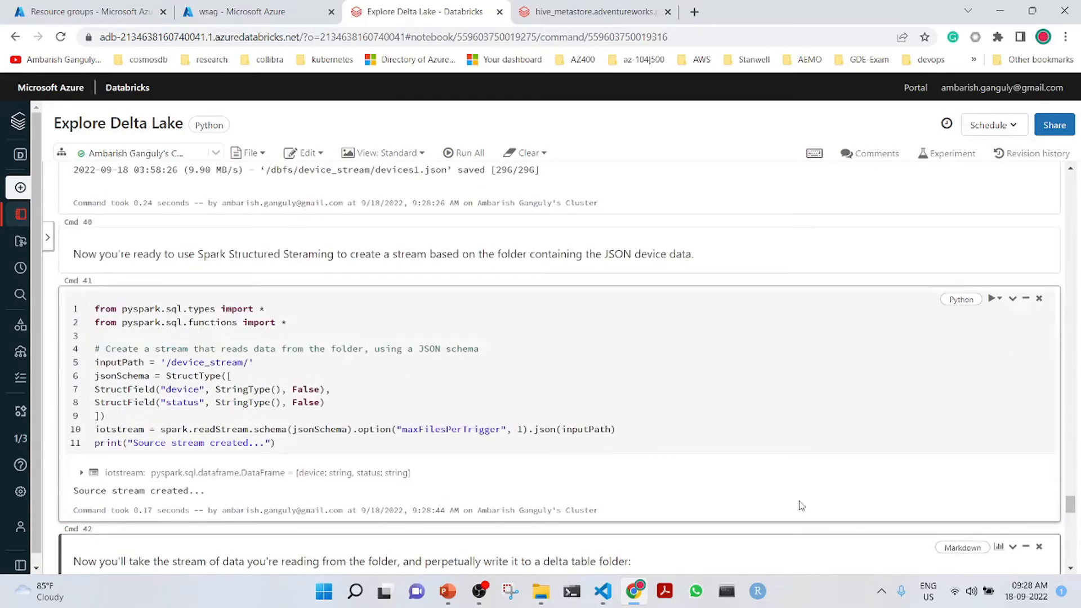
pyautogui.scroll(-3)
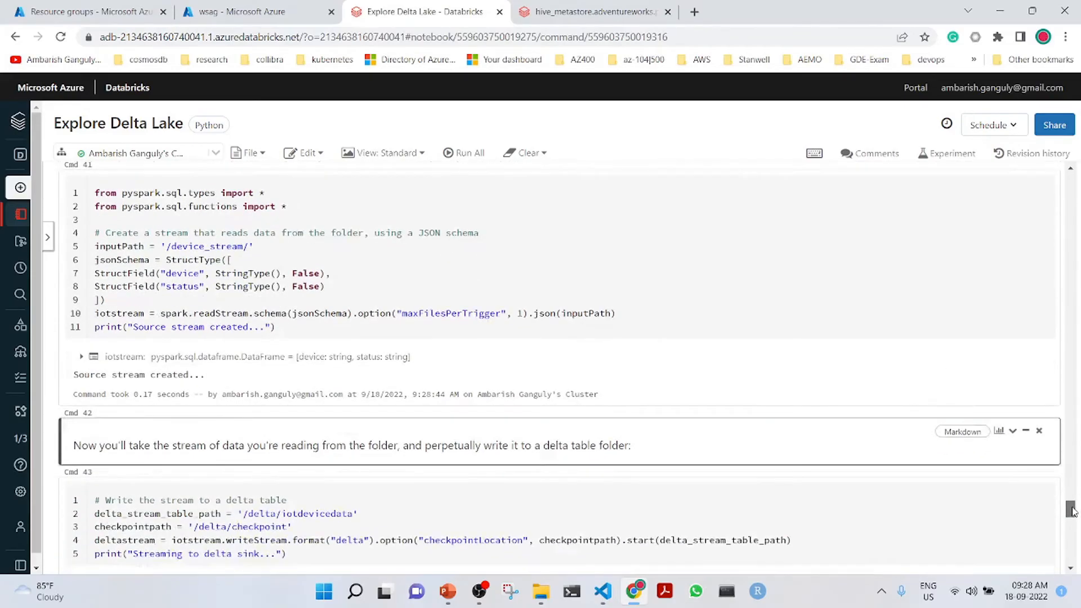
pyautogui.scroll(-3)
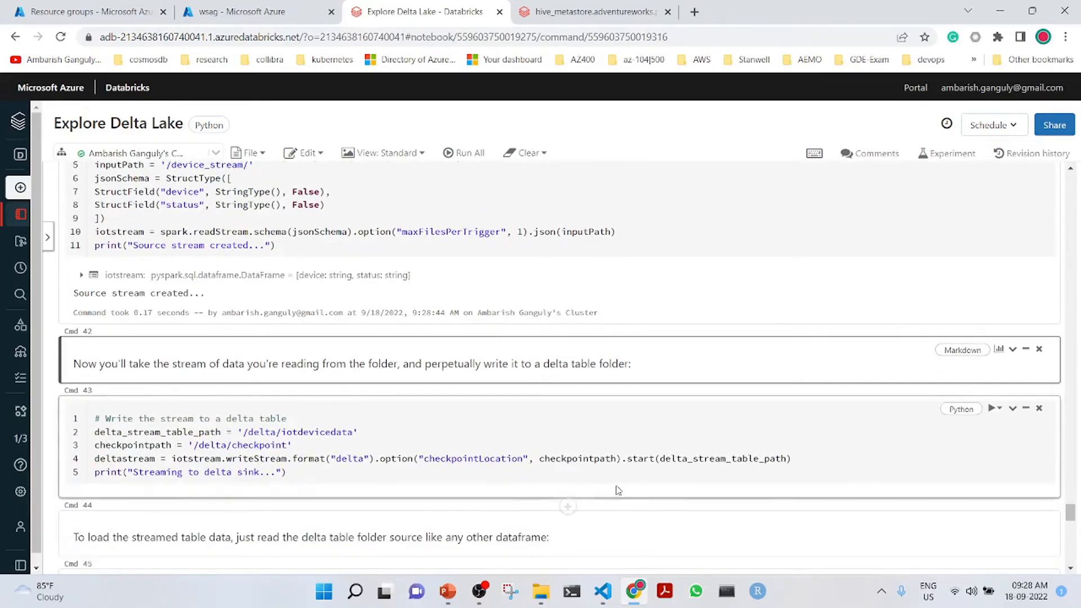
# Run the writeStream cell streaming device data into the delta sink folder
pyautogui.click(474, 473)
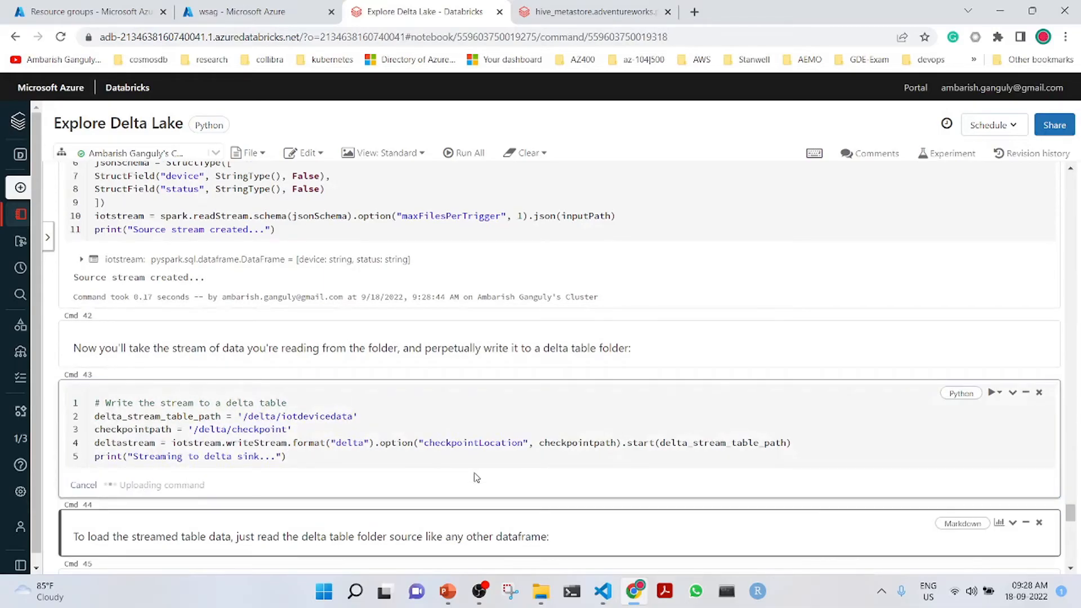
pyautogui.click(991, 393)
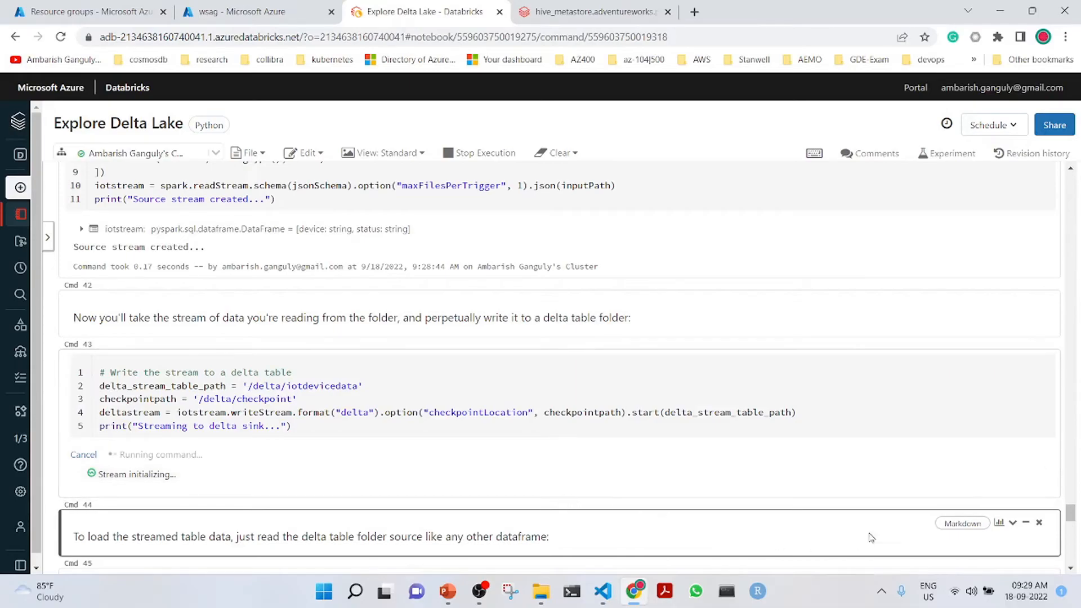
pyautogui.scroll(-3)
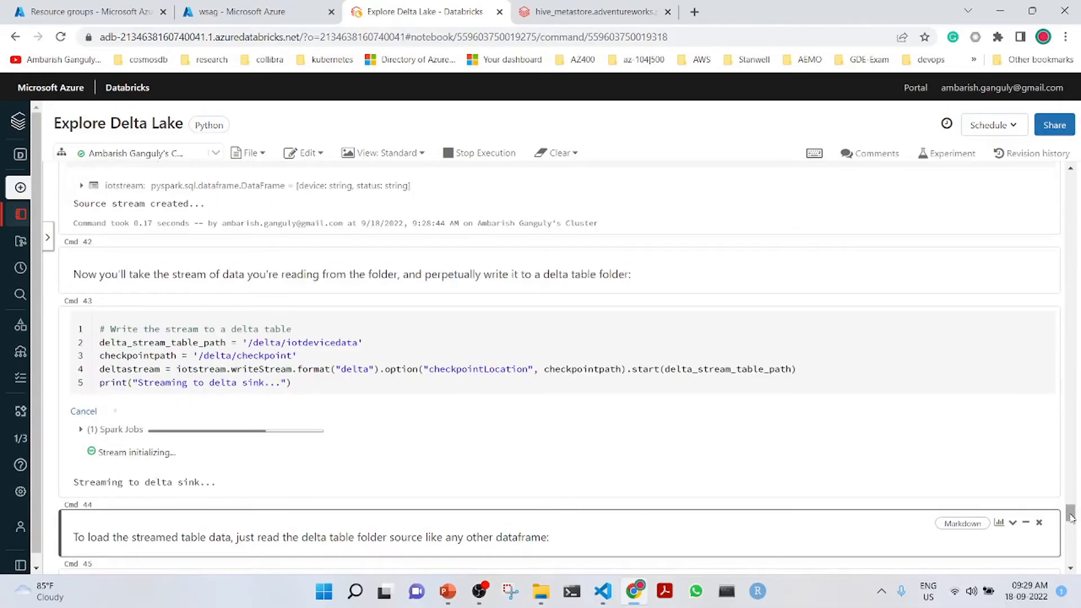
pyautogui.scroll(-3)
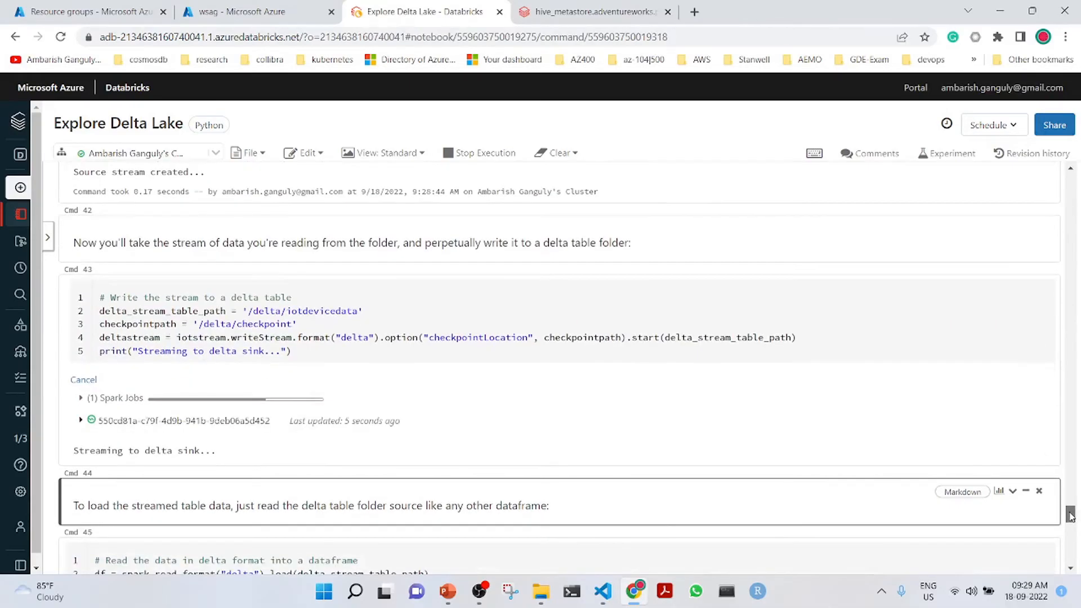
pyautogui.scroll(-3)
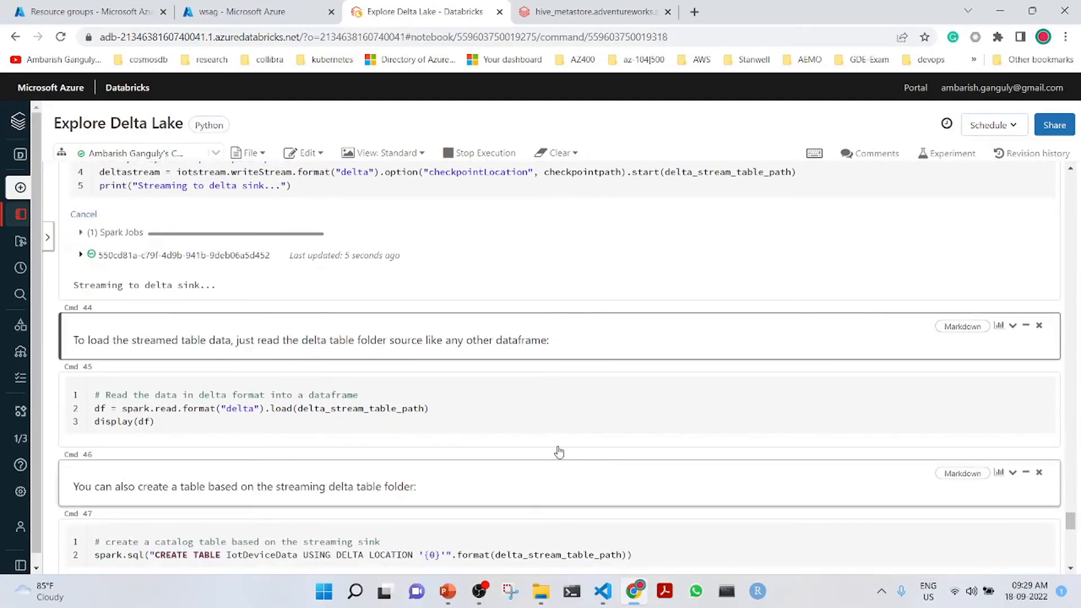
# Display the nine streamed device/status rows and create the IotDeviceData table on the delta folder
pyautogui.click(534, 421)
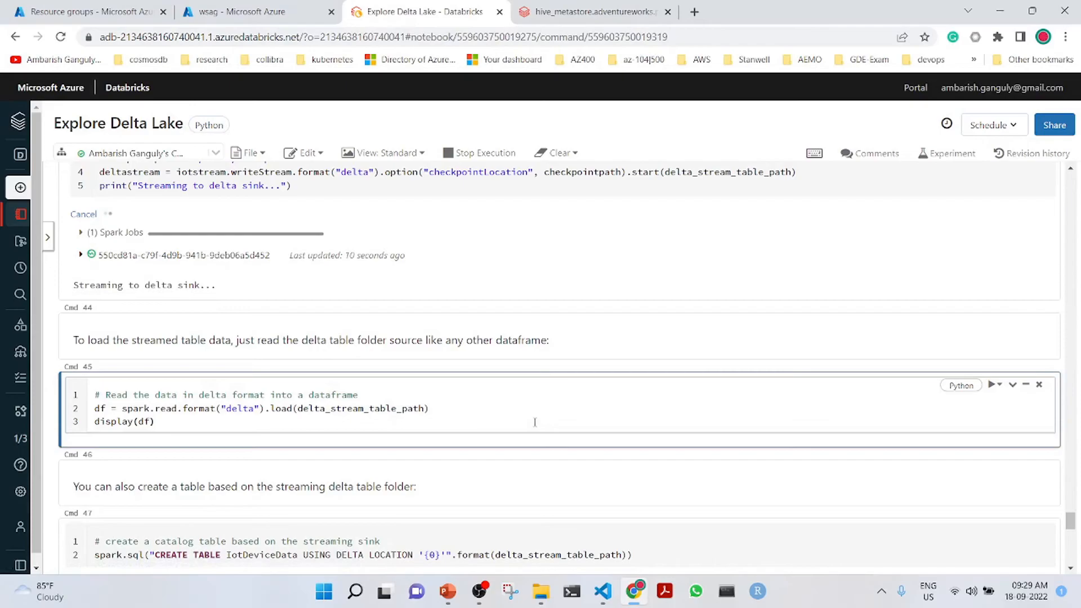
pyautogui.click(991, 385)
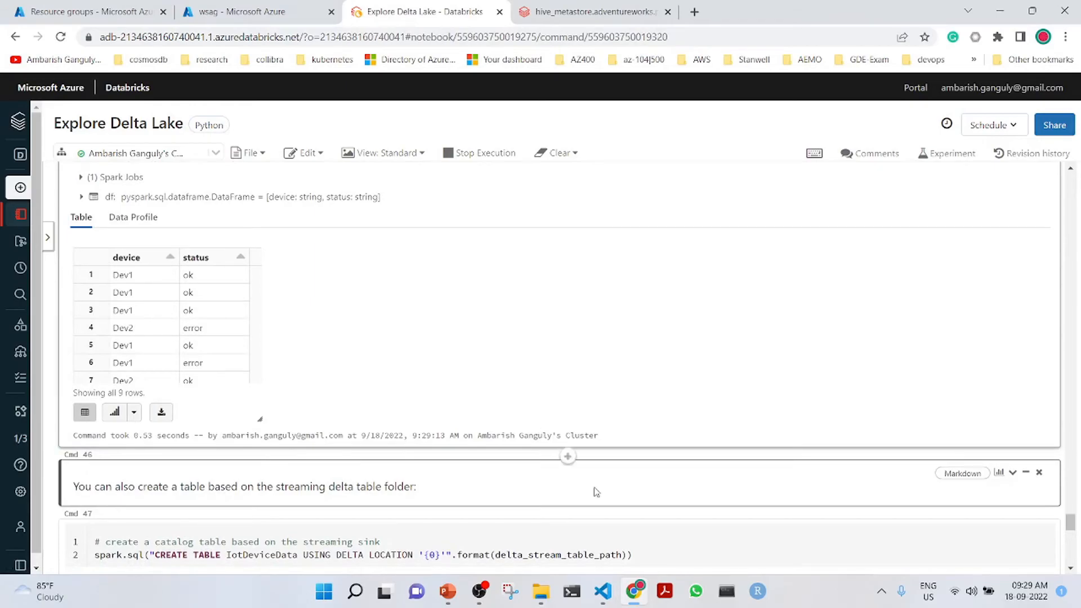
pyautogui.scroll(-3)
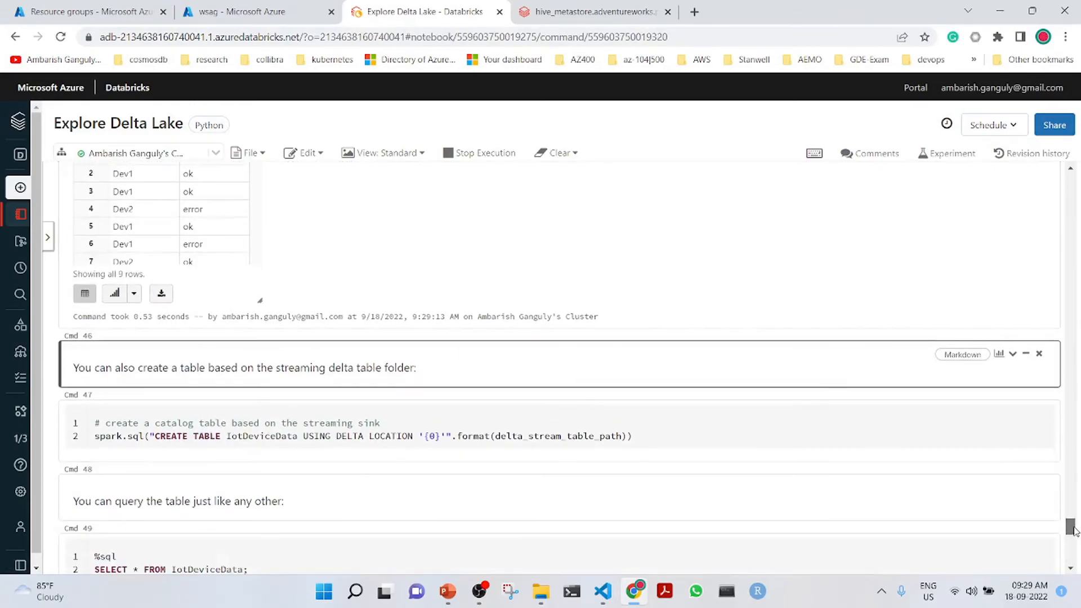
pyautogui.click(773, 436)
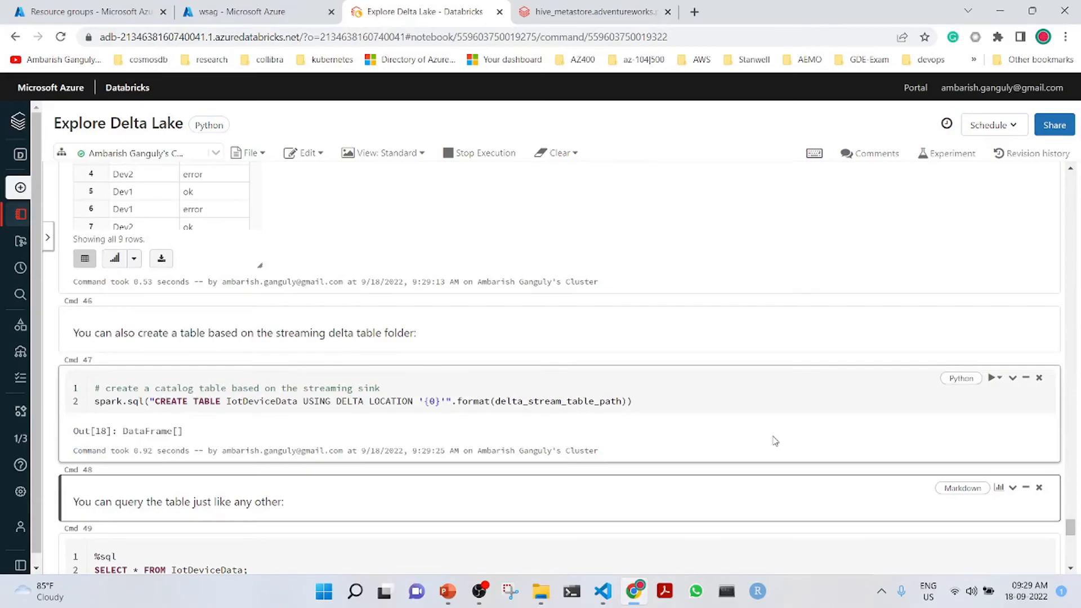
pyautogui.click(591, 12)
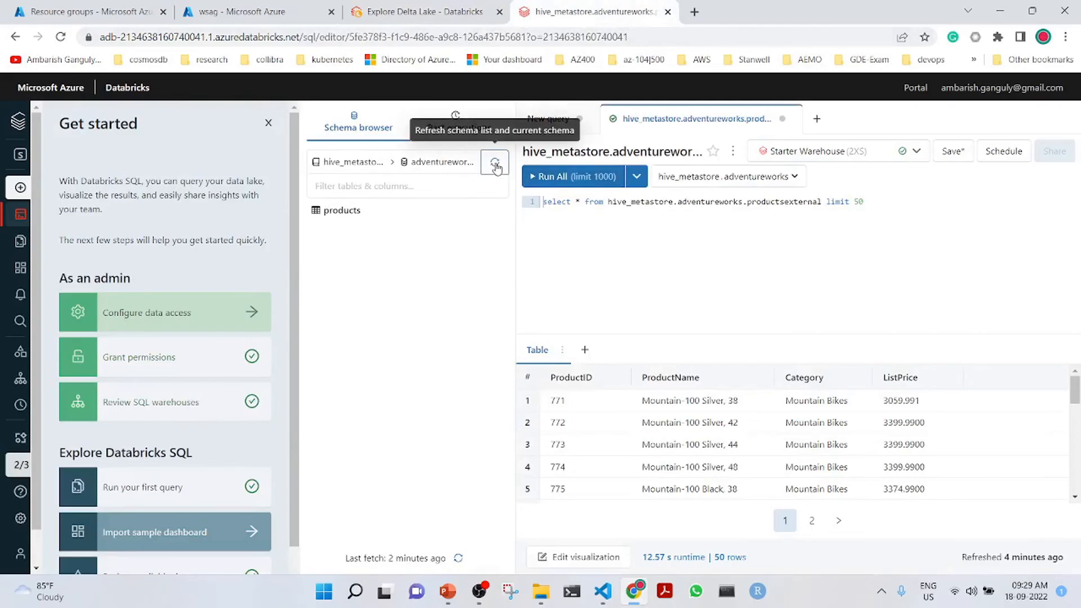
# Refresh the adventureworks schema so iotdevicedata appears beside products, then return to the notebook
pyautogui.click(493, 163)
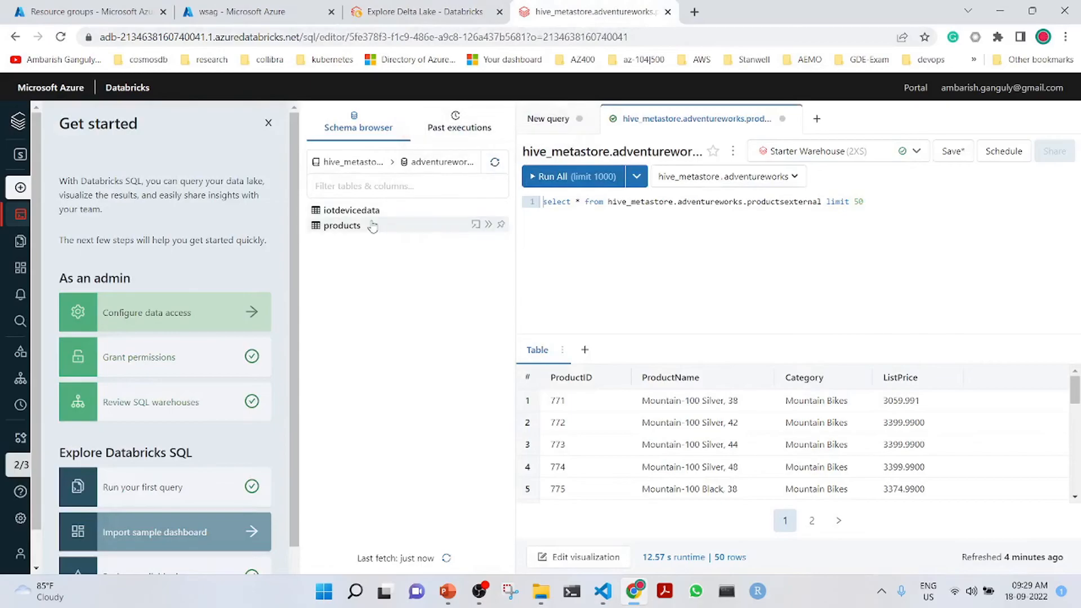
pyautogui.click(422, 11)
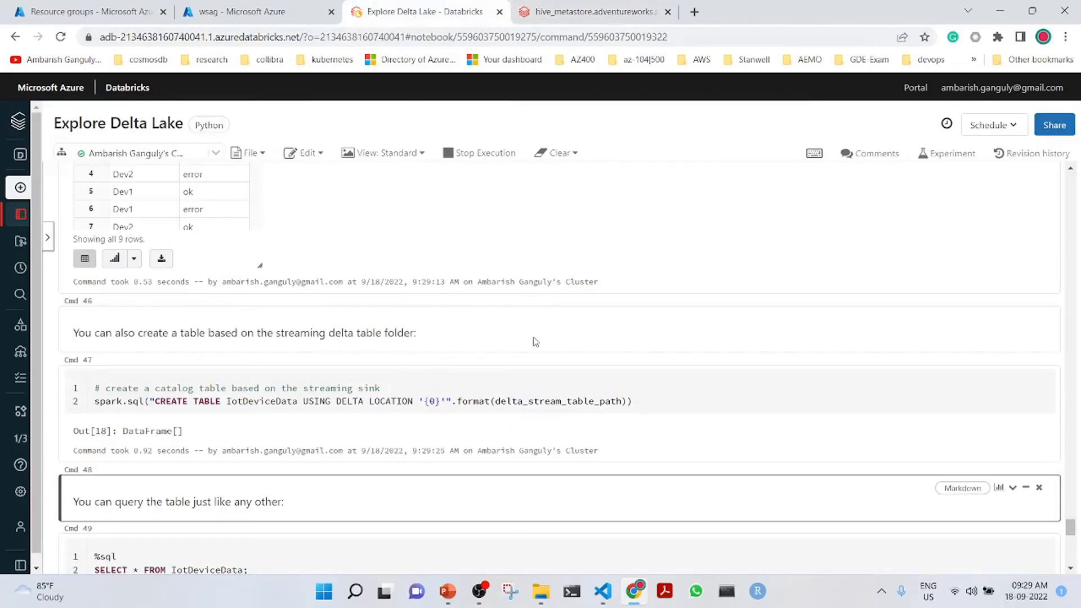
# Query IotDeviceData's 9 rows, then download devices2.json into the stream folder
pyautogui.scroll(-3)
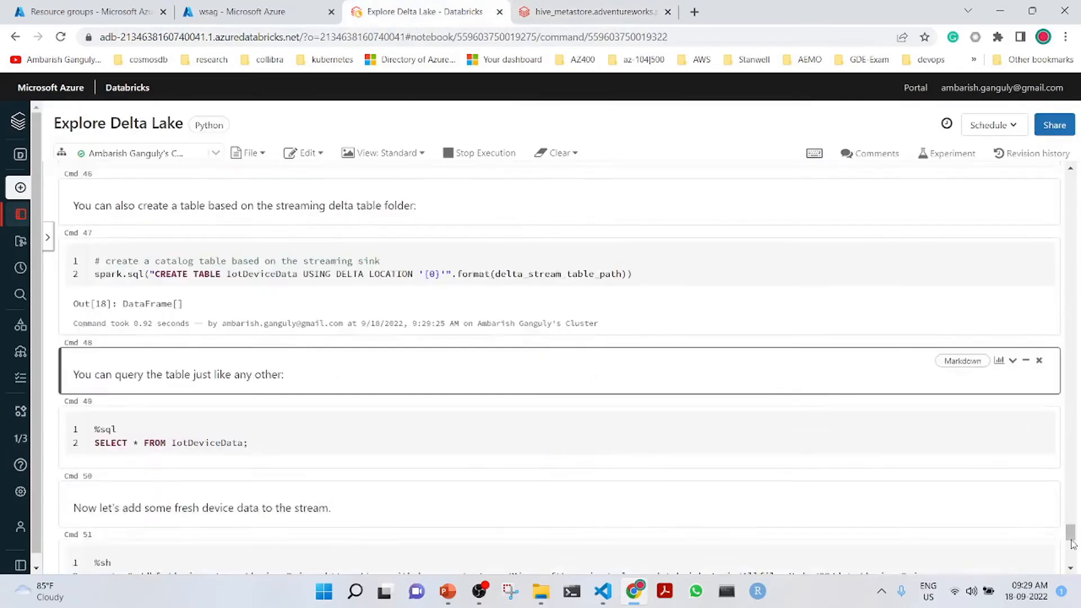
pyautogui.scroll(-3)
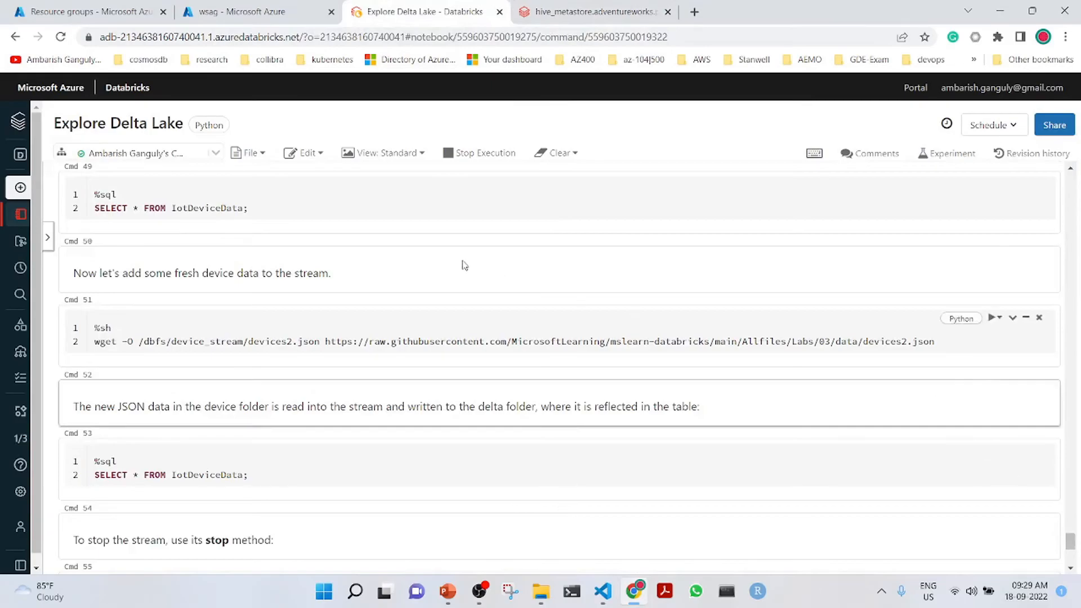
pyautogui.click(276, 207)
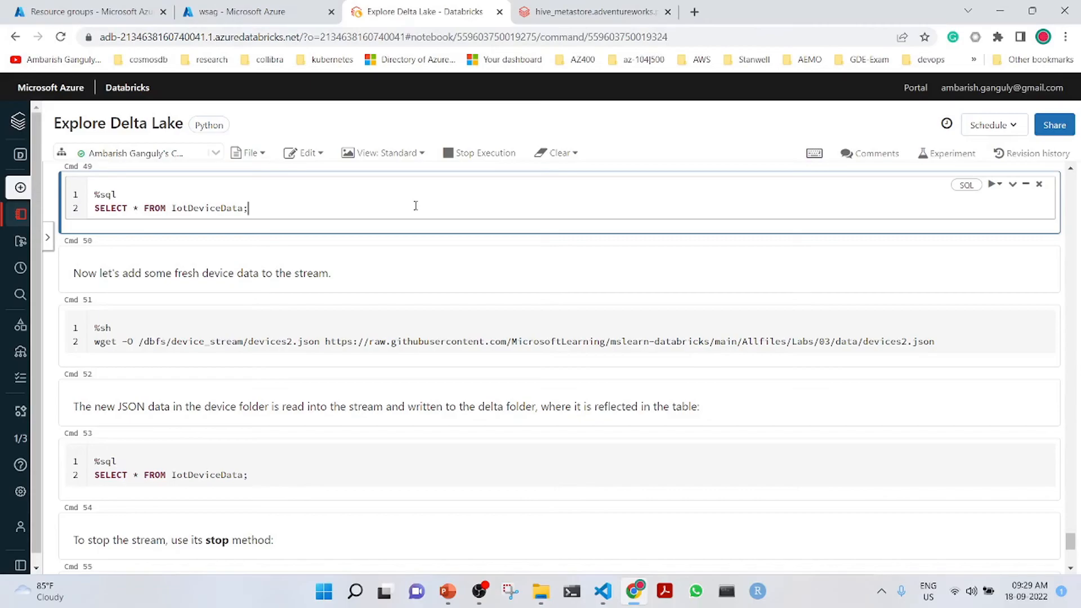
pyautogui.click(993, 184)
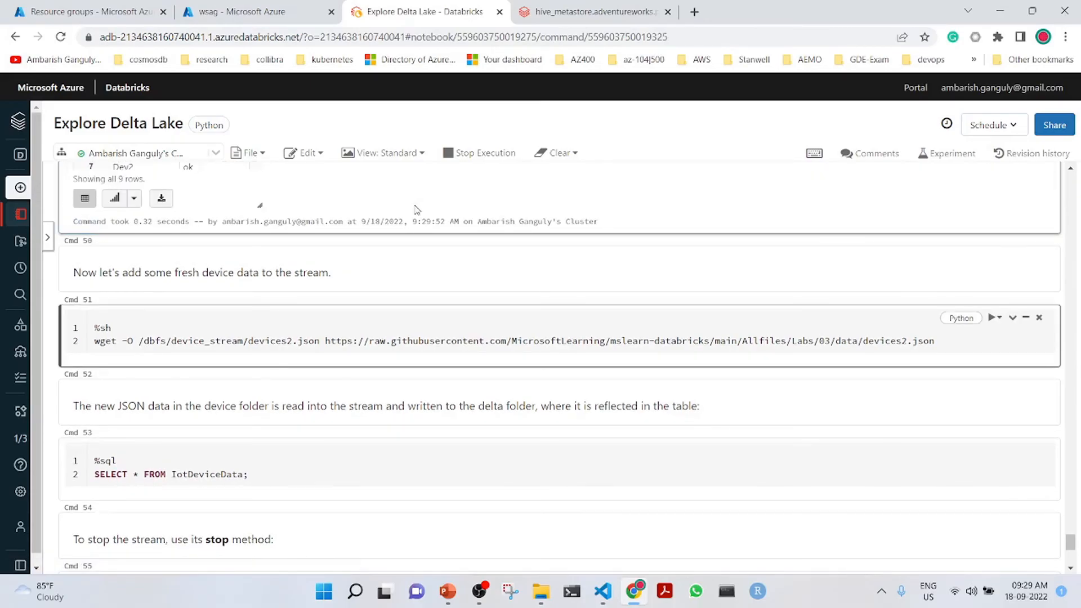
pyautogui.click(993, 317)
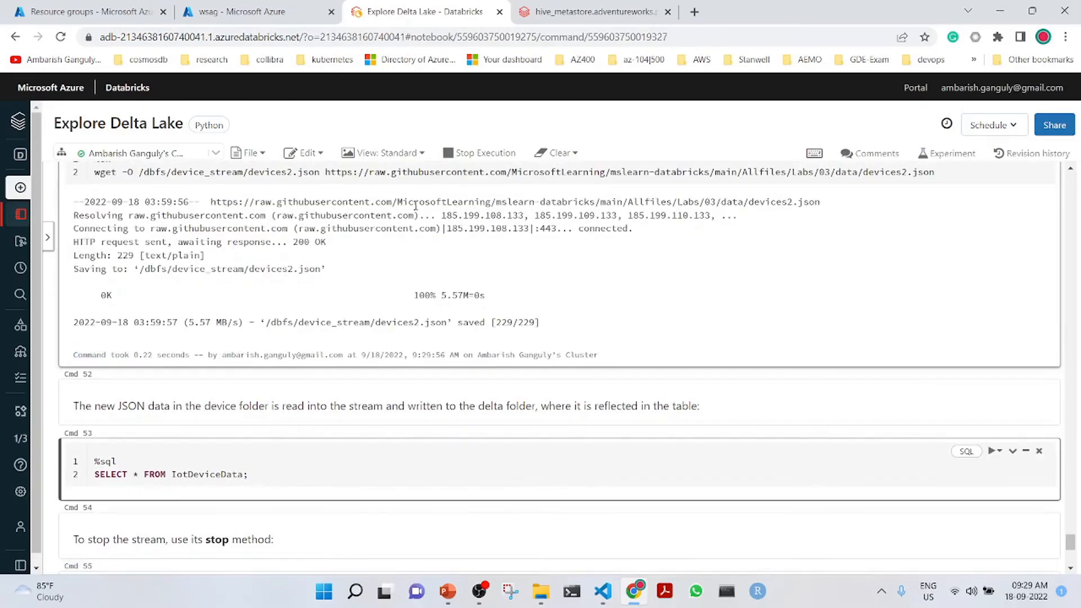
# Query IotDeviceData again to confirm it now returns 16 rows
pyautogui.click(993, 450)
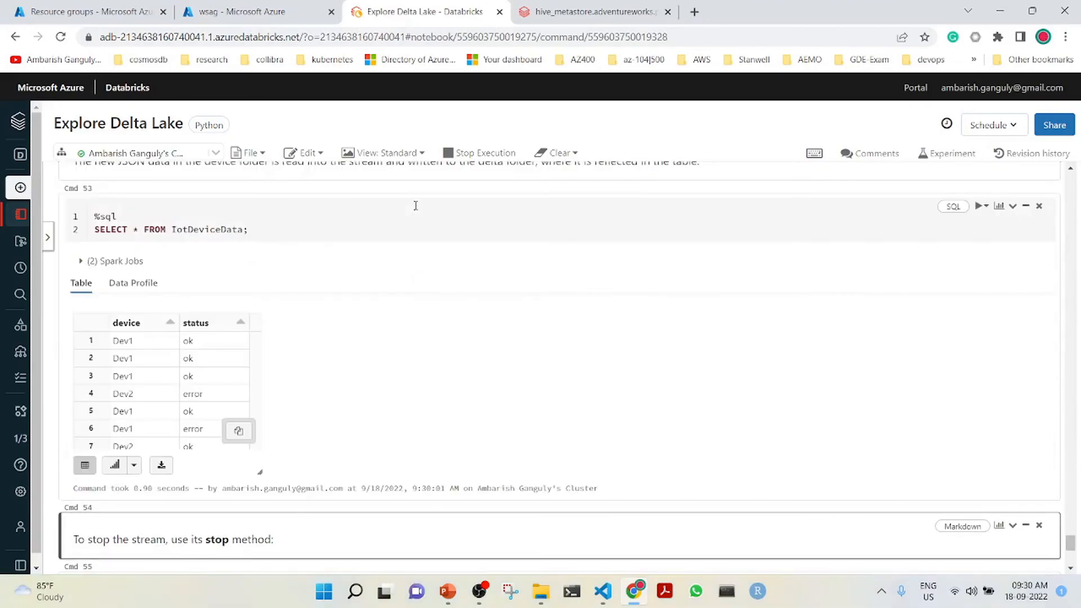
pyautogui.scroll(3)
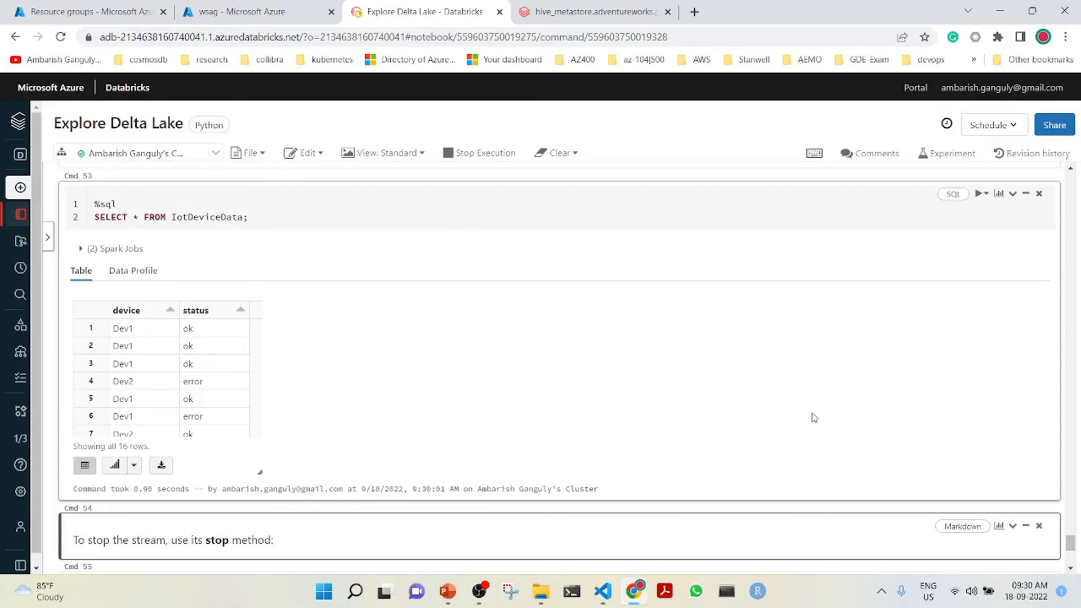
pyautogui.scroll(-3)
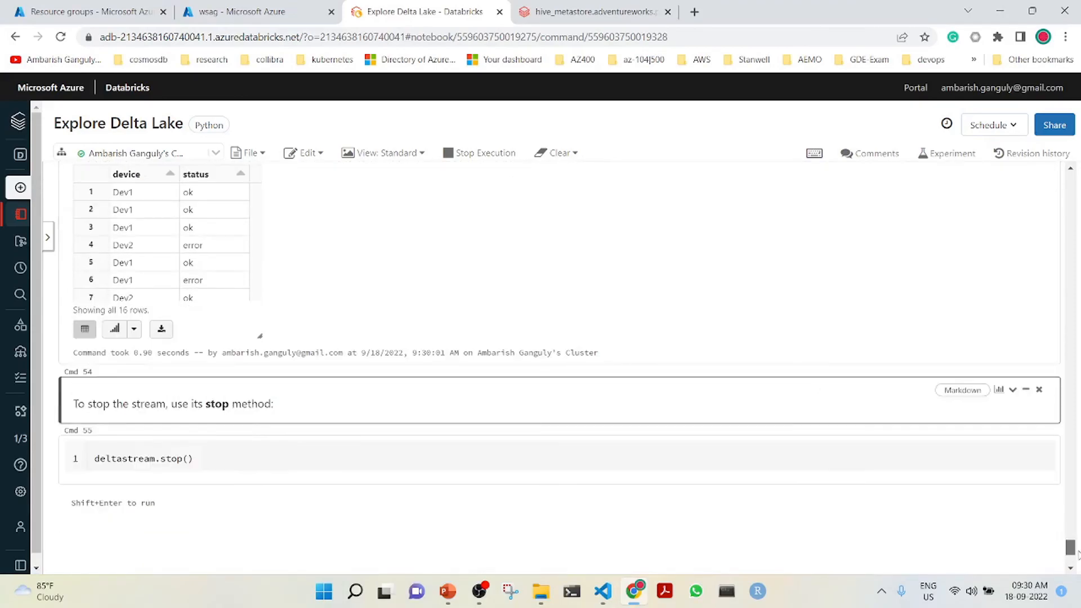
pyautogui.scroll(3)
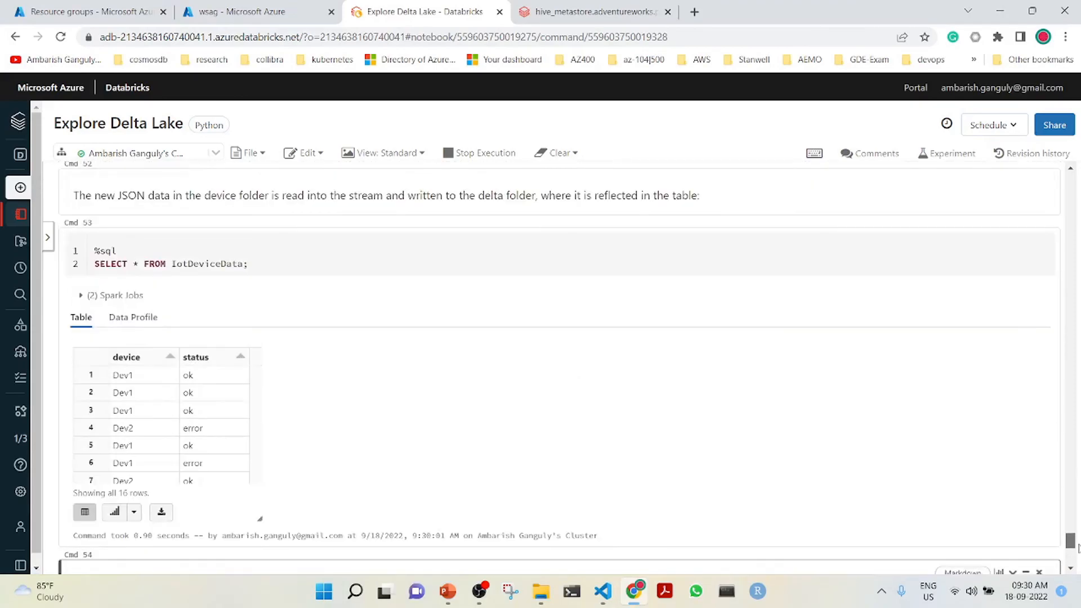
pyautogui.scroll(3)
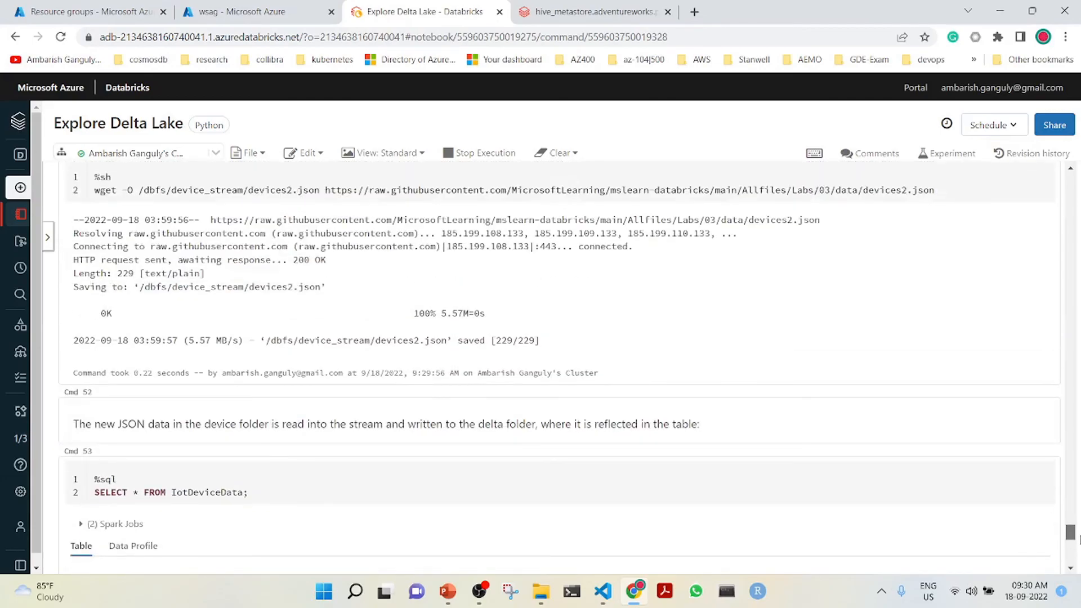